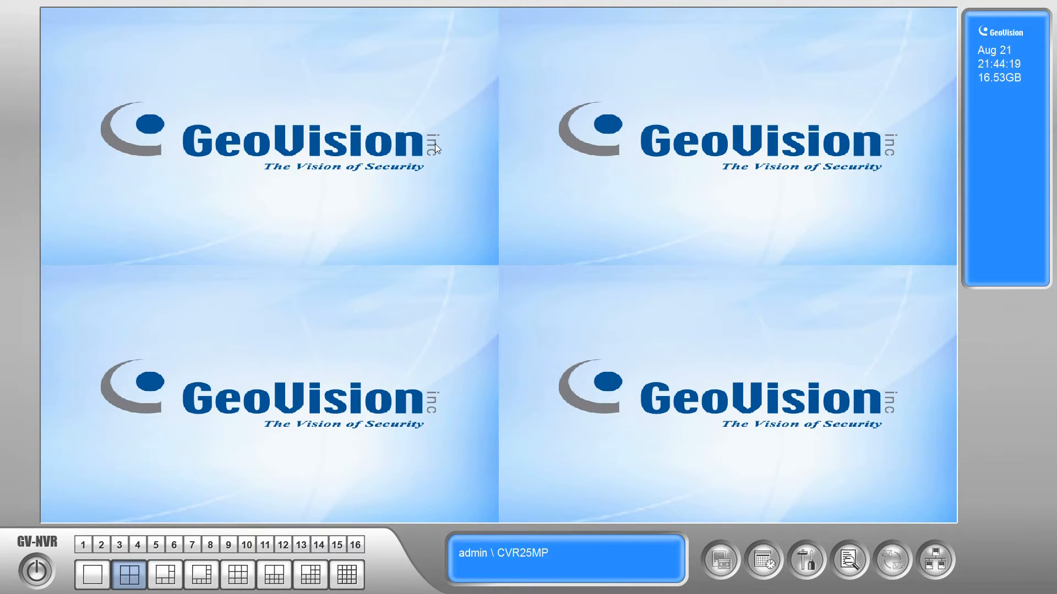
mouse_move(53, 362)
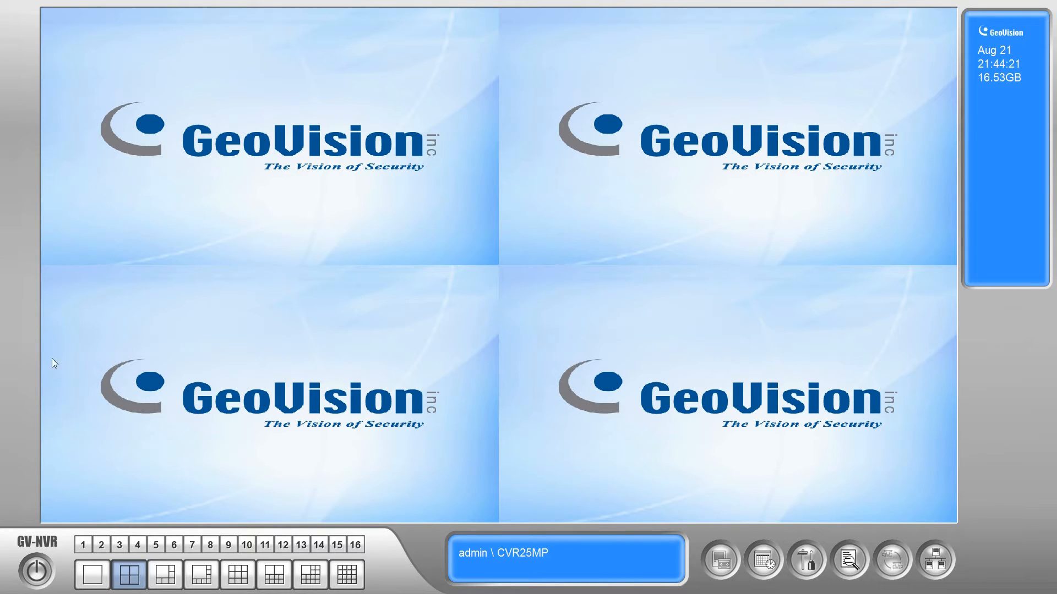
Exit the GV-NVR multicam surveillance system from its power menu
click(31, 571)
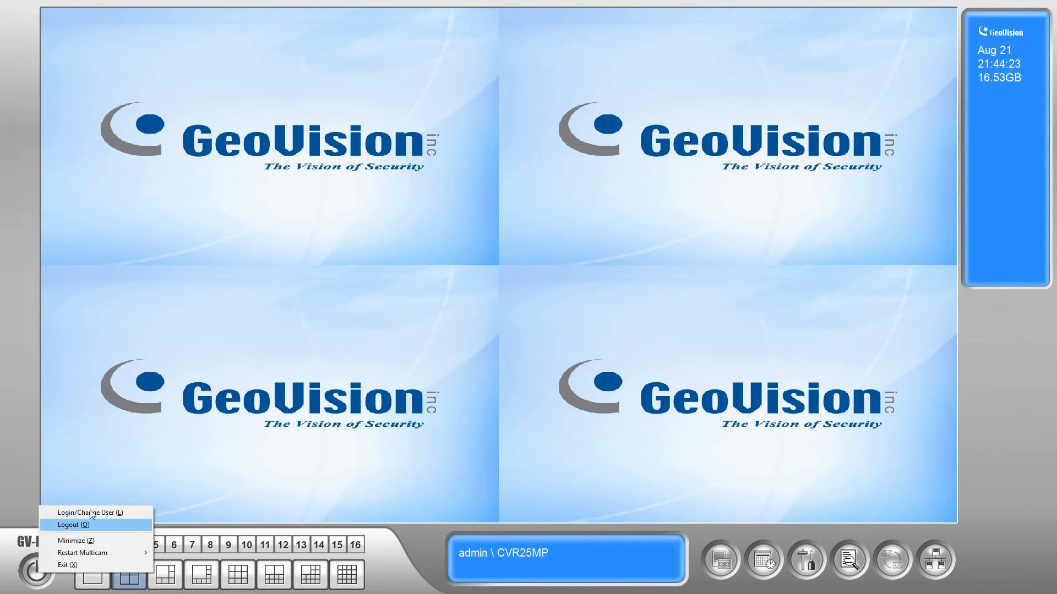
mouse_move(88, 565)
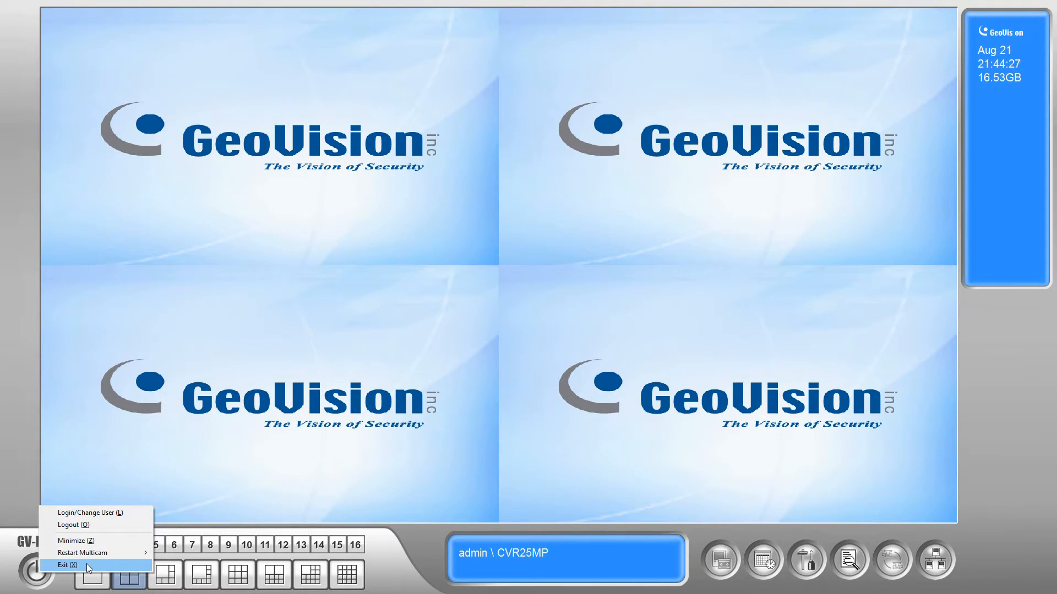
click(64, 564)
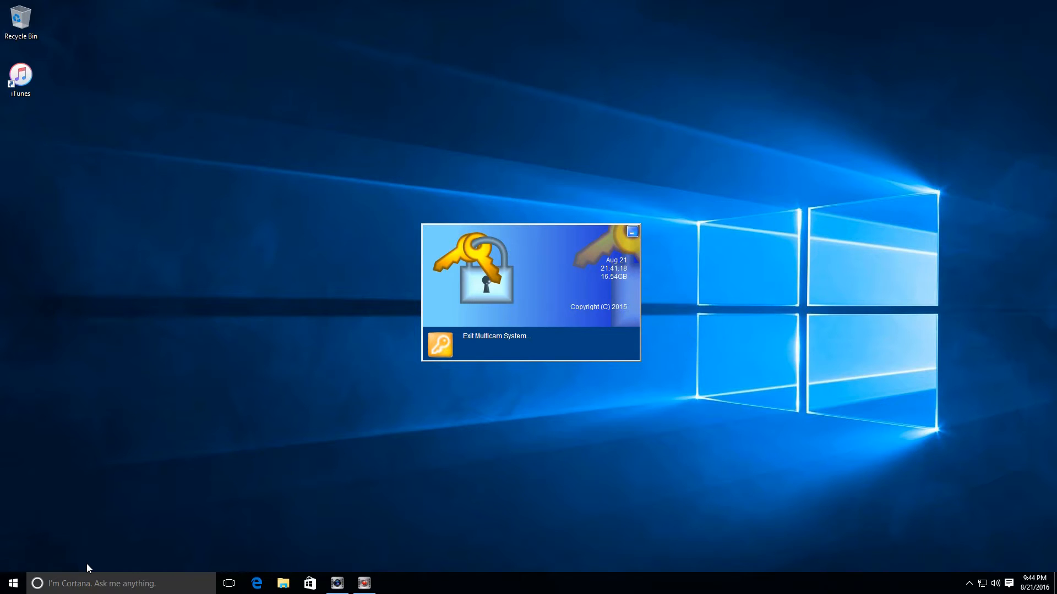
Confirm no GeoVision icons remain in the notification area, then bring up the Start menu
click(632, 232)
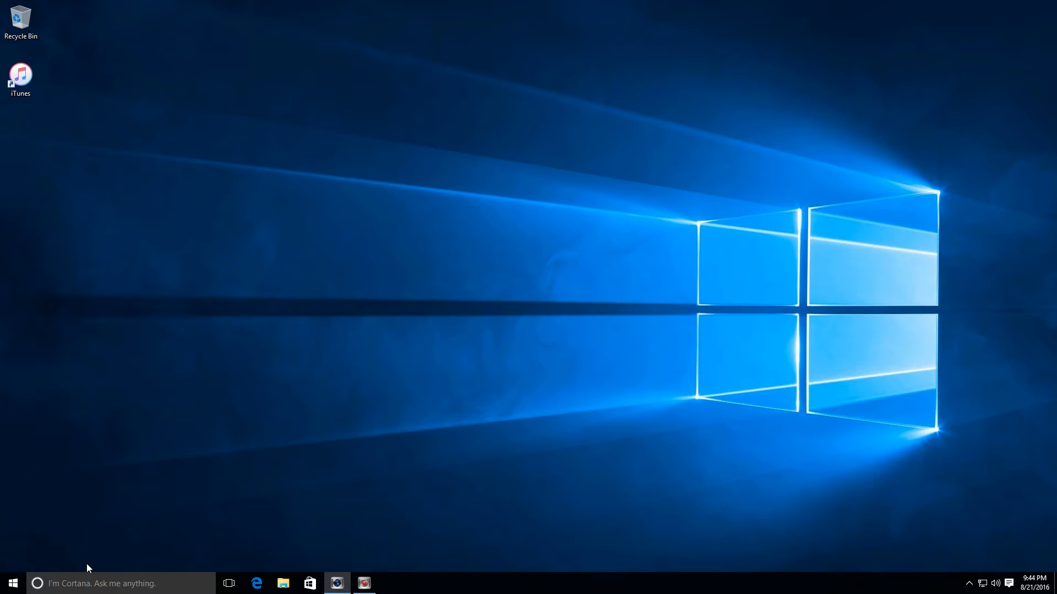
mouse_move(106, 255)
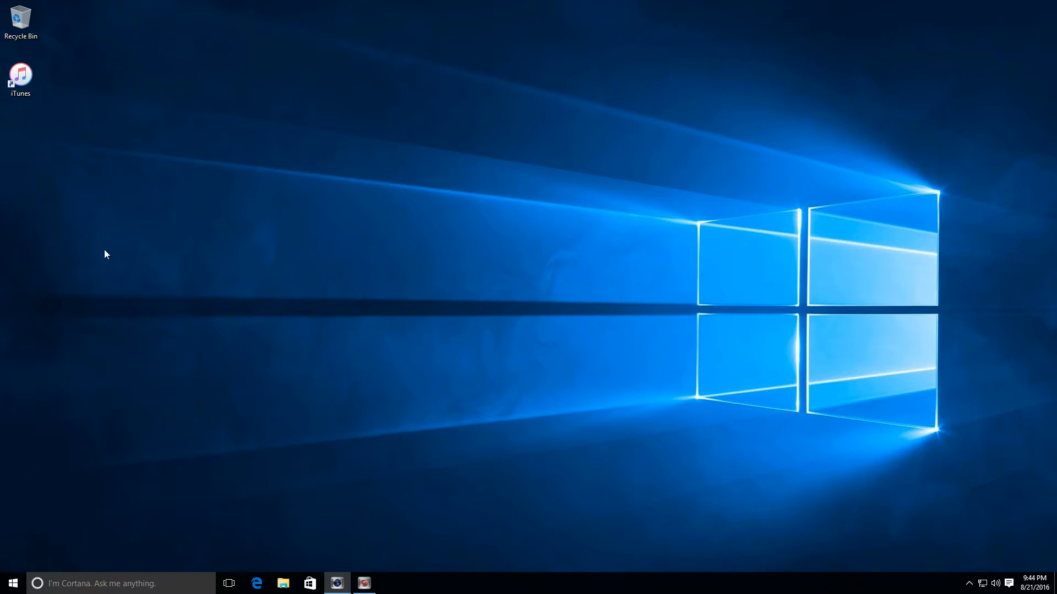
click(967, 584)
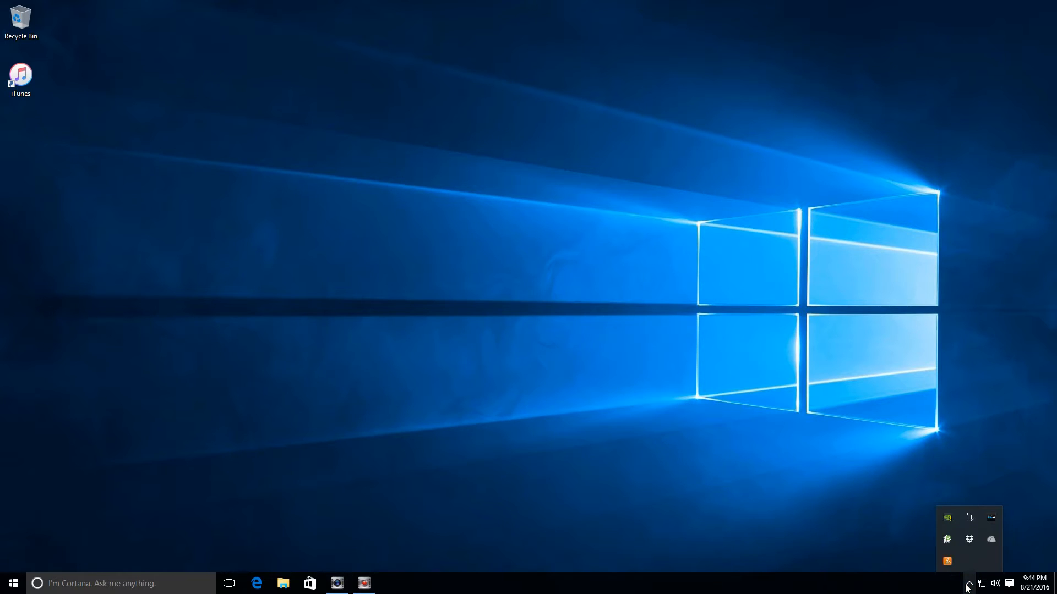
click(492, 386)
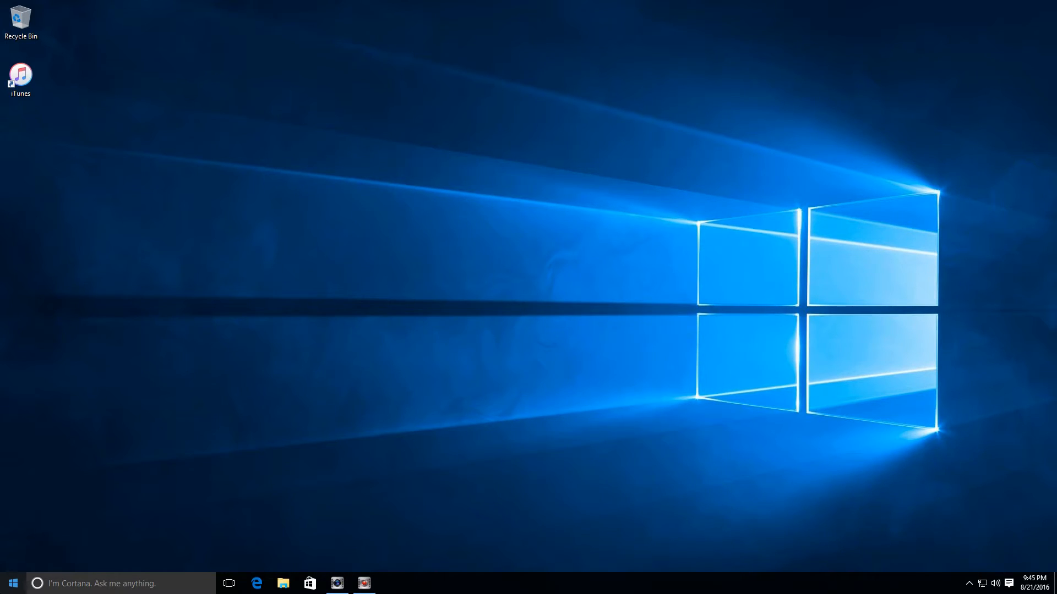
click(12, 583)
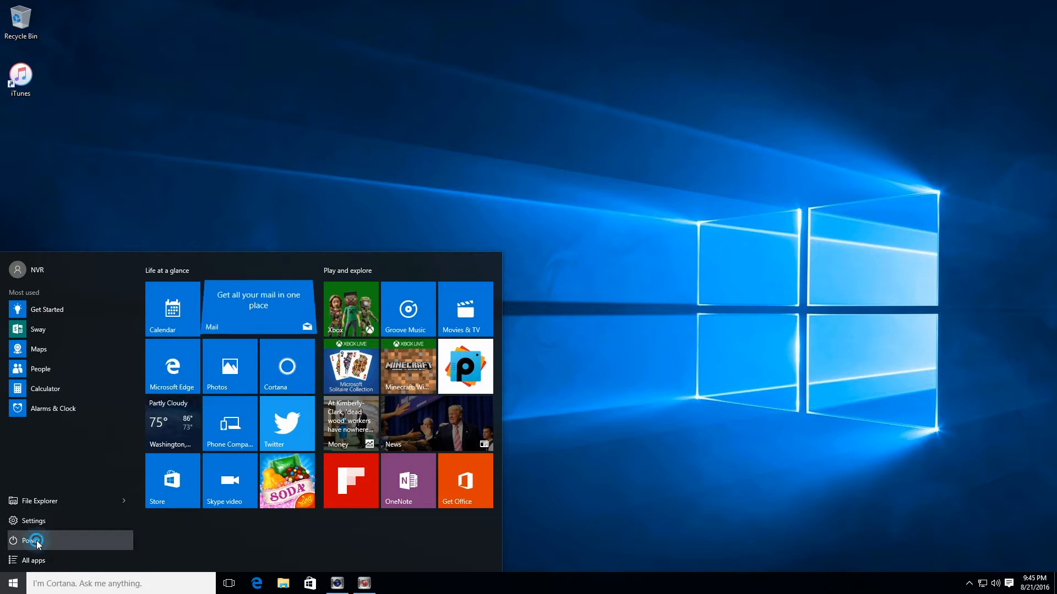
Launch Fast Backup/Restore (GvFB.exe) from the GV-NVR group in the all-apps list
click(27, 541)
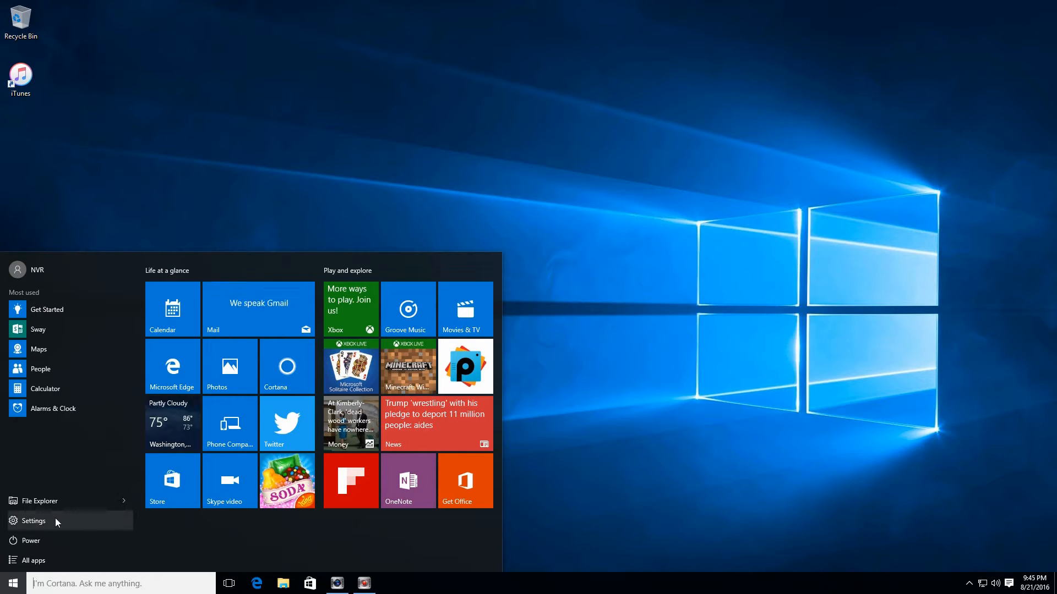
mouse_move(50, 560)
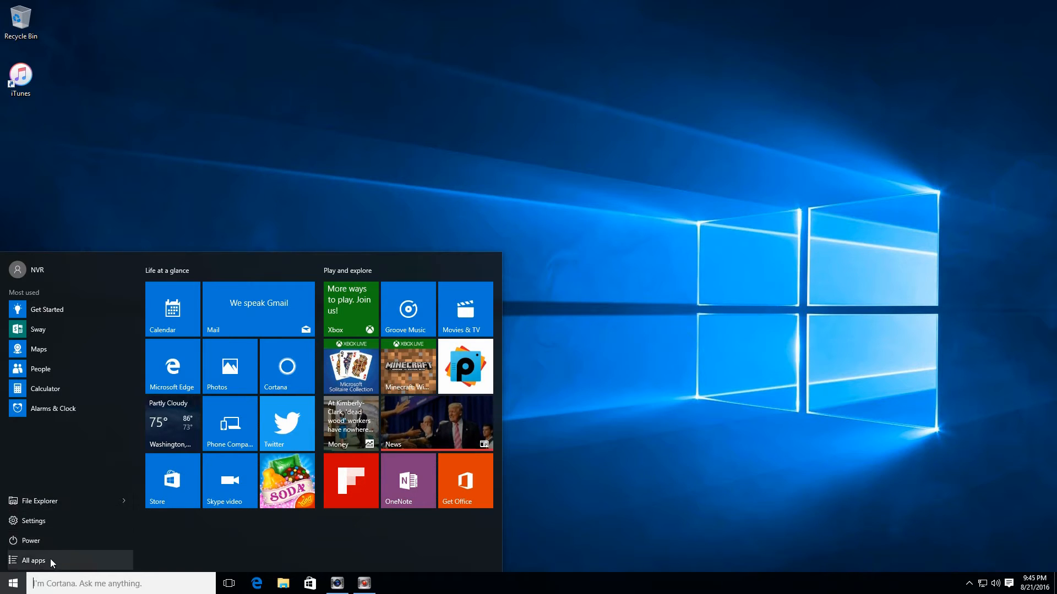
click(34, 561)
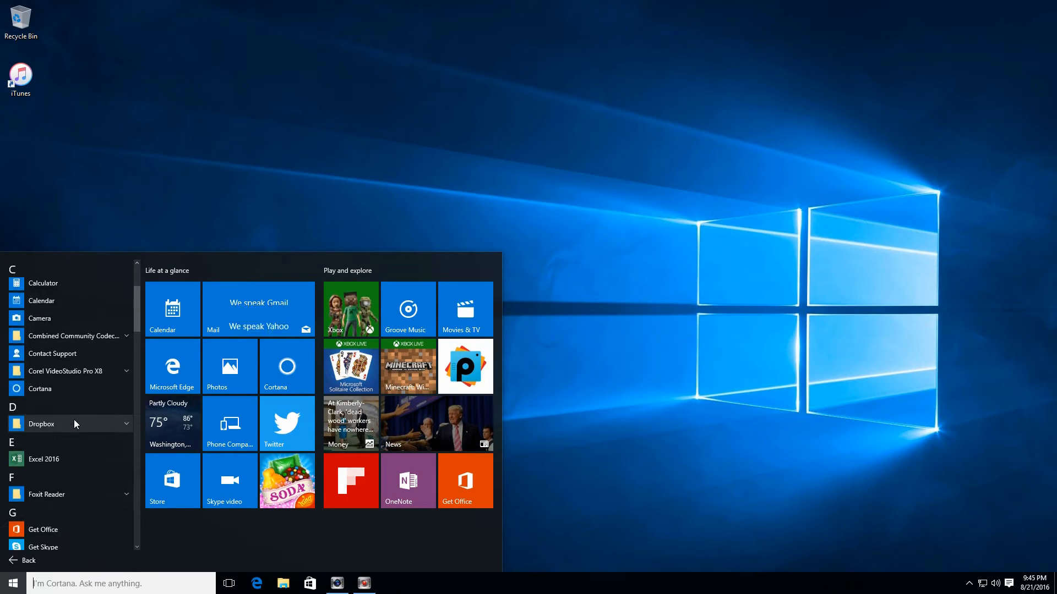
scroll(down, 3)
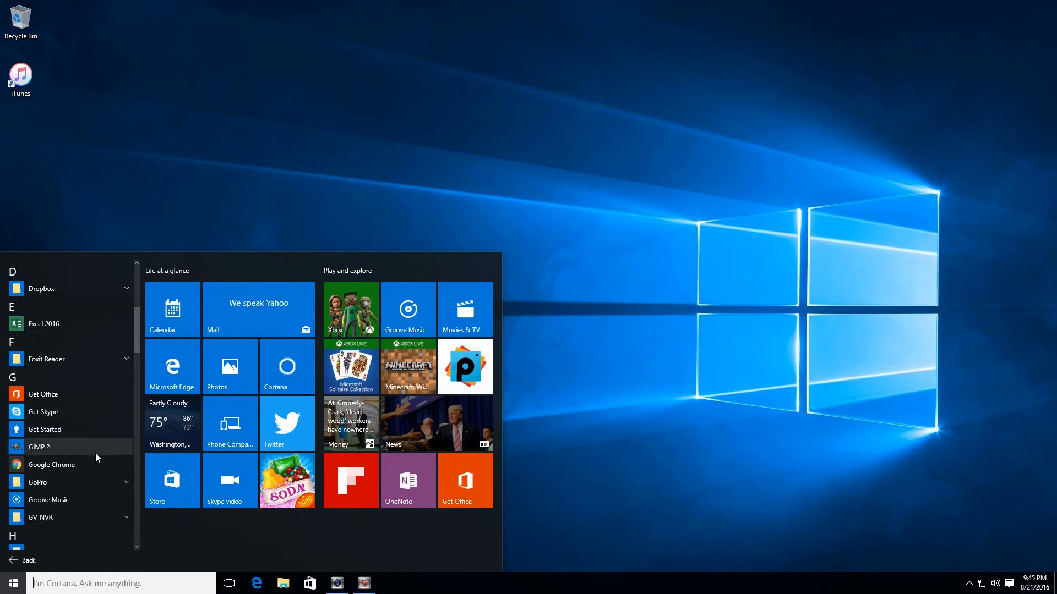
click(127, 518)
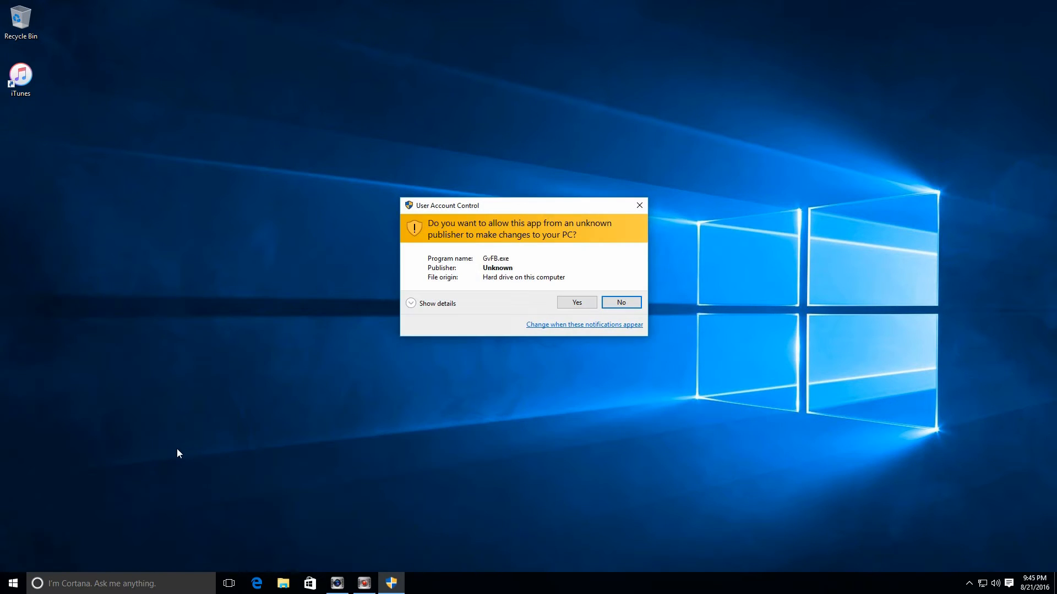
Allow GvFB.exe, confirm the ID/password login and reach the Fast Backup/Restore main menu
click(576, 302)
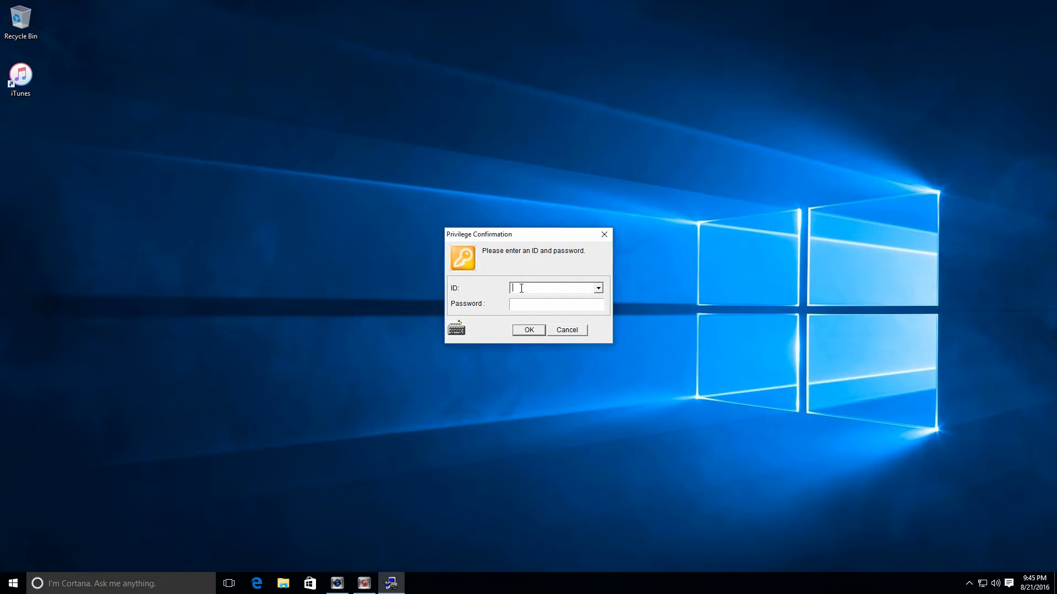
click(566, 329)
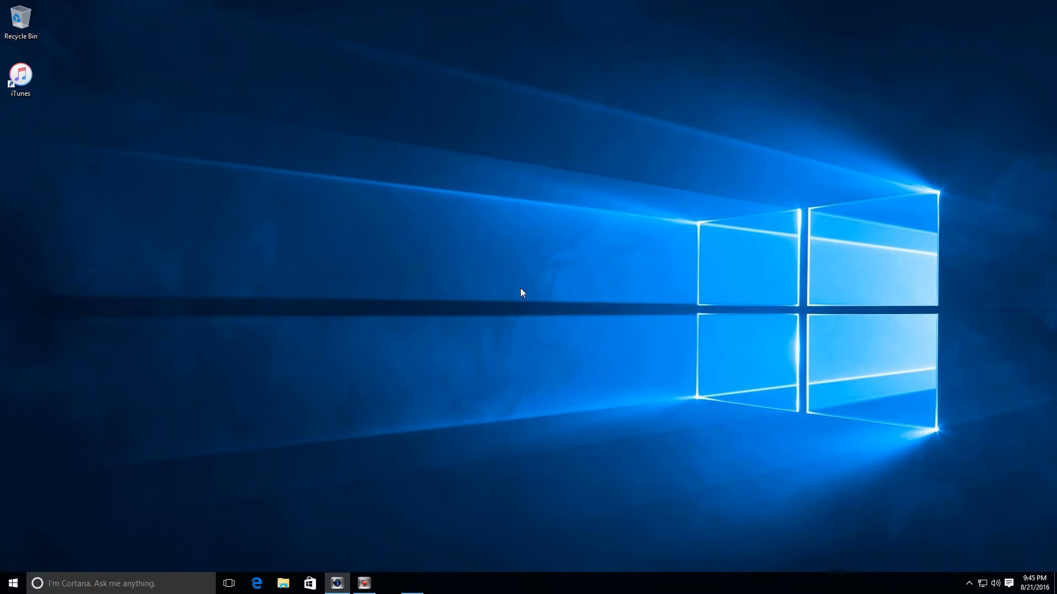
click(391, 584)
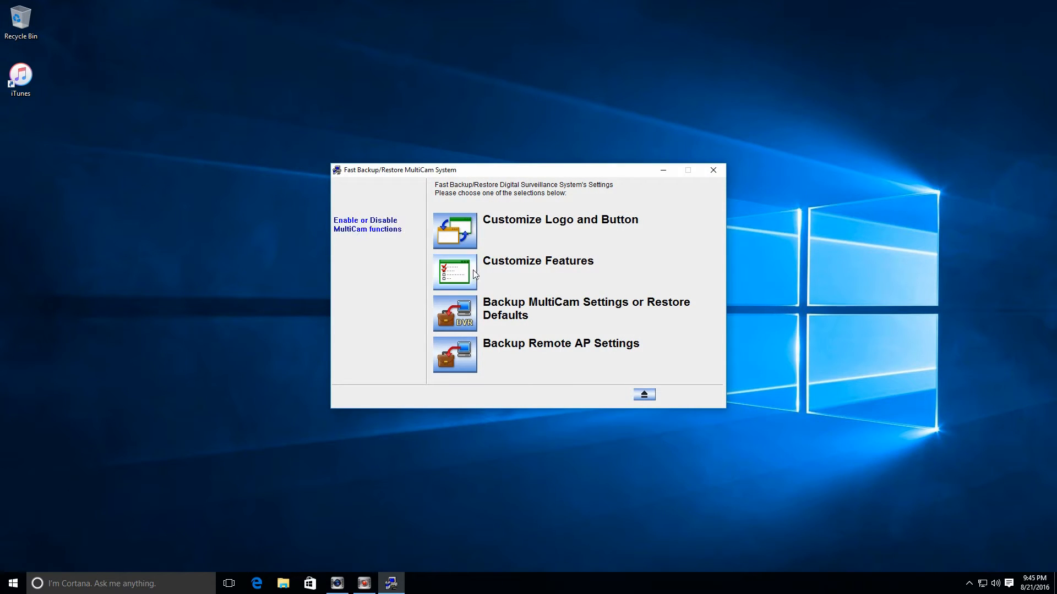
mouse_move(458, 314)
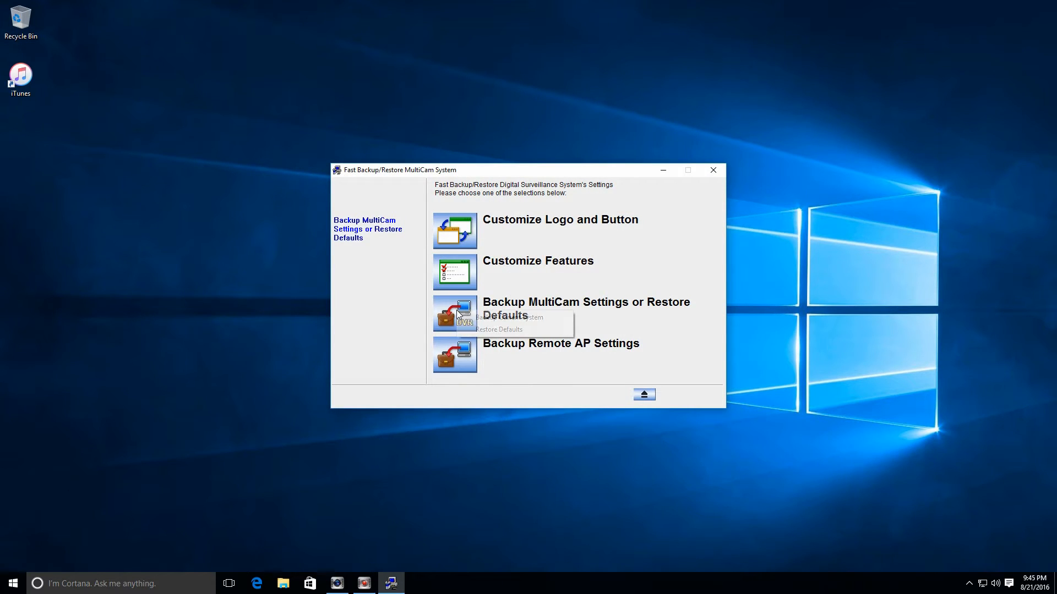
mouse_move(510, 317)
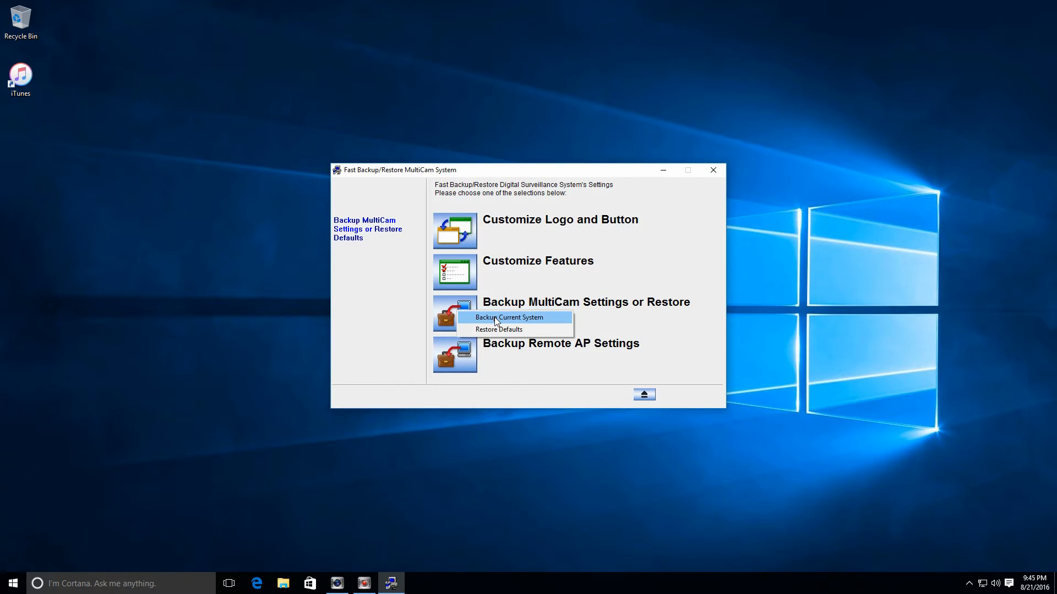
Back up the current system settings to the Desktop as an executable named 'NVR Settings'
click(510, 317)
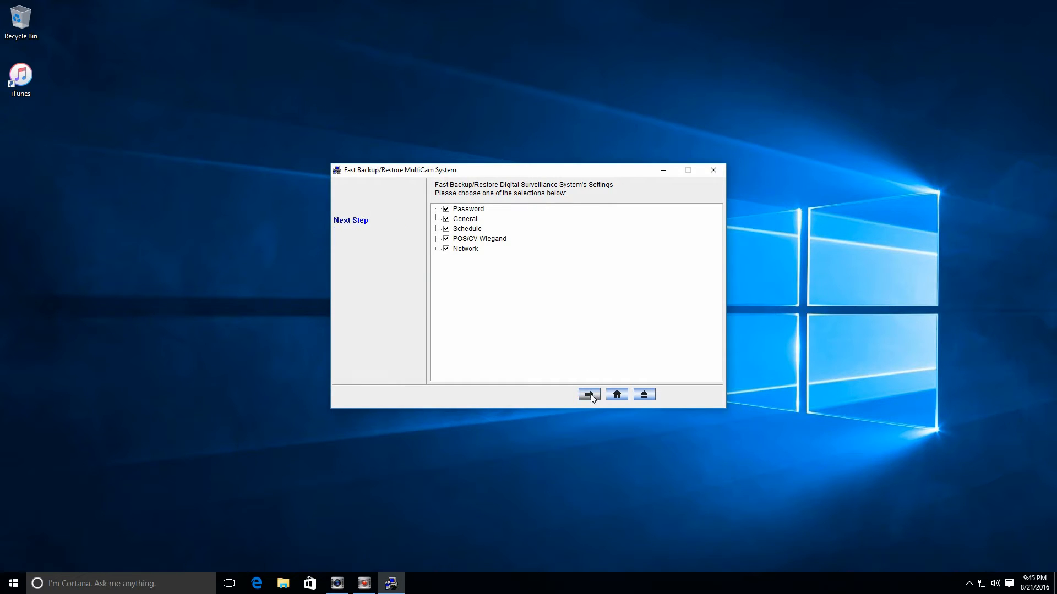
click(588, 394)
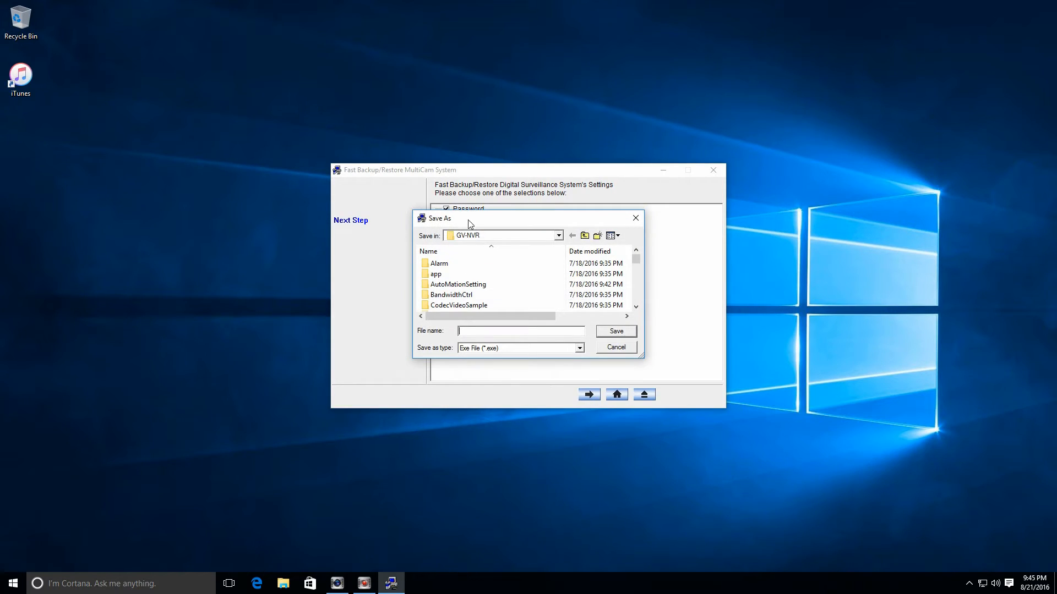
mouse_move(755, 233)
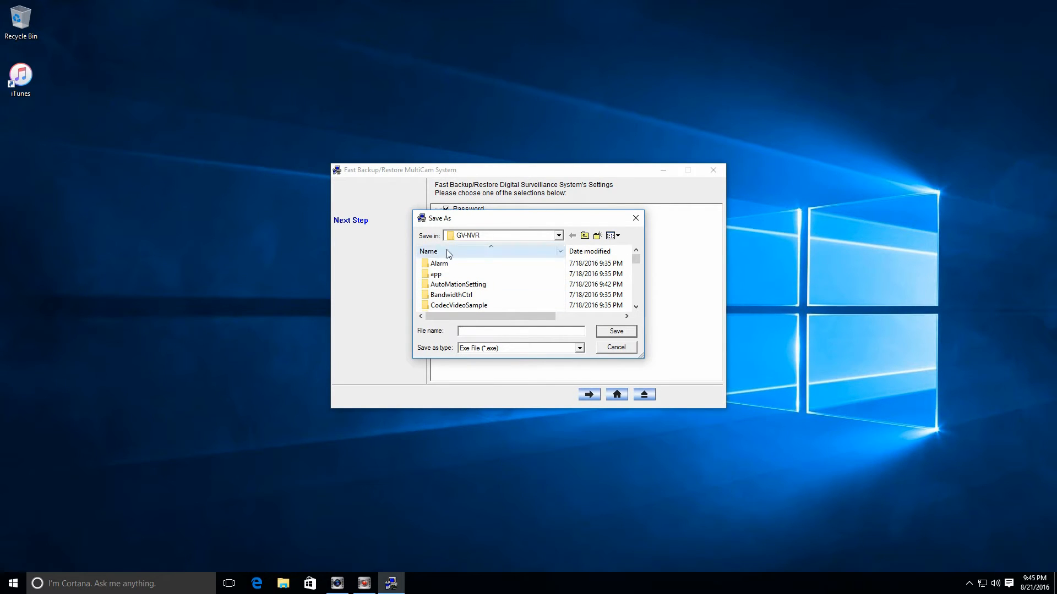
click(557, 235)
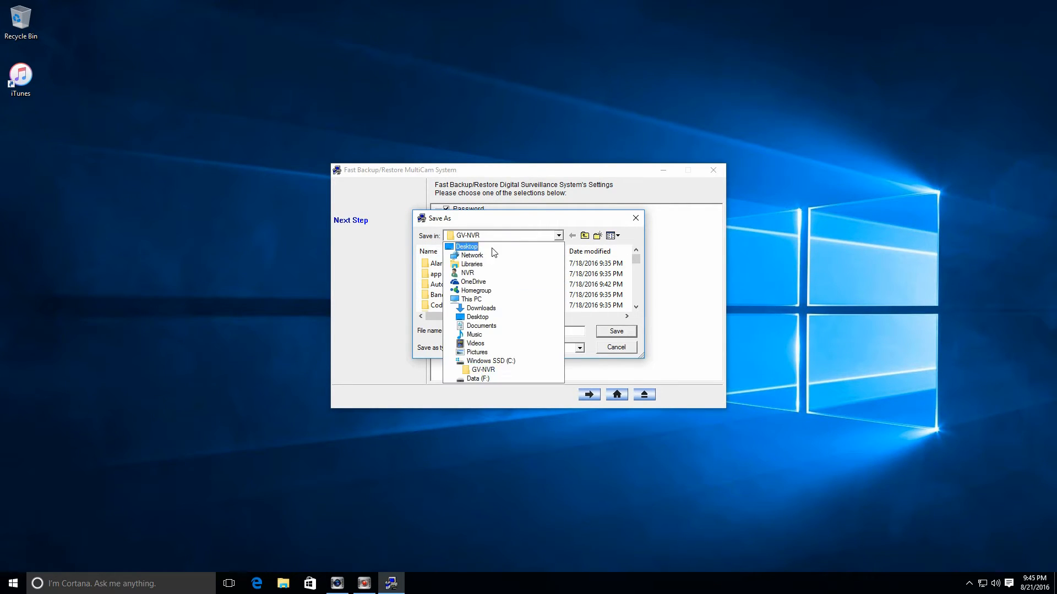
click(467, 246)
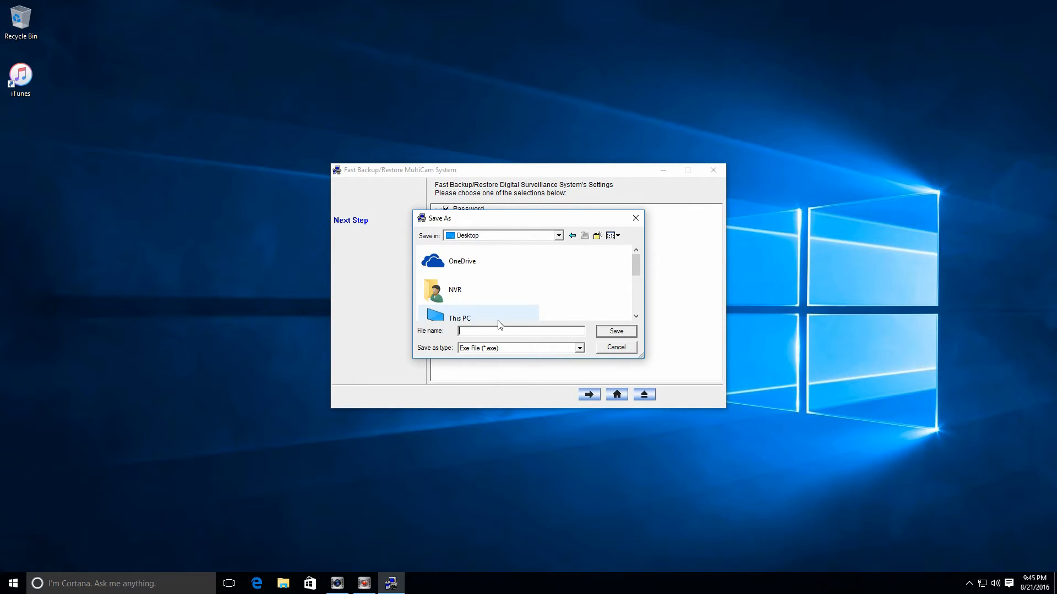
text(NVR Settings)
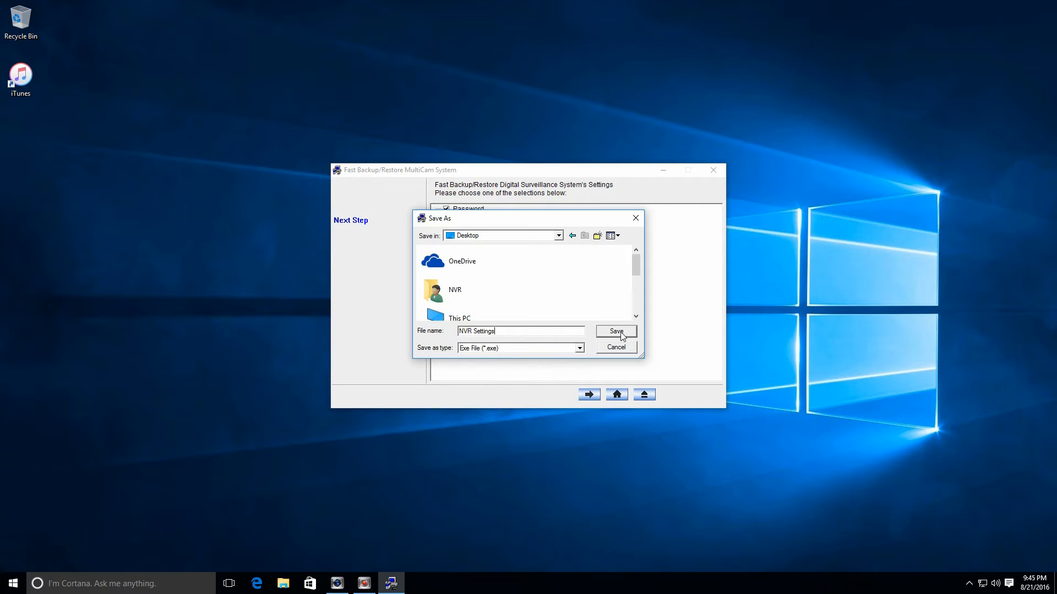
click(614, 331)
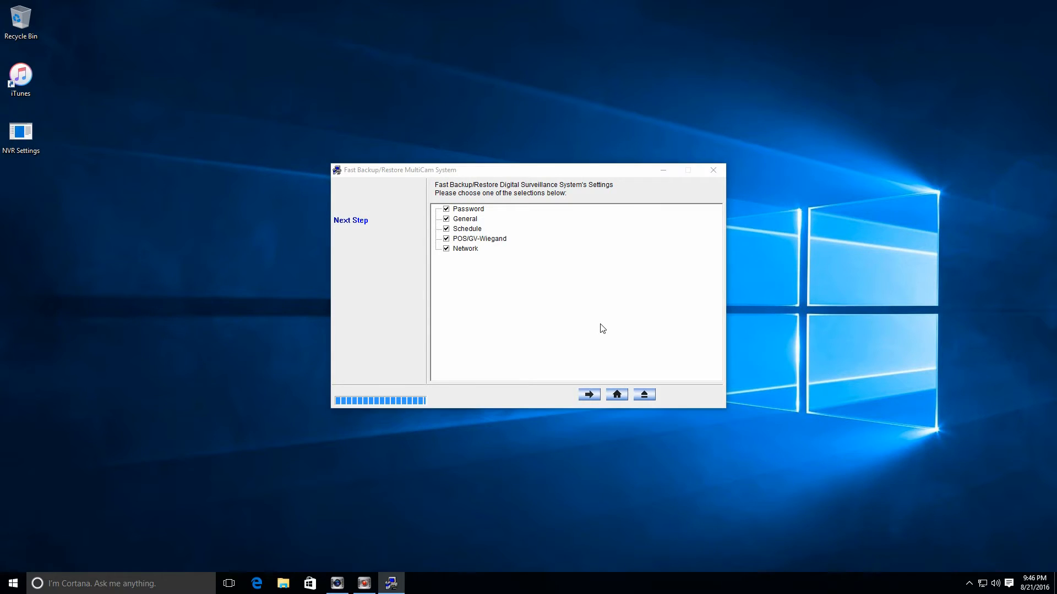
click(469, 208)
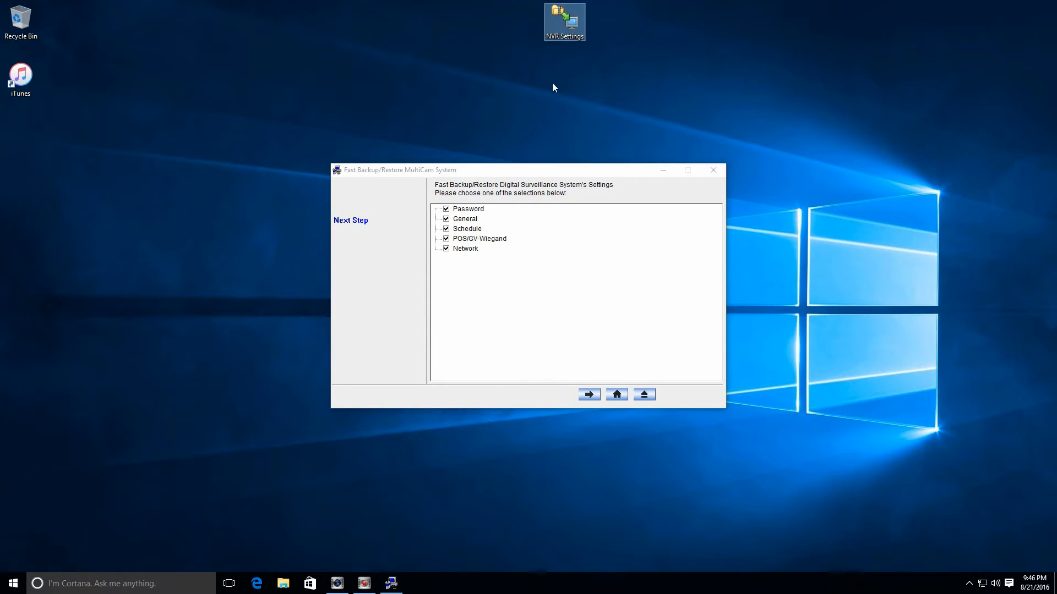
mouse_move(510, 83)
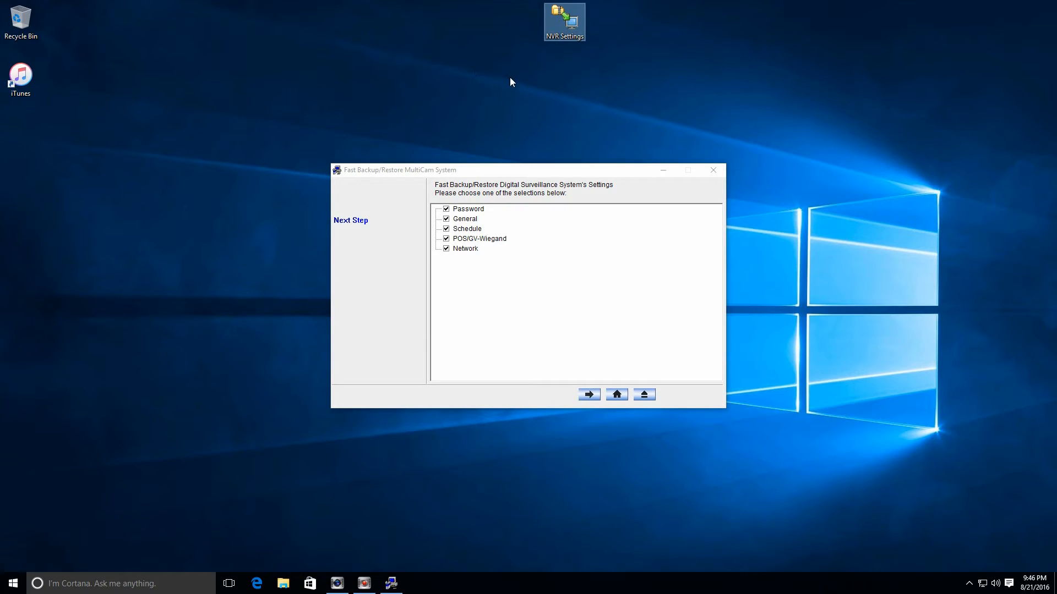
mouse_move(708, 206)
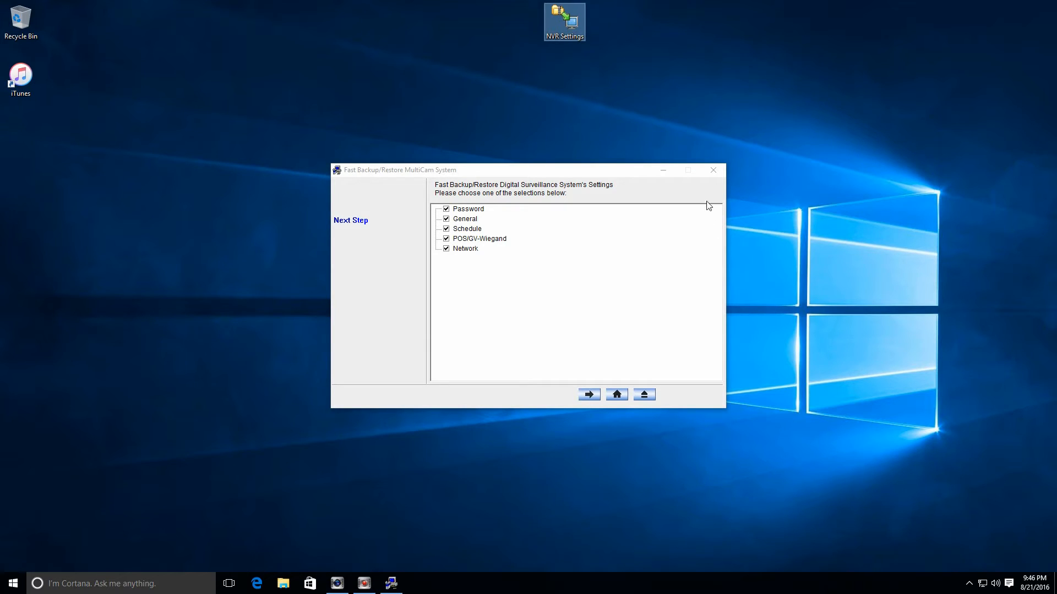
mouse_move(713, 169)
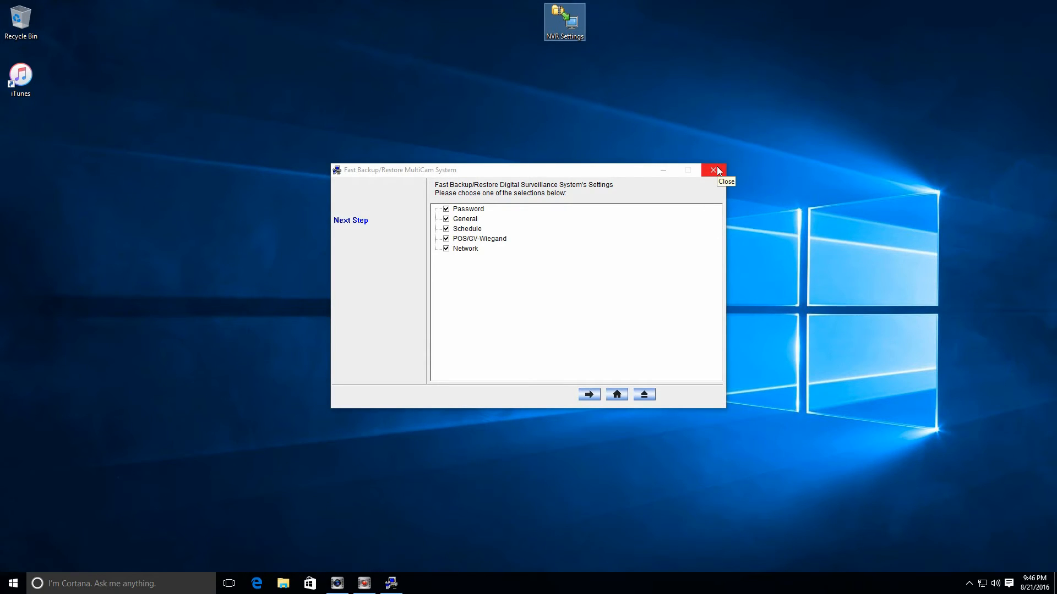
Close the backup tool and start uninstalling GeoVision Digital Surveillance System despite the other-users warning
click(713, 170)
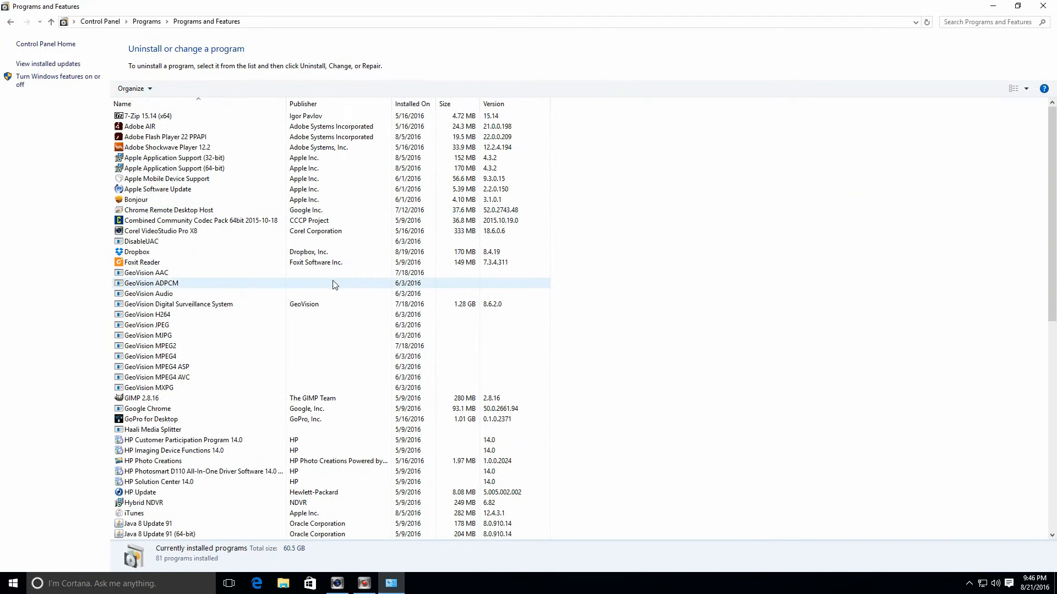
click(178, 304)
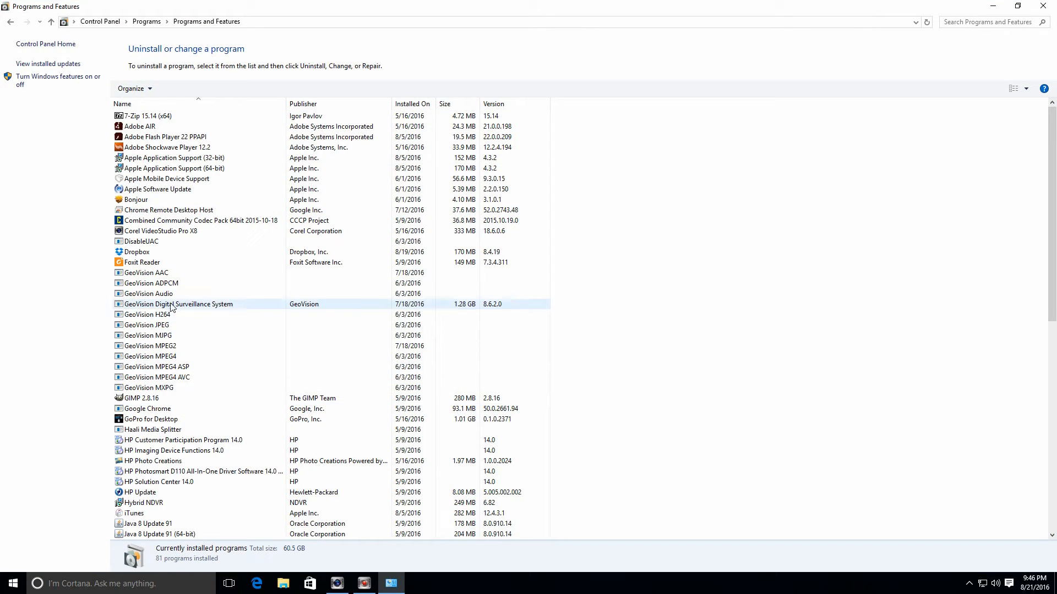
click(179, 304)
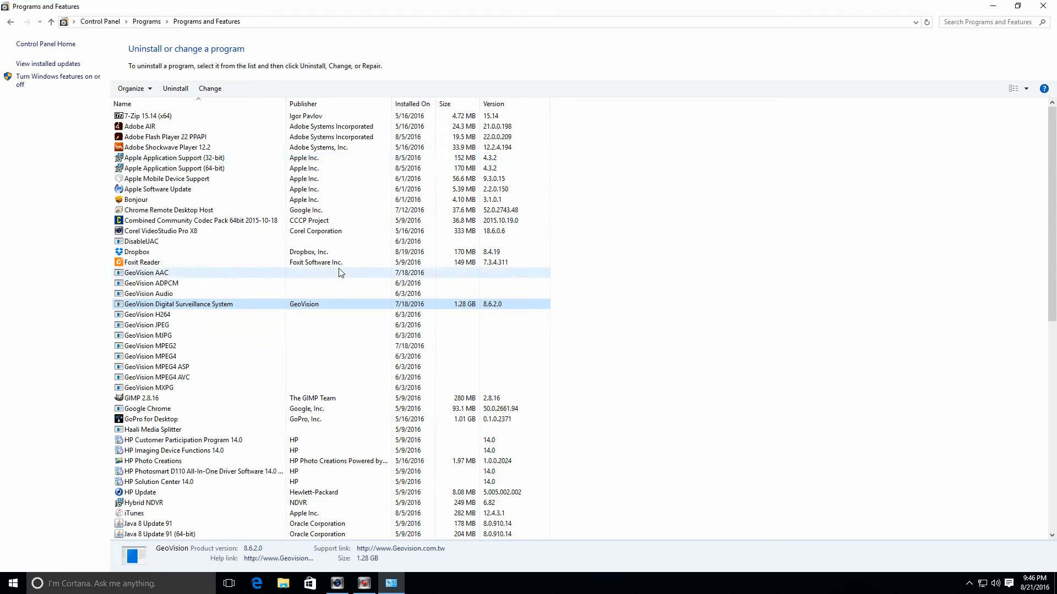
mouse_move(175, 88)
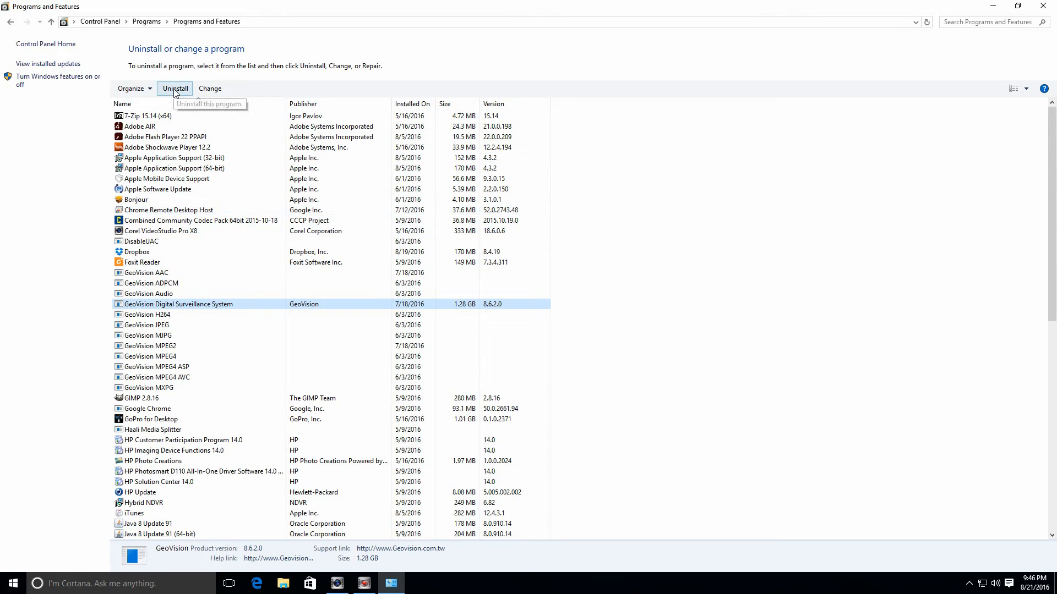
click(175, 88)
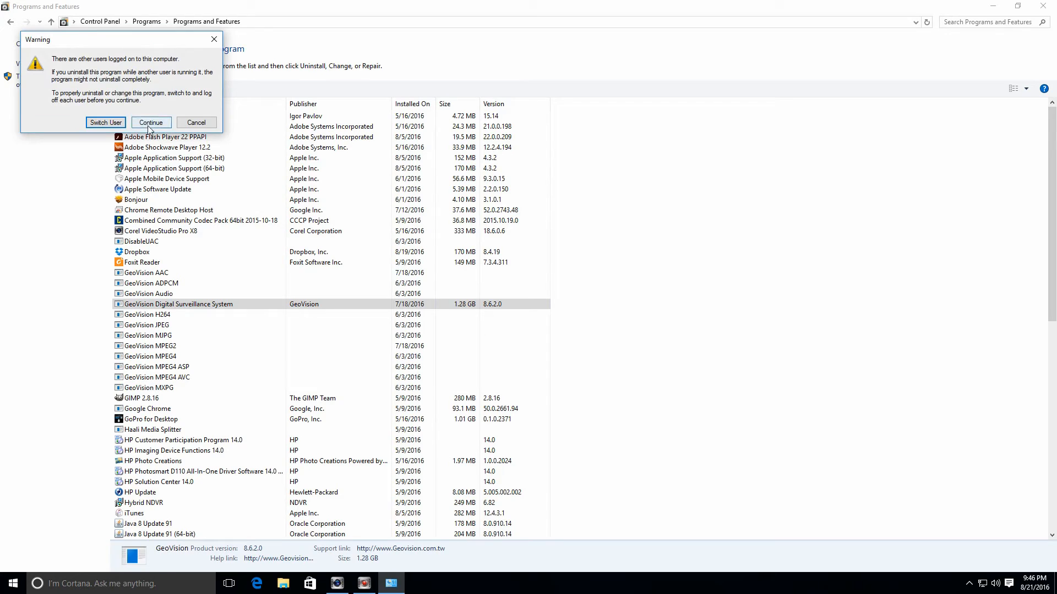
click(151, 122)
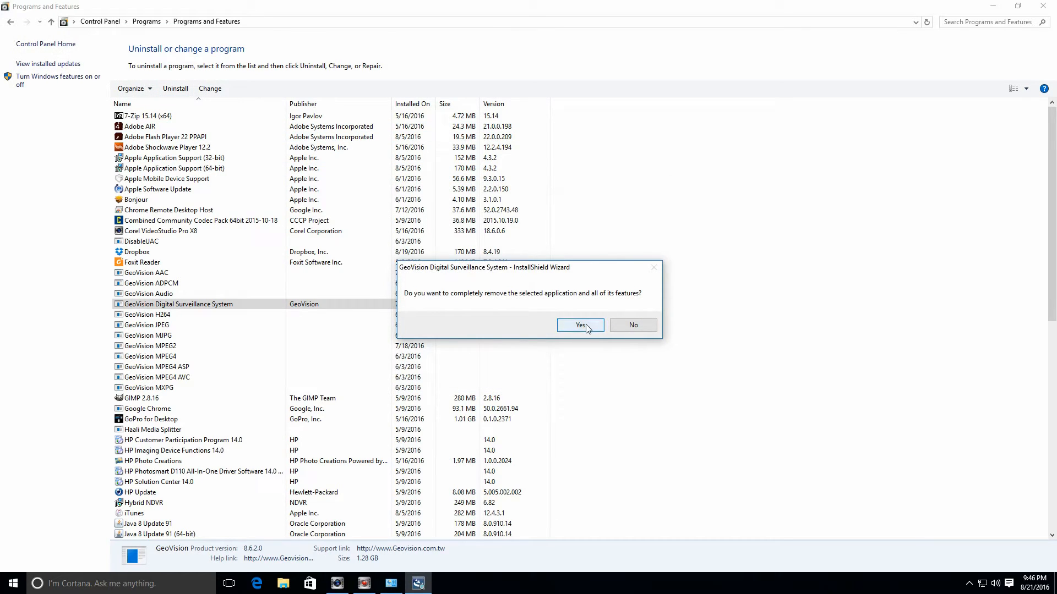
Confirm complete removal including Geo-Service and finish the uninstall wizard
click(580, 325)
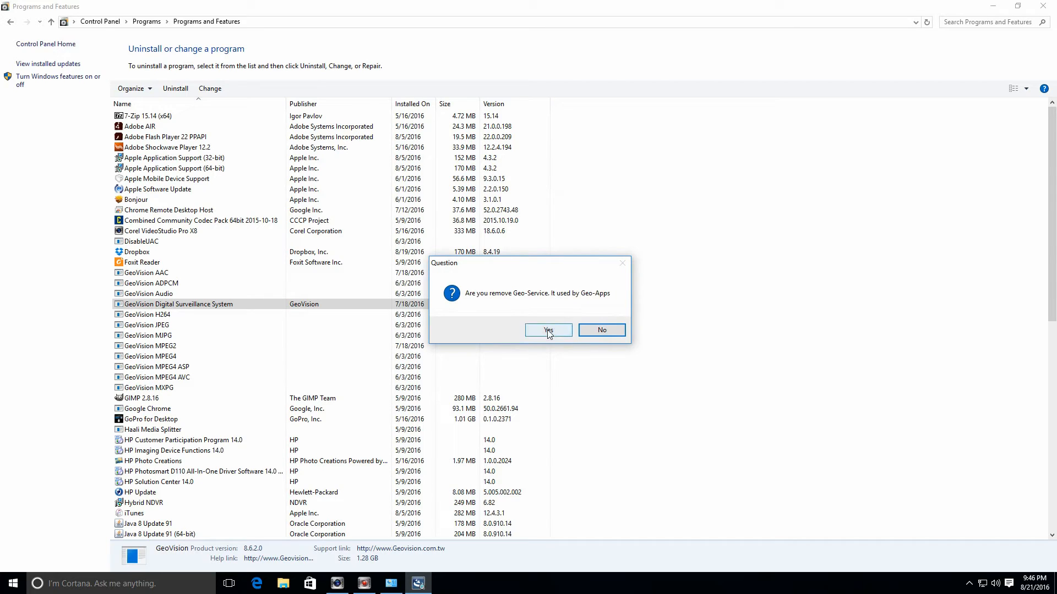
click(547, 330)
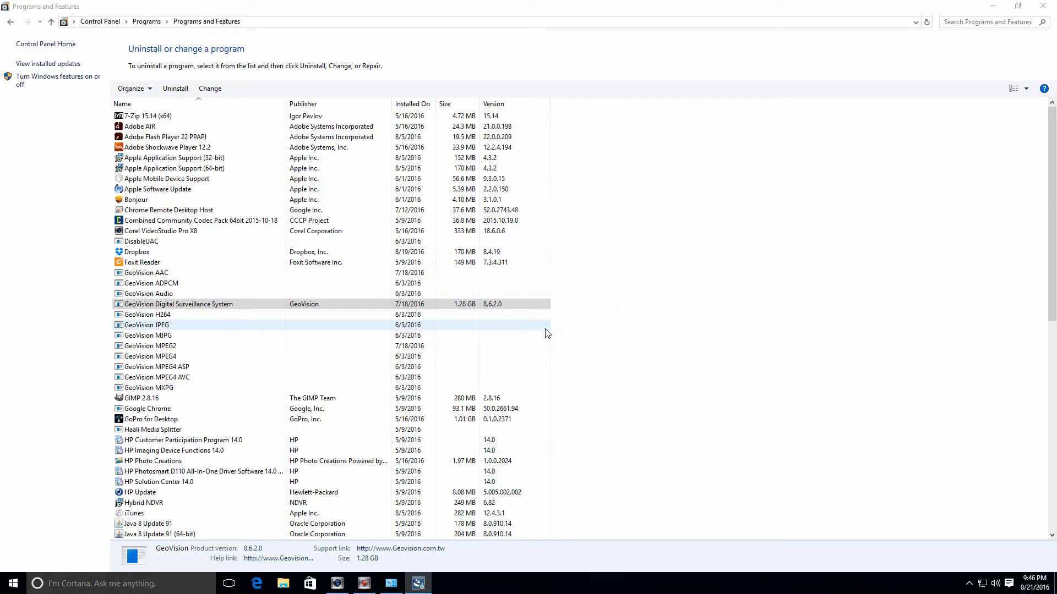
click(175, 88)
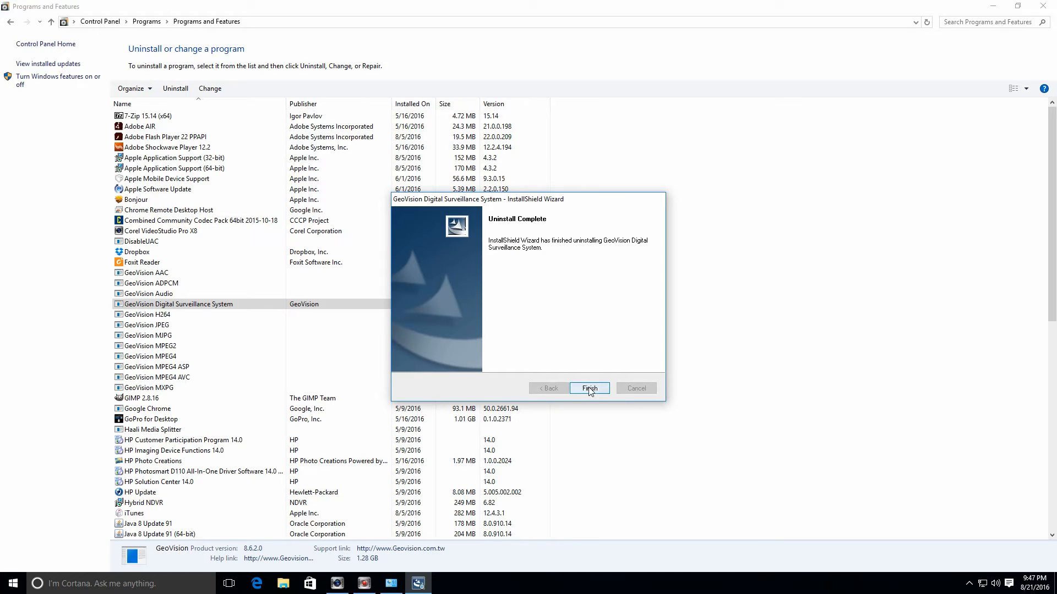
click(588, 387)
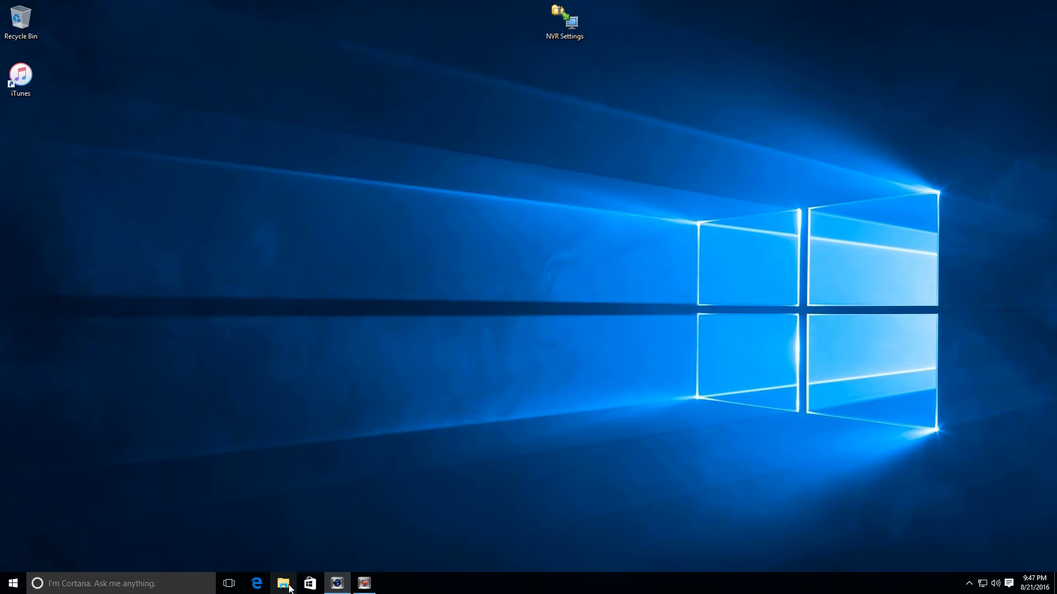
Browse to the Software > V-Series > VMS folder on ftp.cctvsentry.com in File Explorer
click(283, 584)
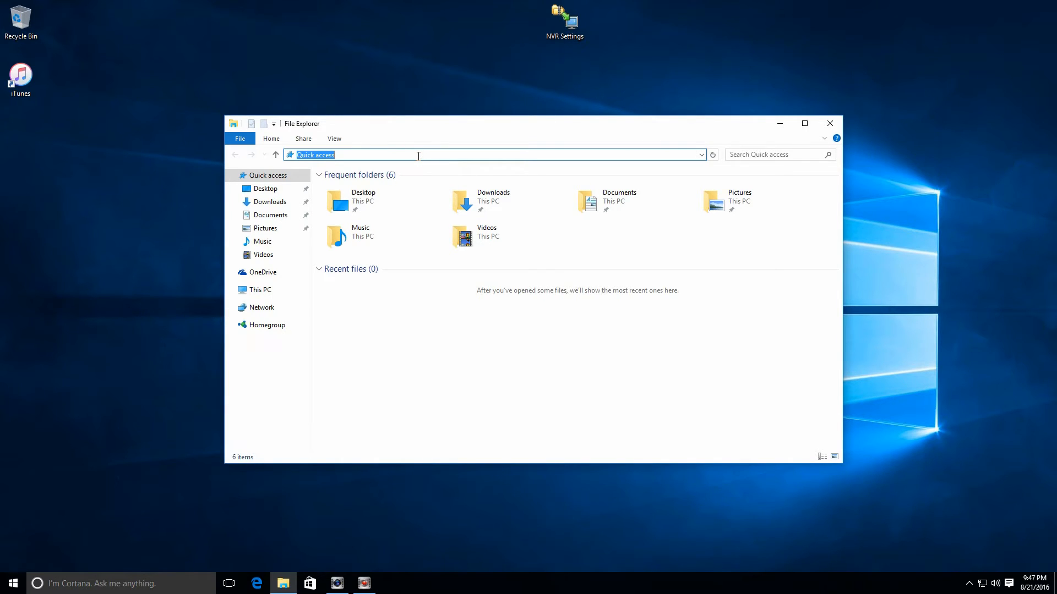
text(ftp.)
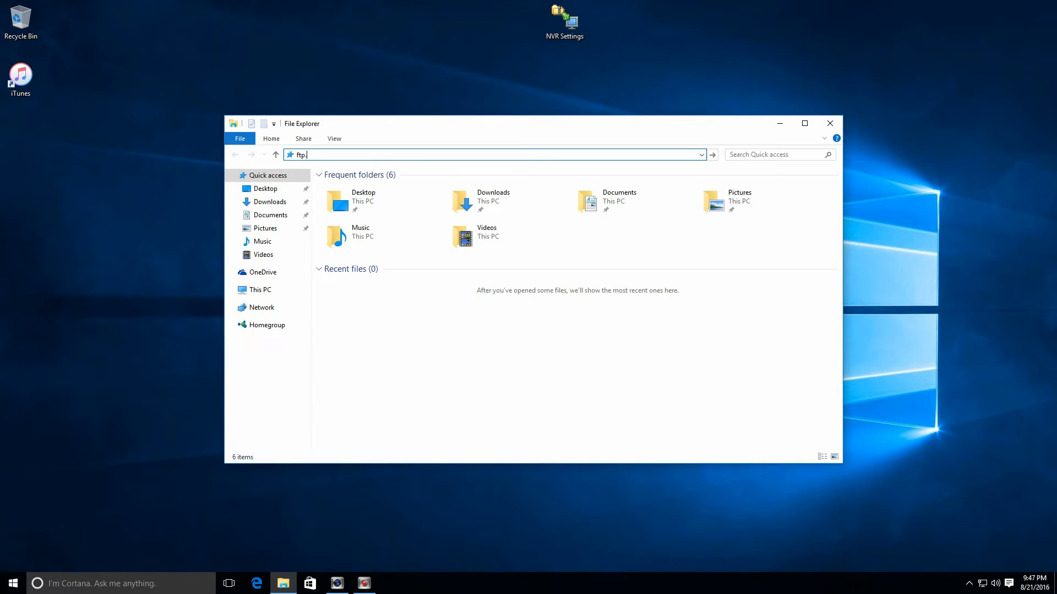
text(cctvsentry)
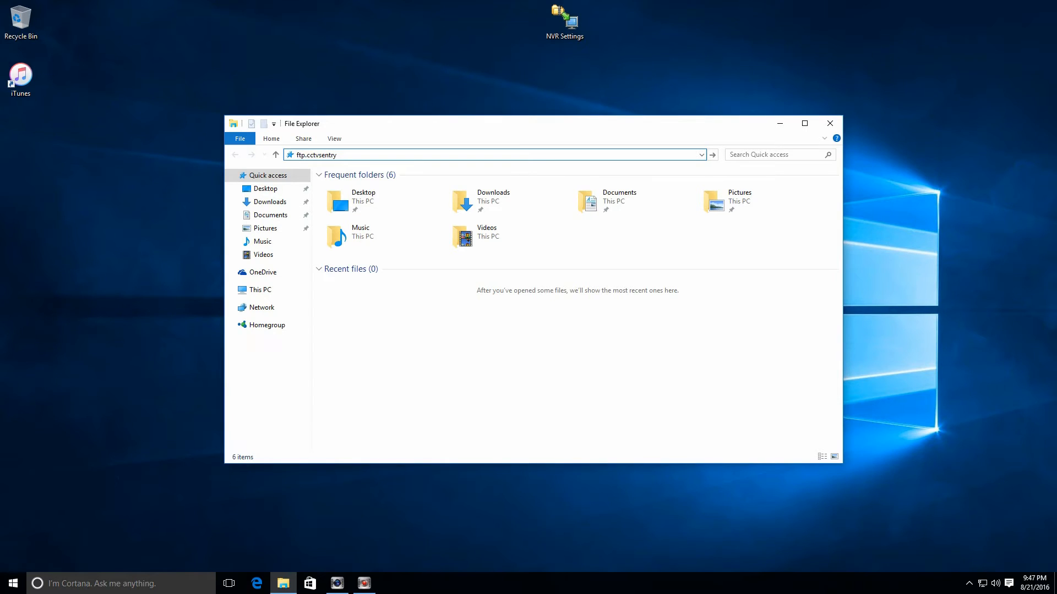
key(Return)
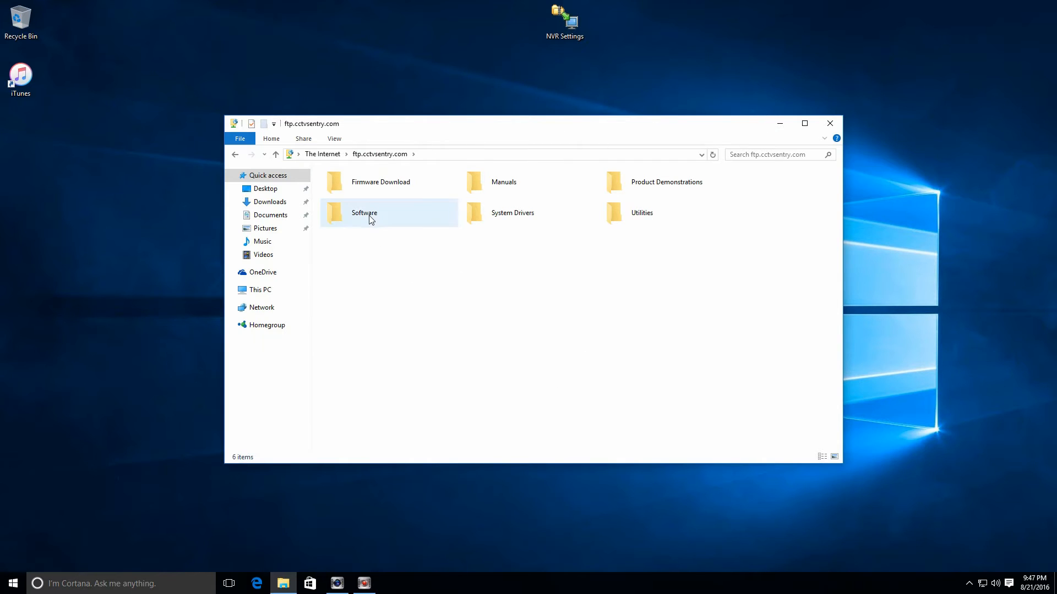
double_click(365, 213)
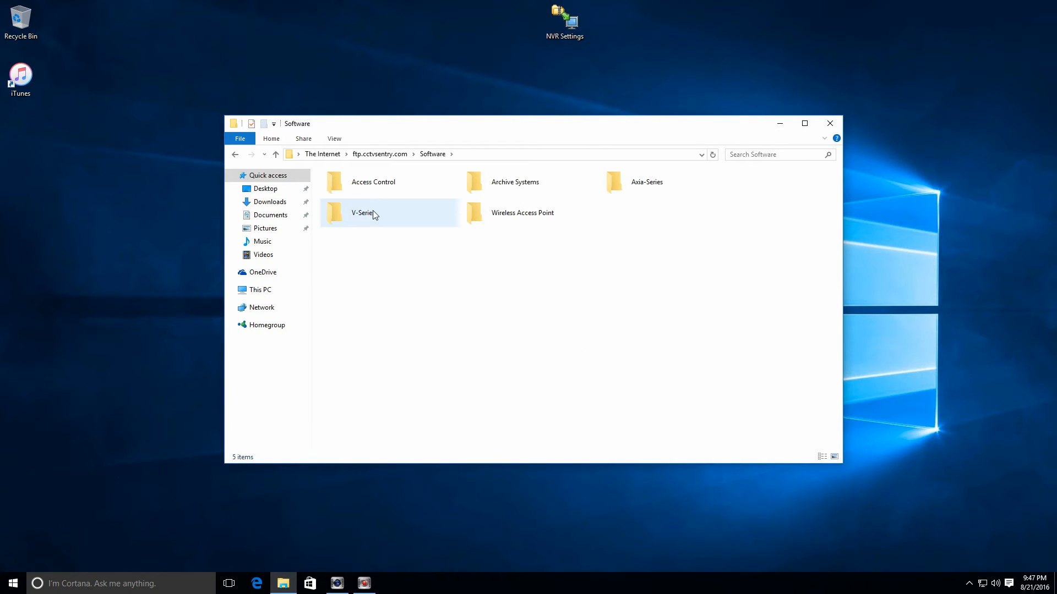
double_click(365, 212)
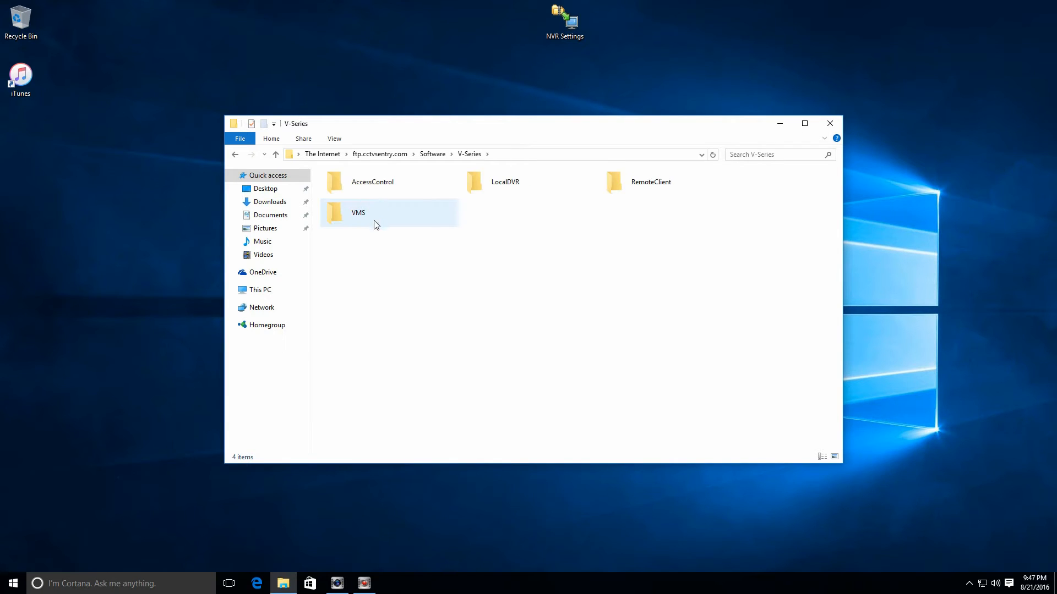
double_click(358, 213)
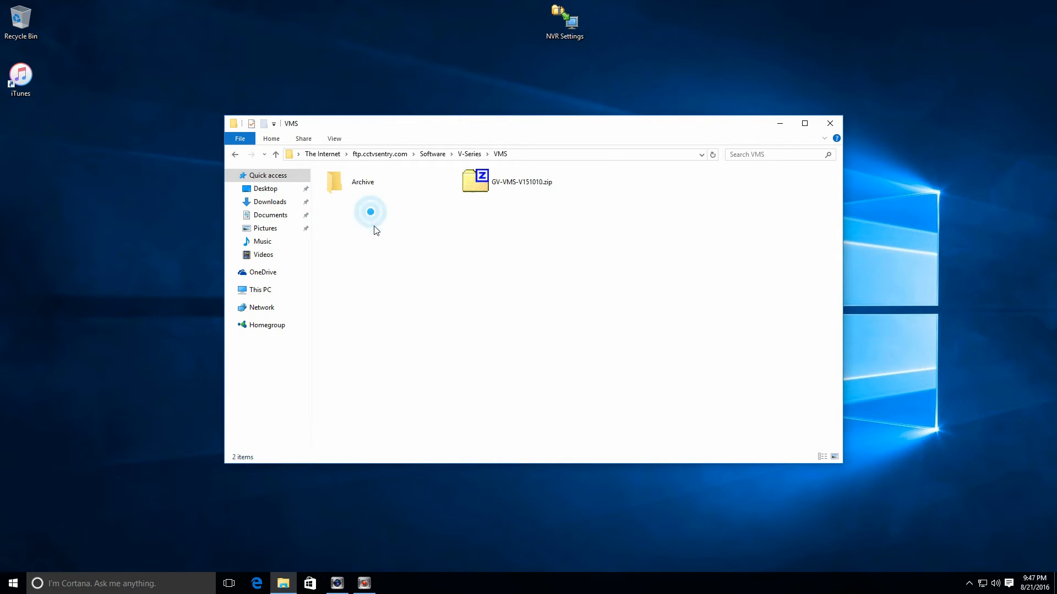
Copy GV-VMS-V151010.zip from the VMS folder and paste it onto the desktop
click(527, 181)
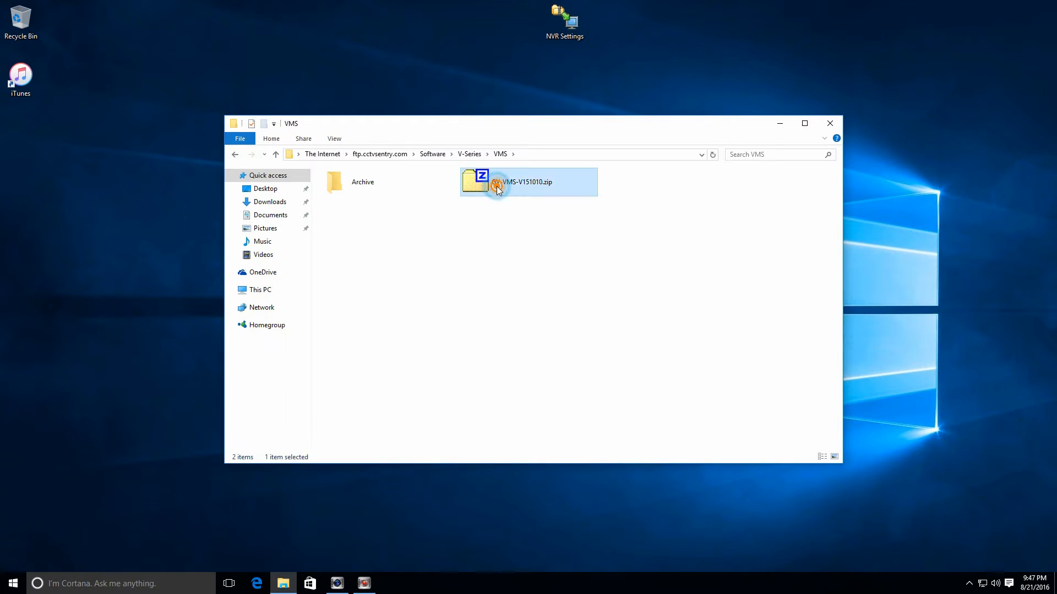
right_click(495, 187)
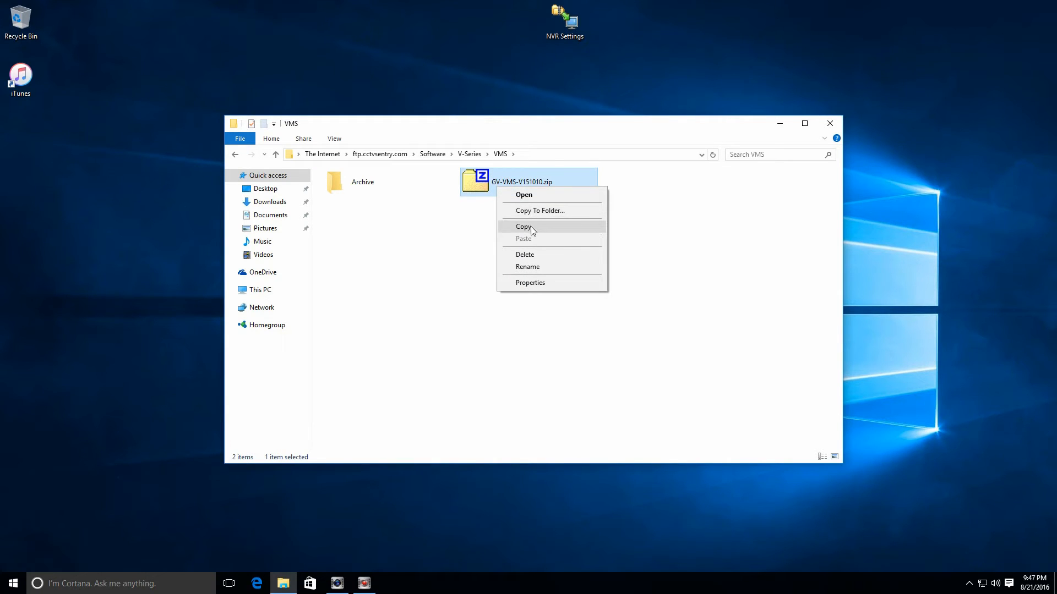
right_click(331, 20)
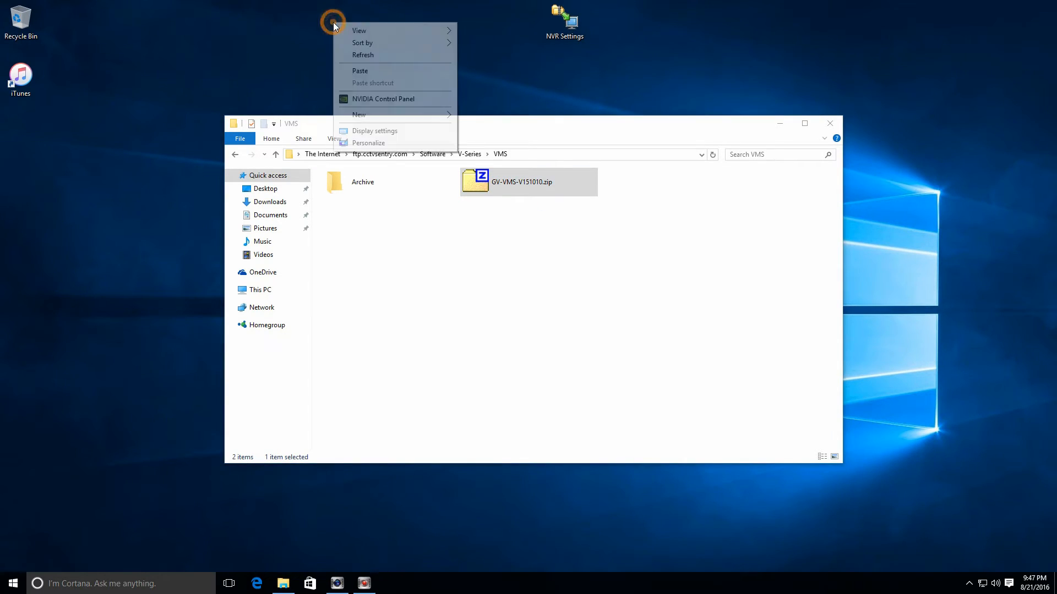
click(380, 75)
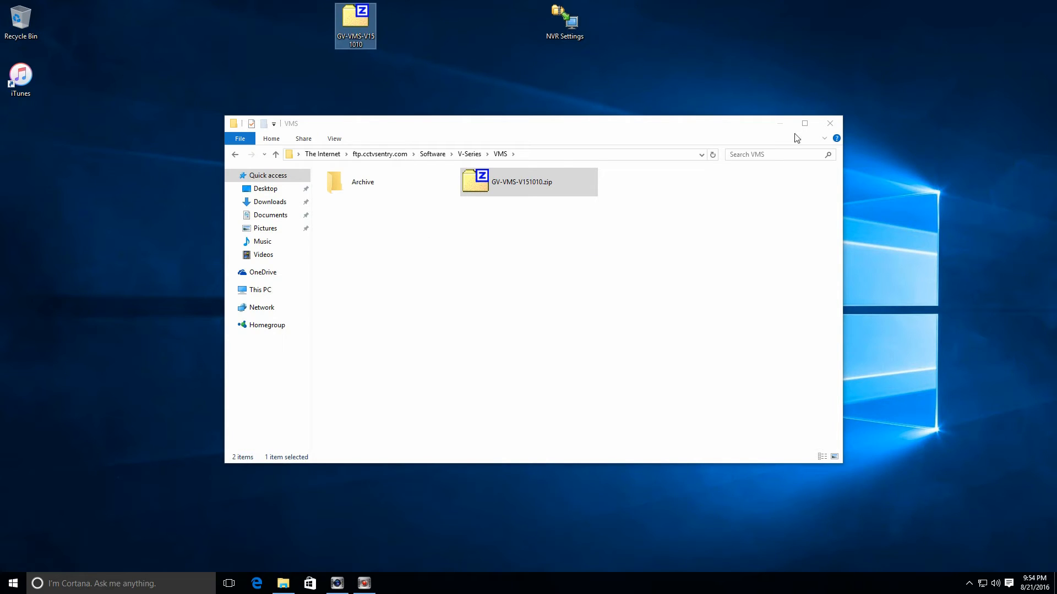
mouse_move(866, 215)
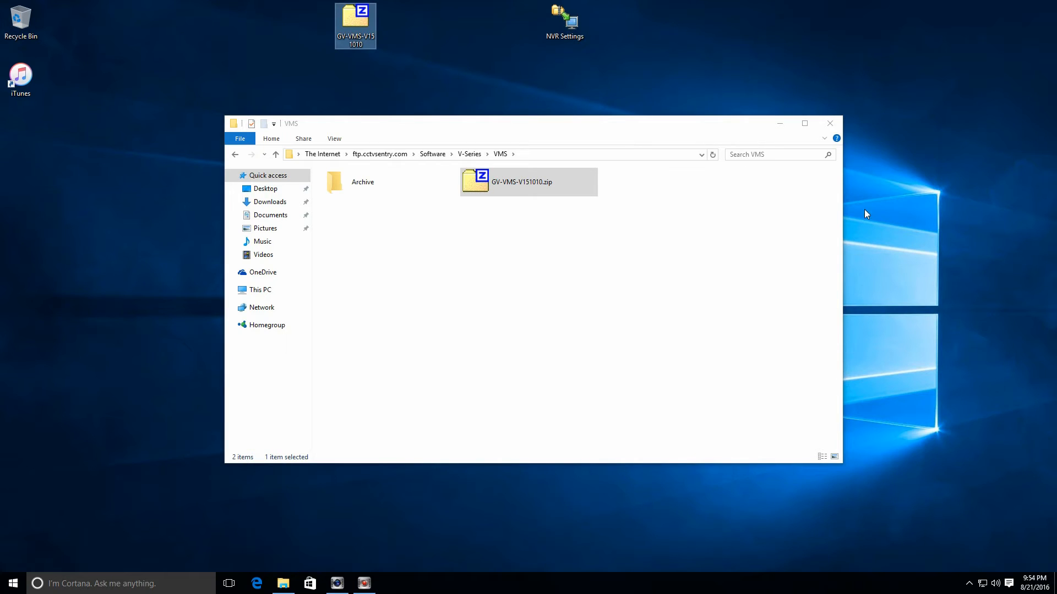
Extract GV-VMS-V151010.zip with 7-Zip into its own desktop folder showing Quick Guide and GVVMSInstaller
click(830, 122)
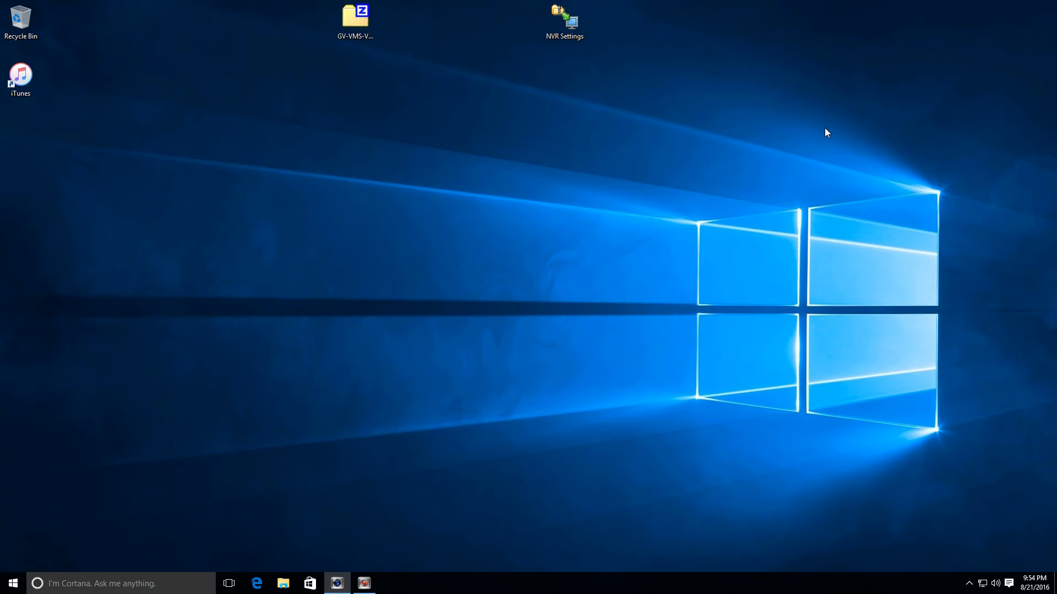
click(355, 16)
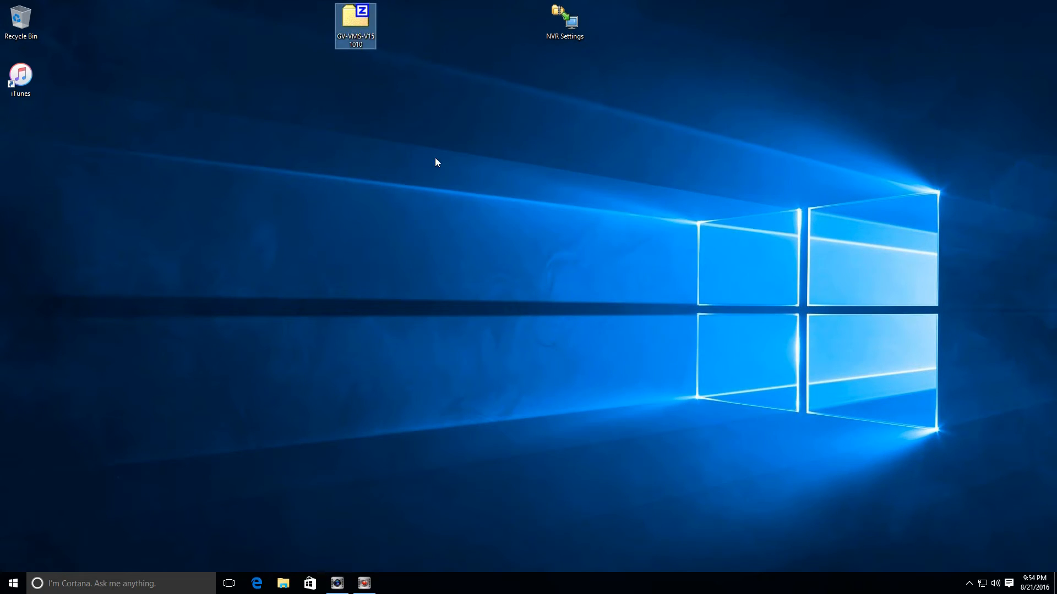
right_click(355, 25)
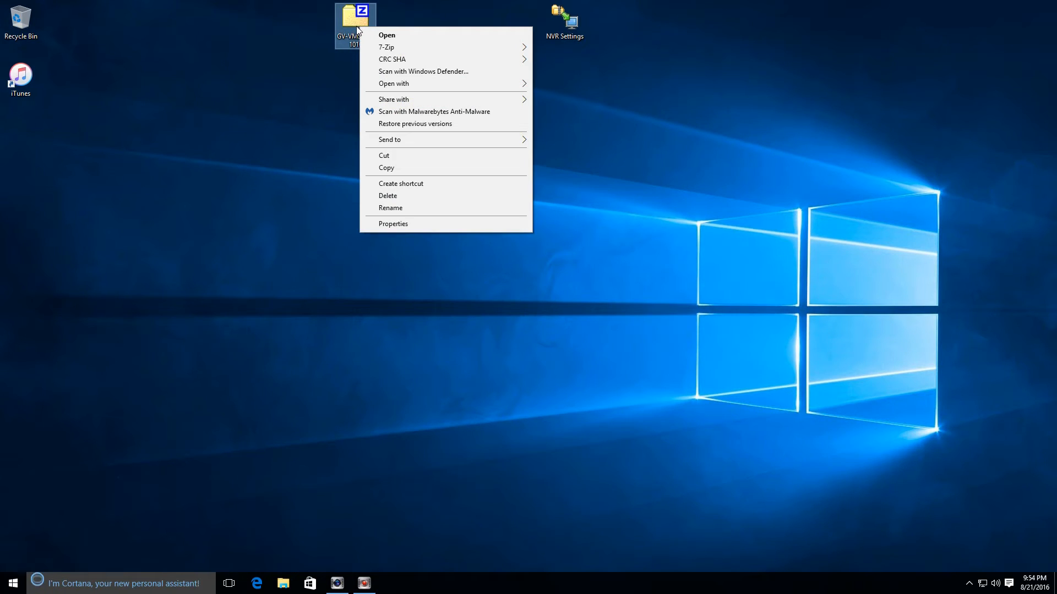
mouse_move(350, 30)
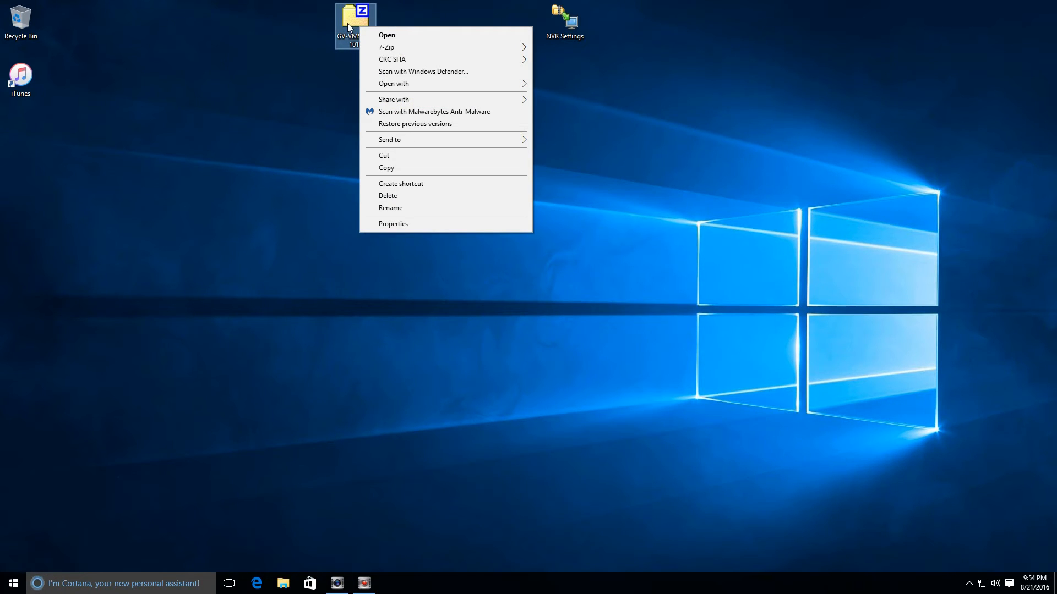
mouse_move(394, 21)
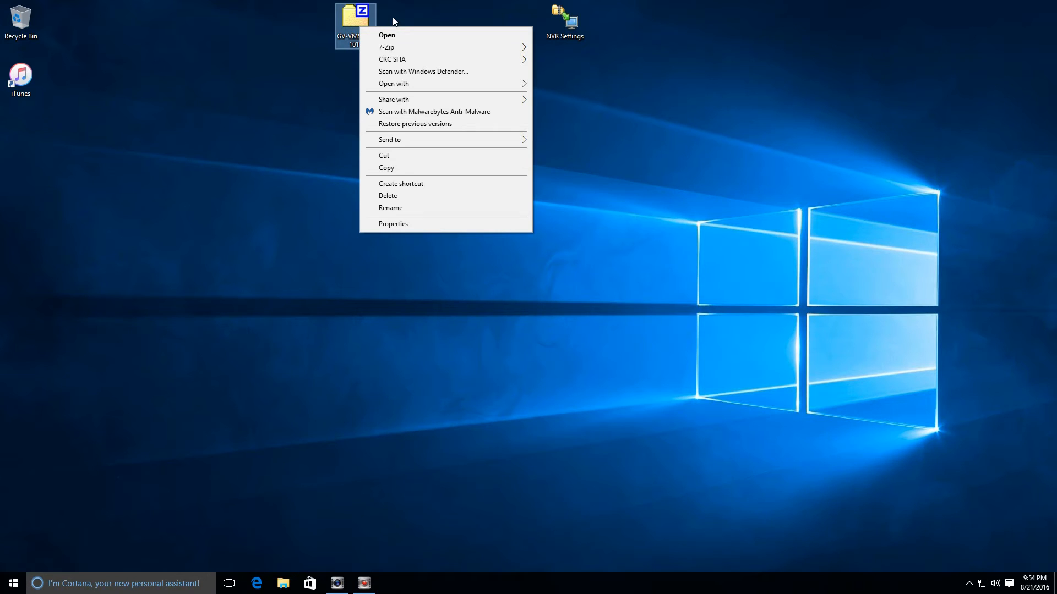
mouse_move(387, 47)
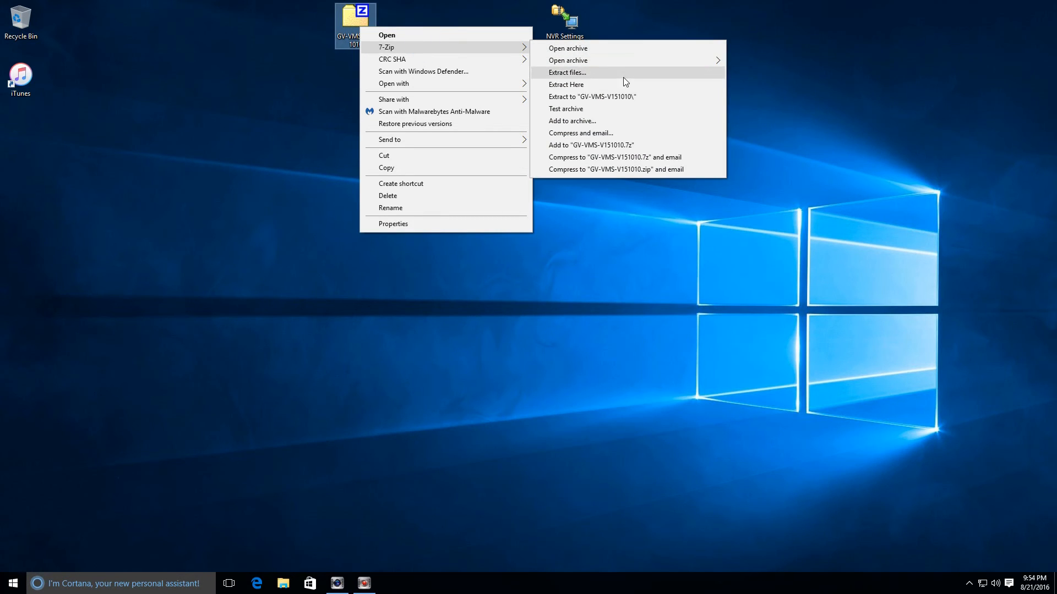
click(567, 73)
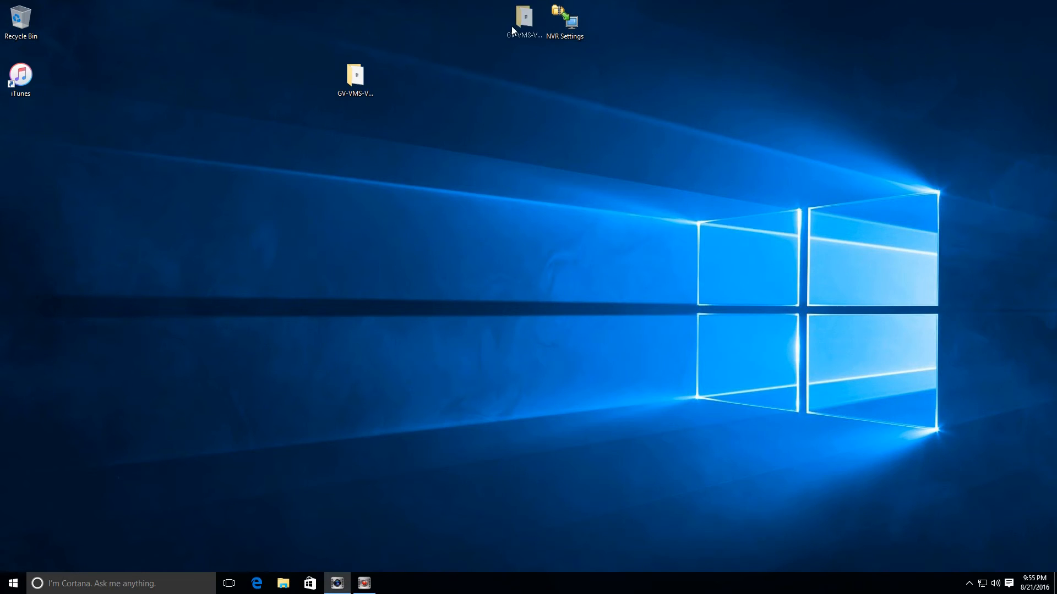
double_click(354, 74)
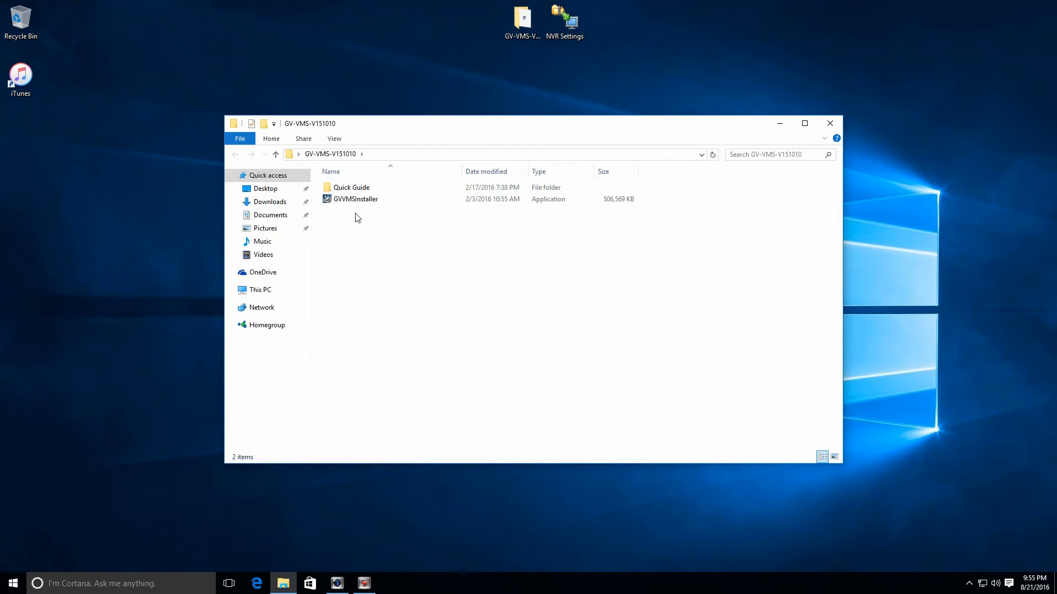
Launch GVVMSInstaller from the extracted GV-VMS-V151010 folder
double_click(351, 188)
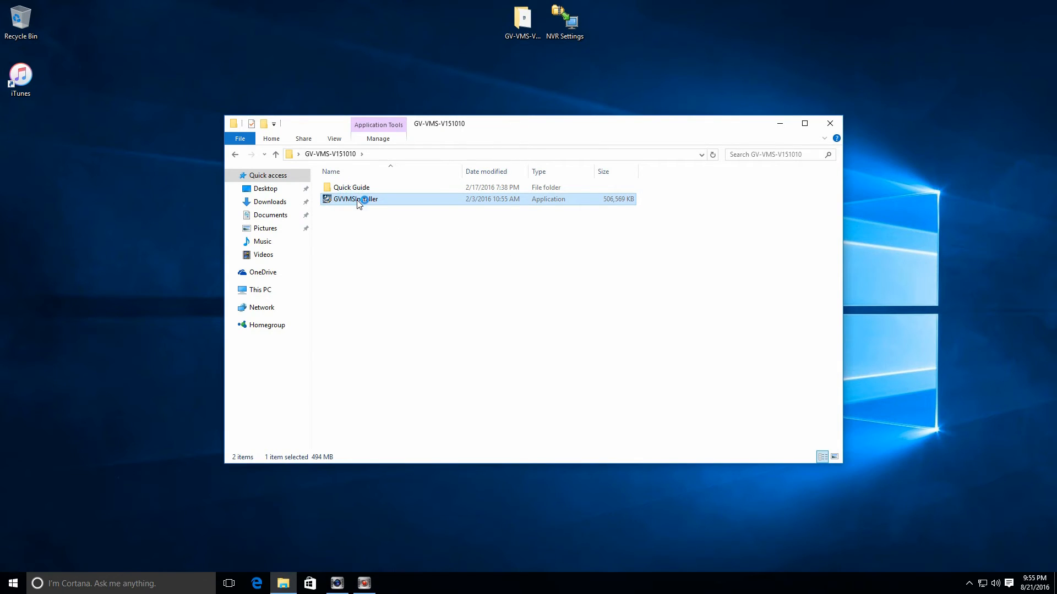
double_click(356, 199)
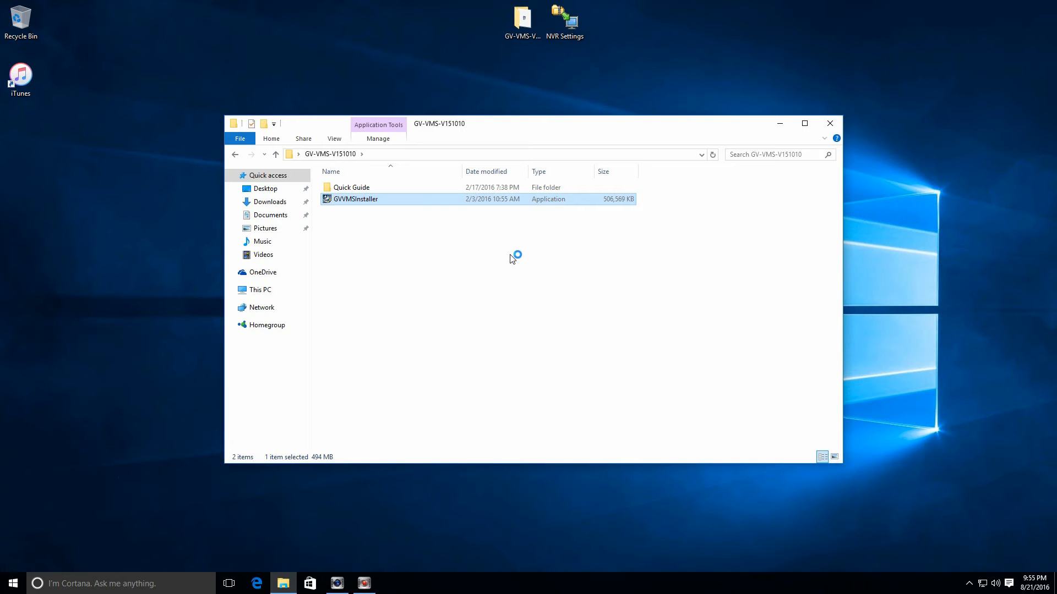
double_click(356, 199)
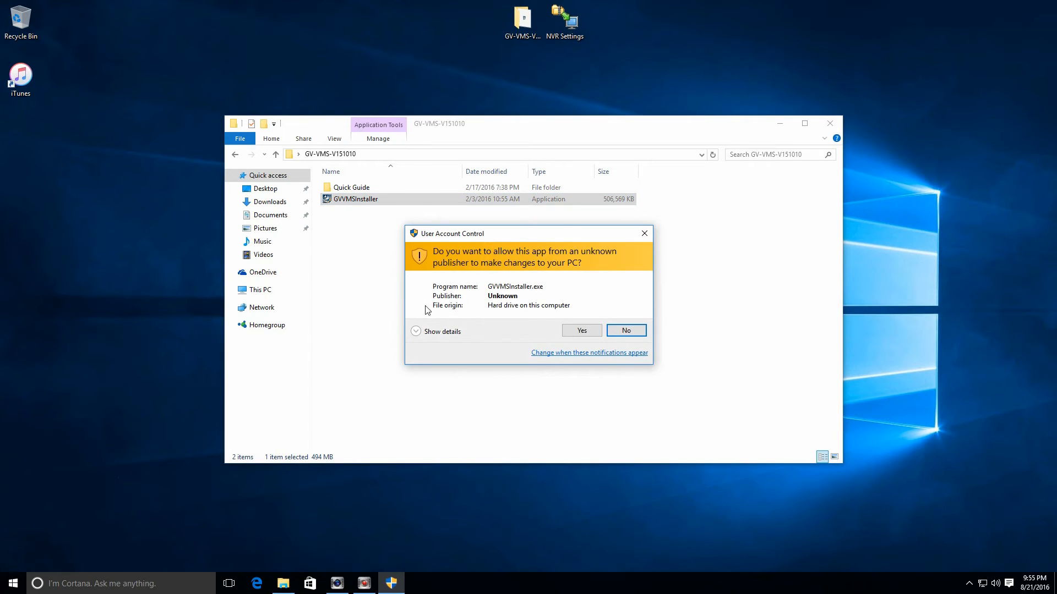
Allow the installer to make changes and answer the disable-UAC question to reach the welcome page
click(580, 330)
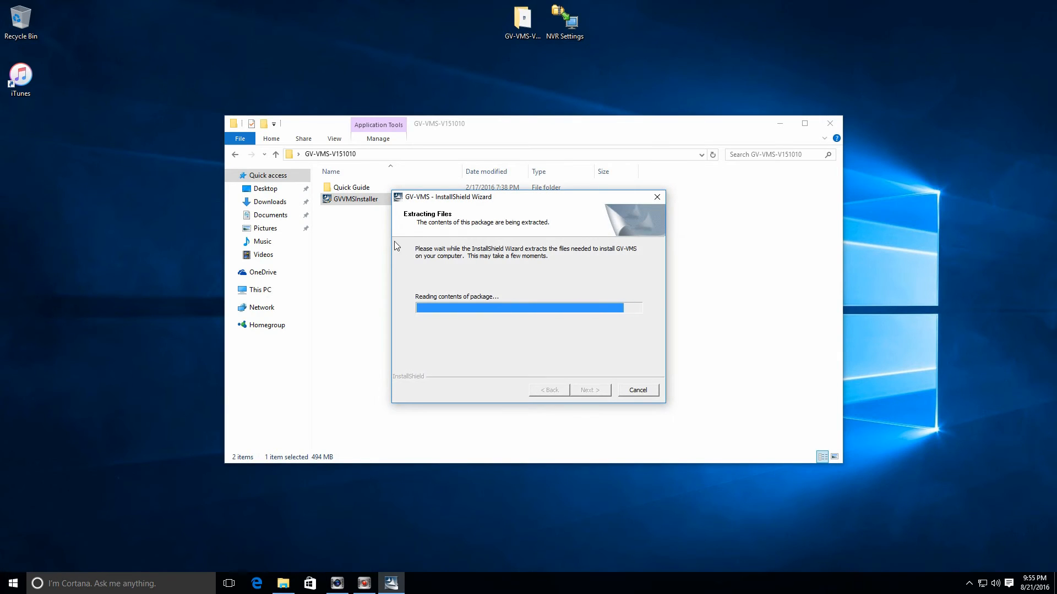
mouse_move(516, 270)
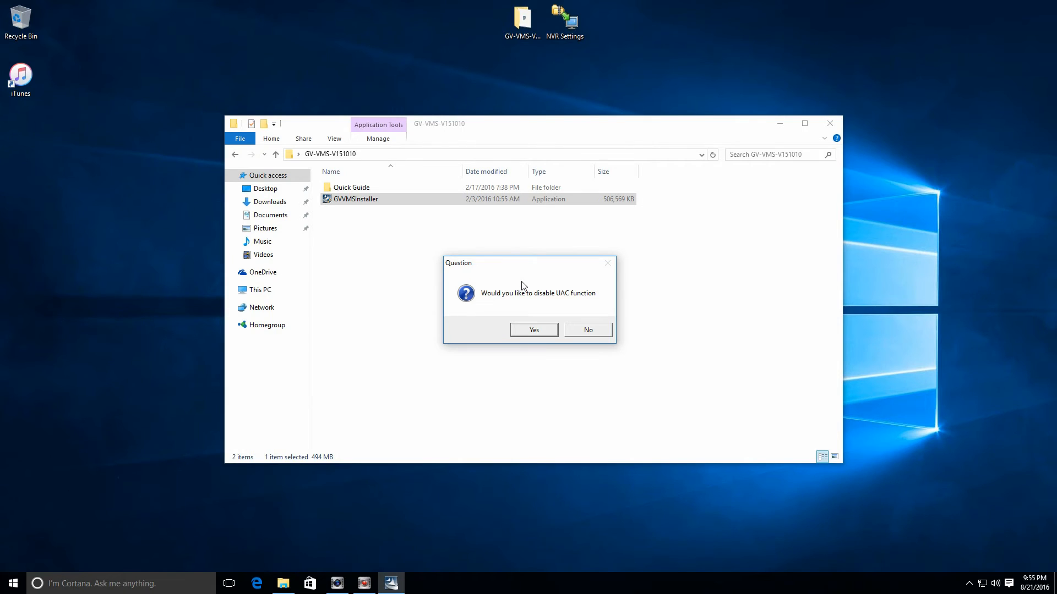
mouse_move(496, 259)
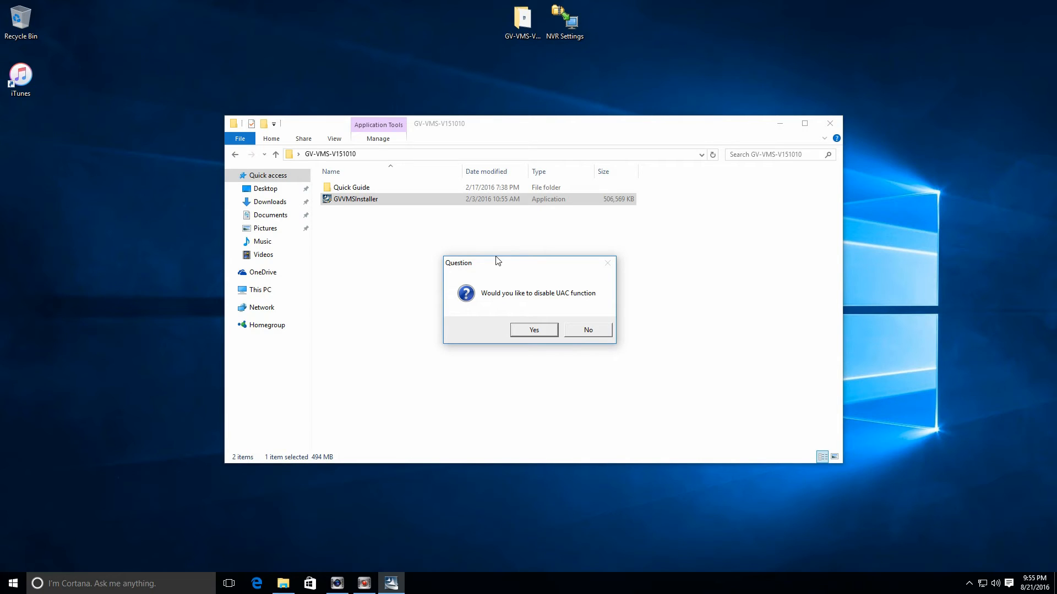
mouse_move(535, 375)
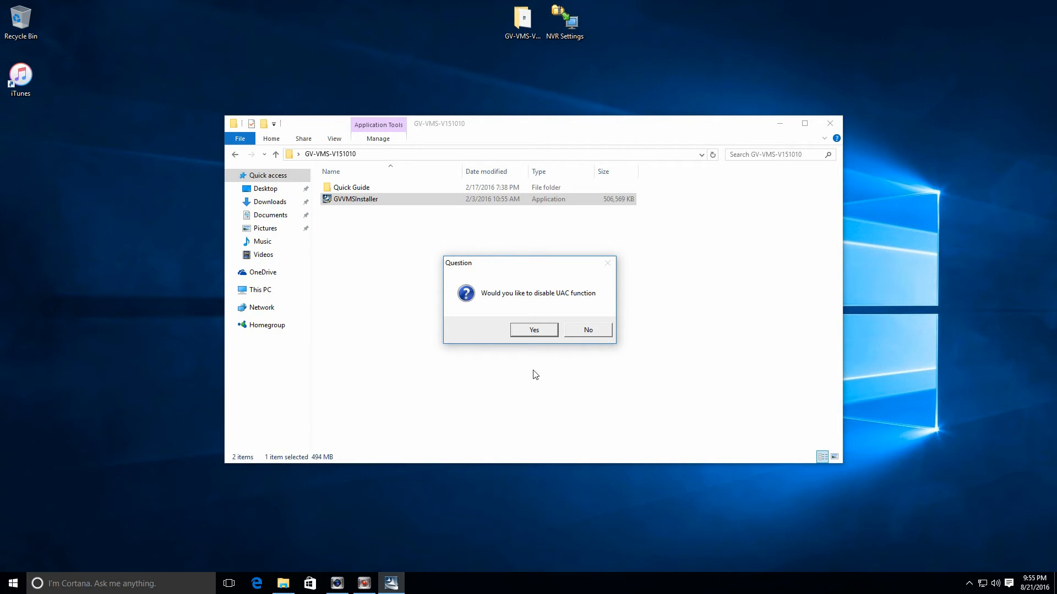
click(532, 329)
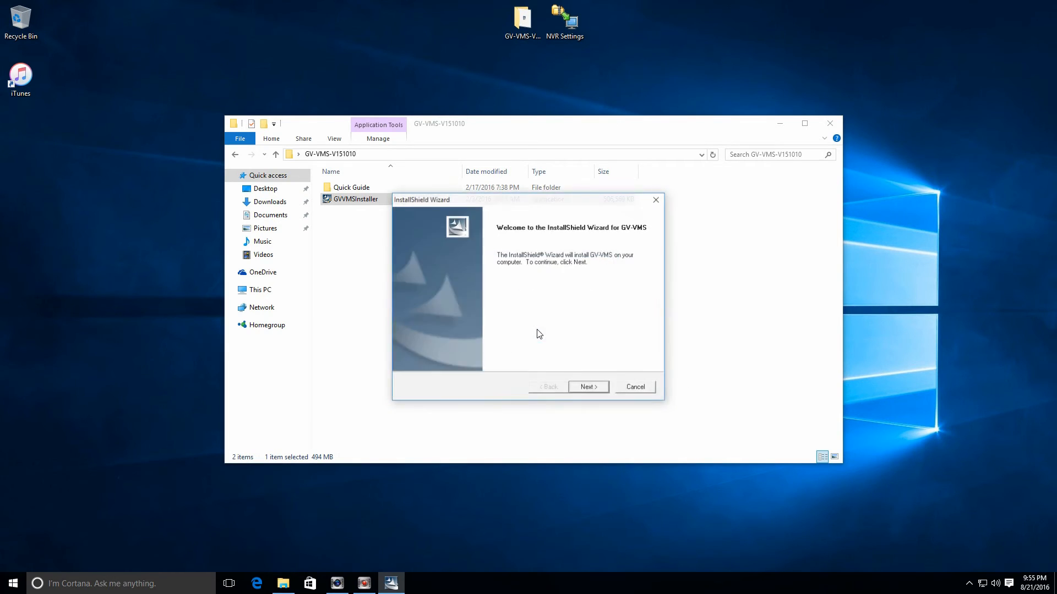
Accept the Geovision license, enable a desktop shortcut and install into the default C:\GV-VMS folder
click(586, 387)
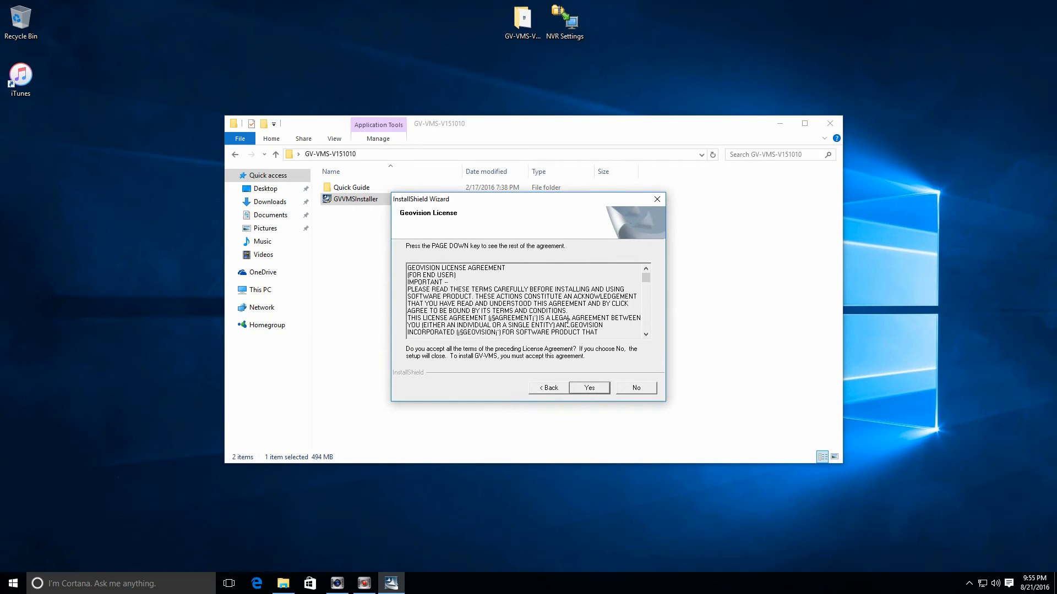
mouse_move(593, 375)
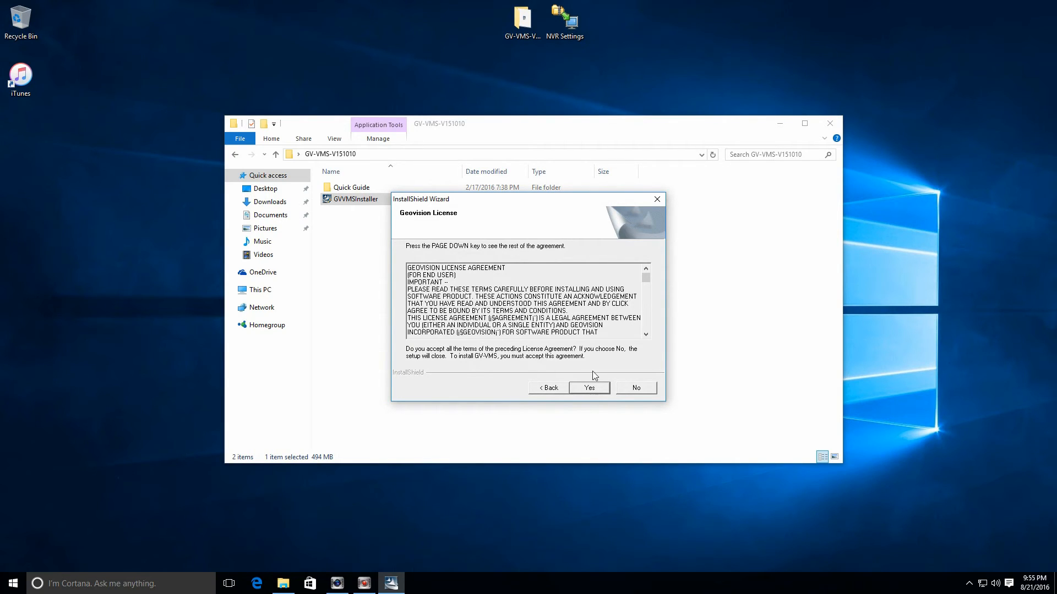
mouse_move(547, 239)
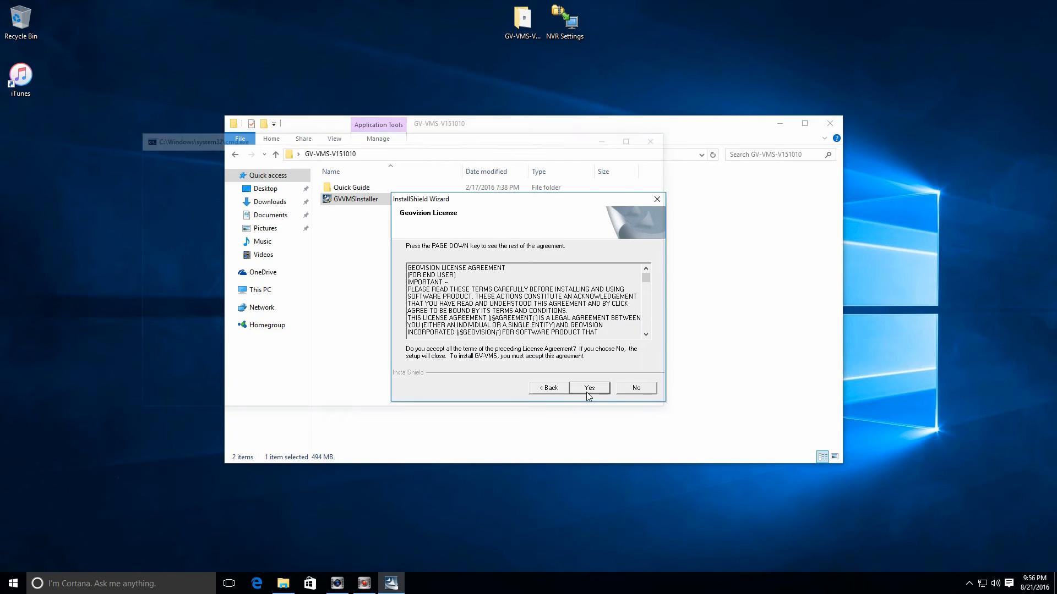
click(588, 387)
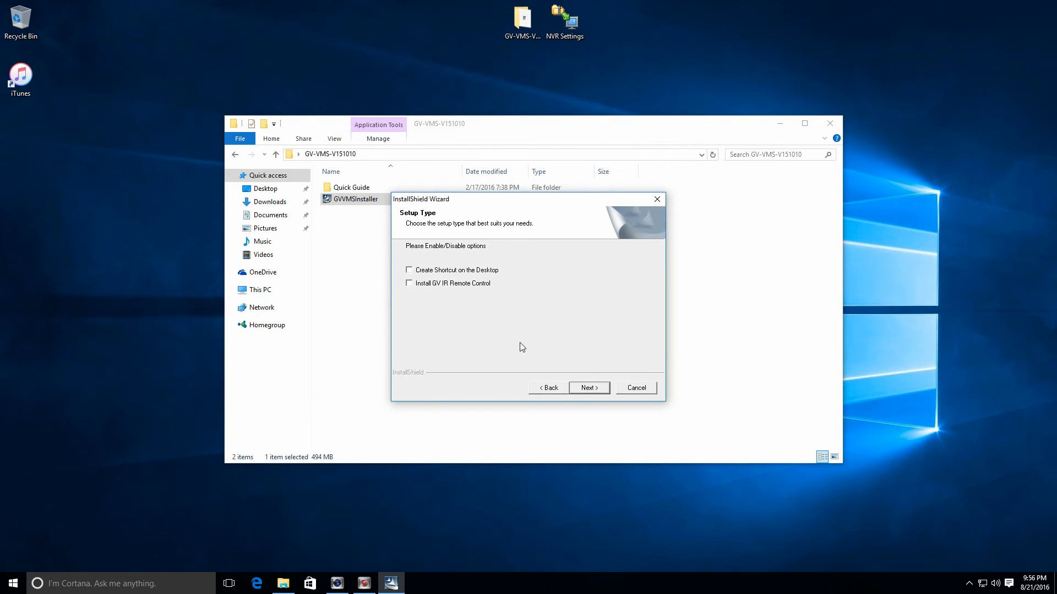
click(408, 270)
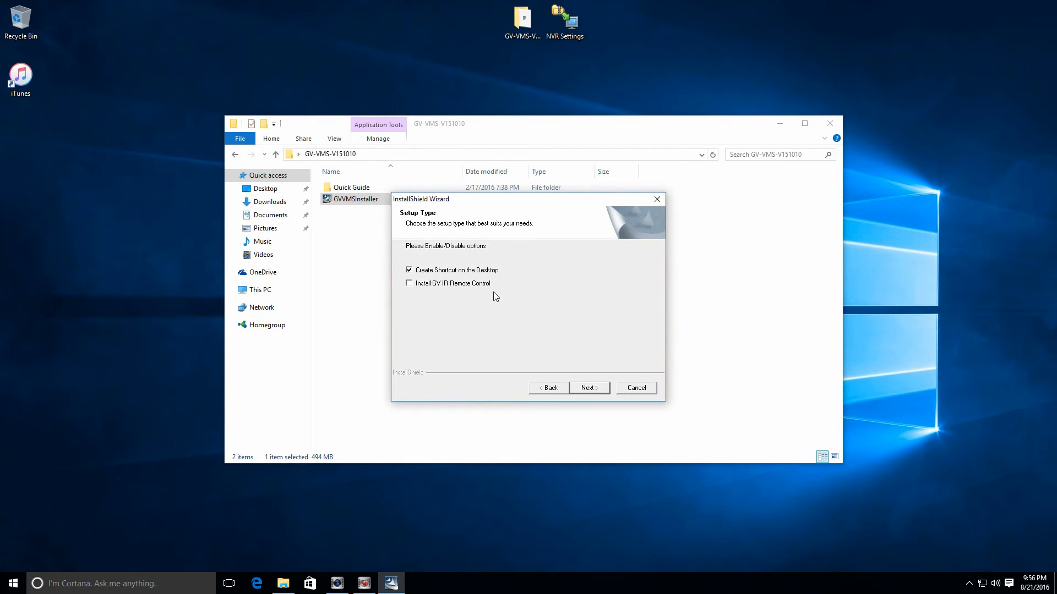
mouse_move(586, 394)
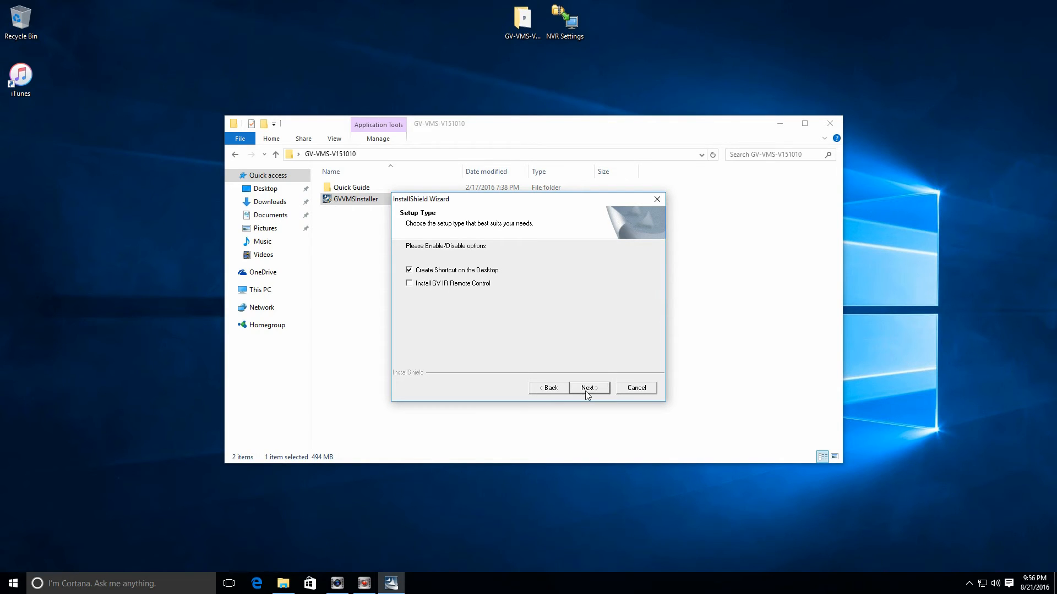
mouse_move(444, 295)
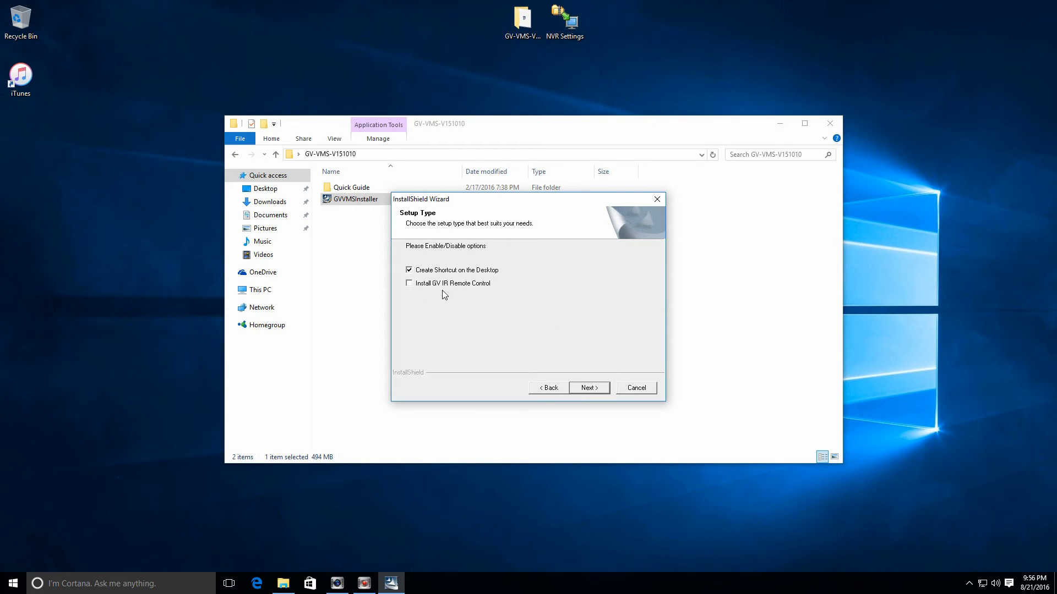
mouse_move(401, 294)
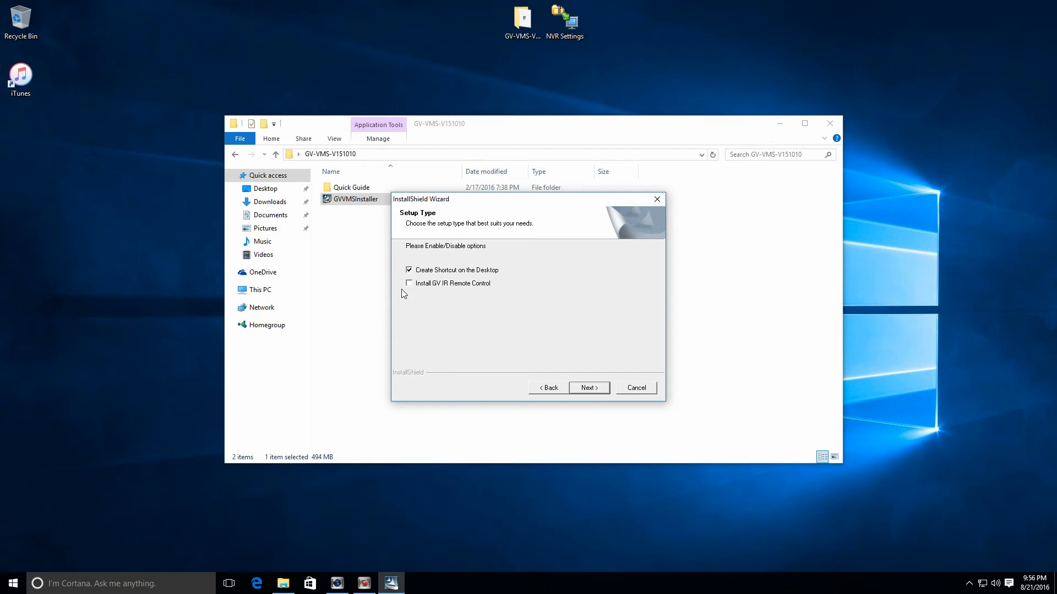
mouse_move(539, 270)
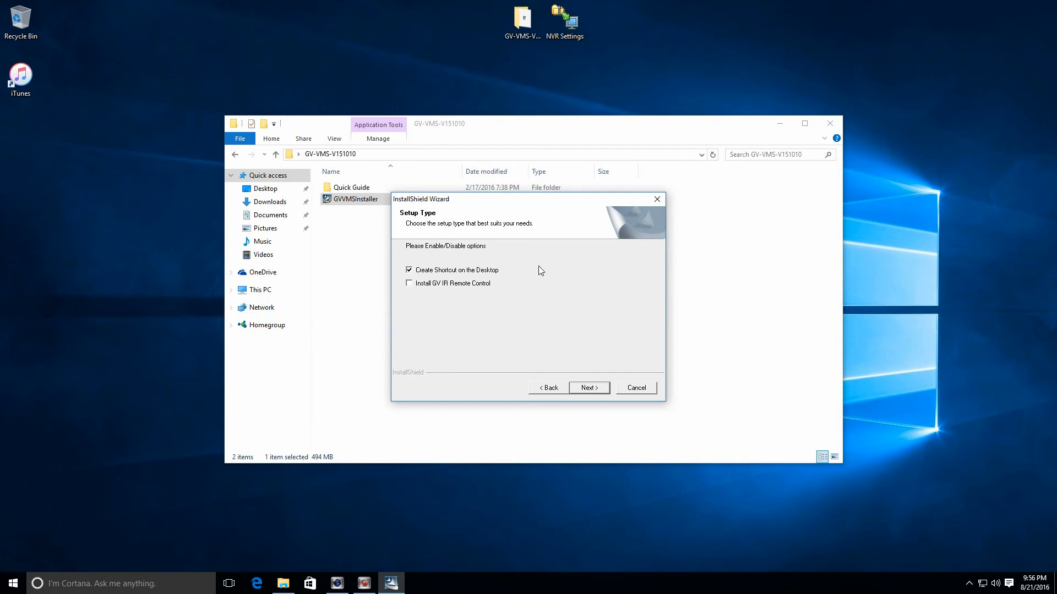
click(588, 388)
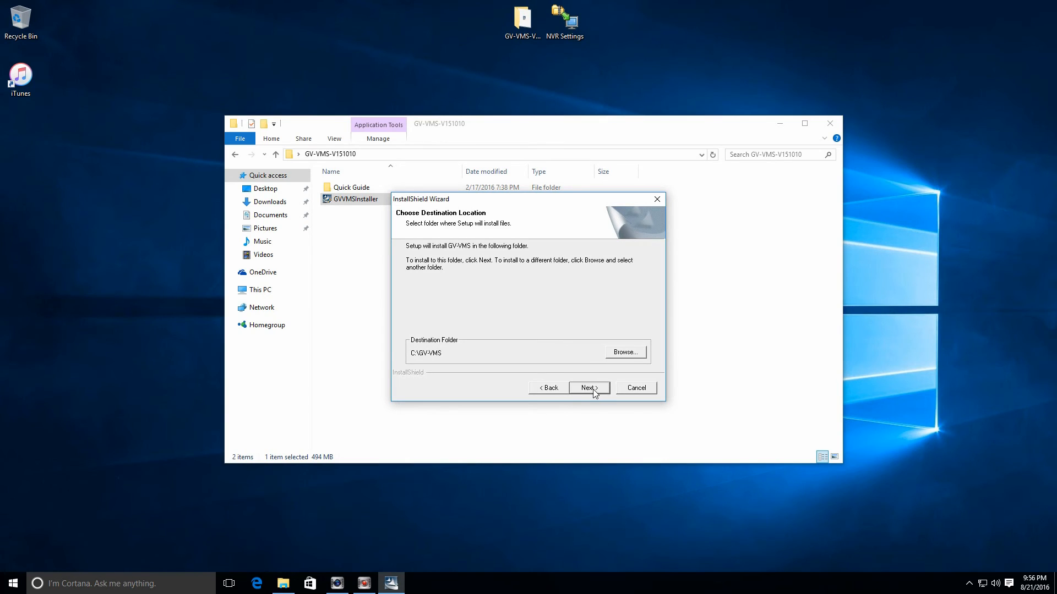
click(587, 387)
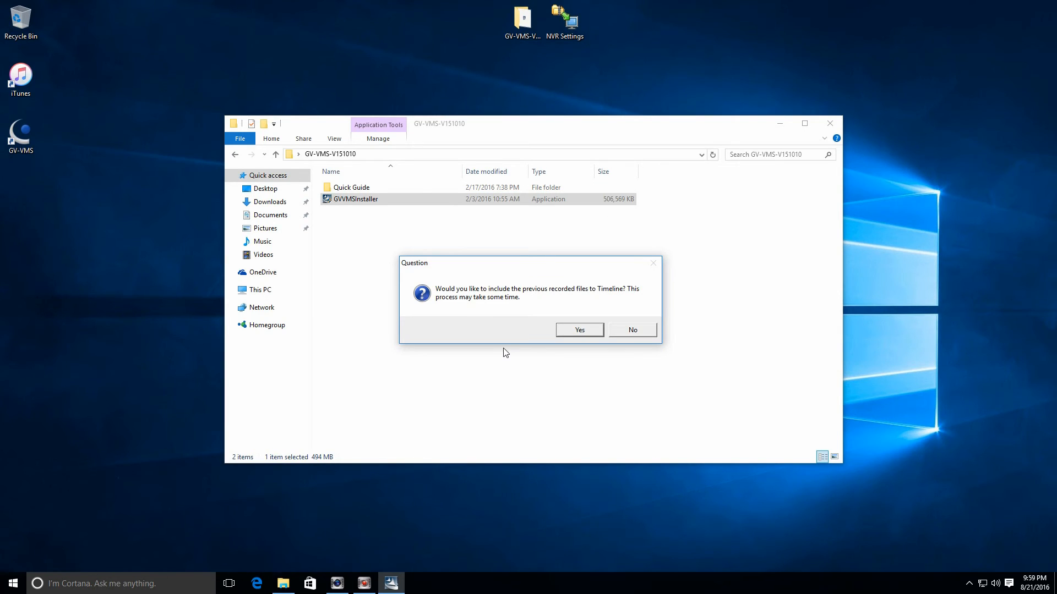
mouse_move(488, 486)
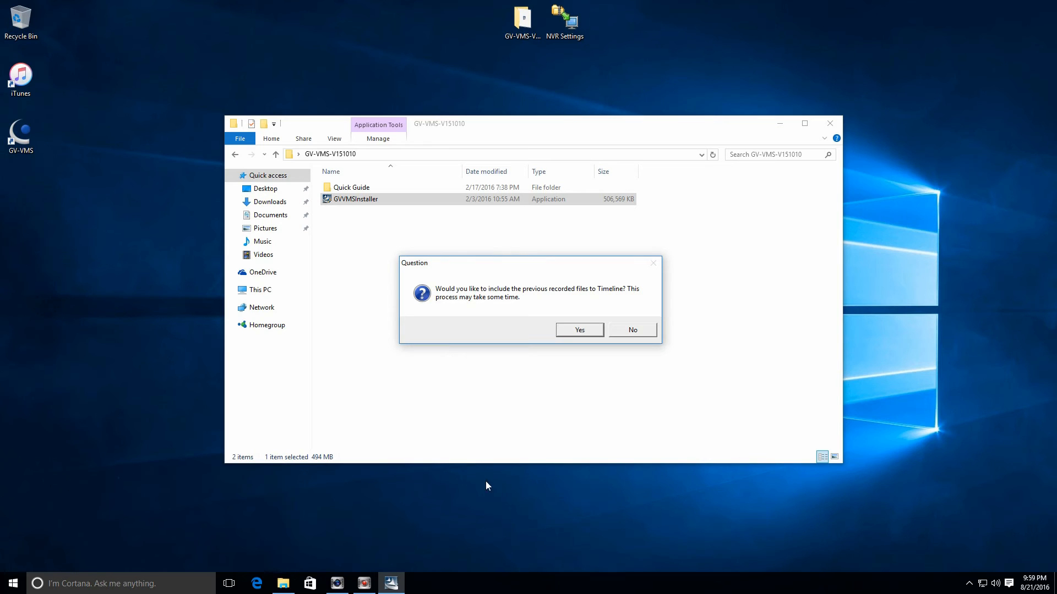
mouse_move(173, 453)
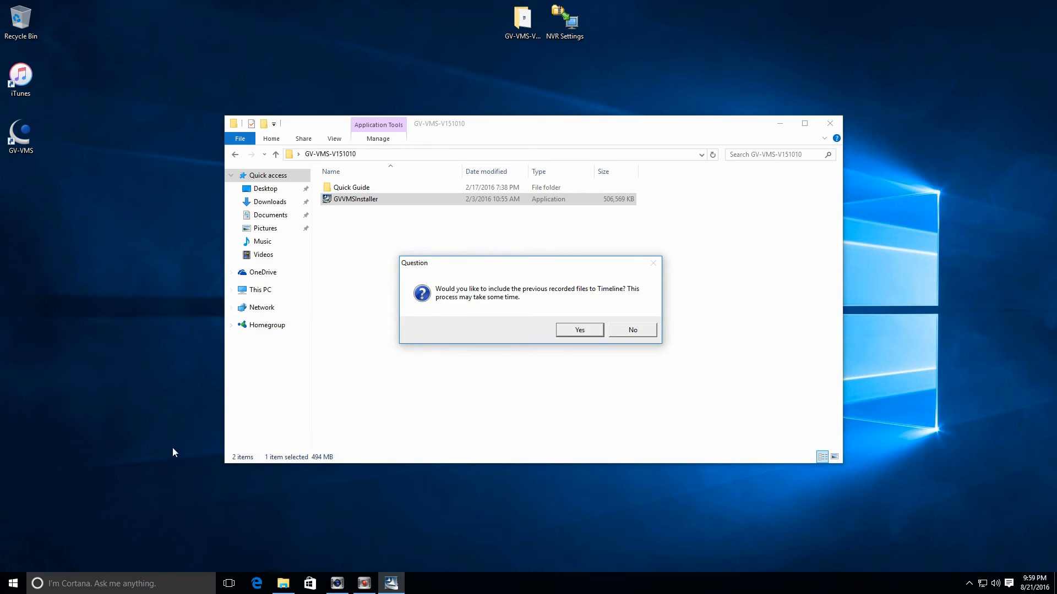
mouse_move(375, 305)
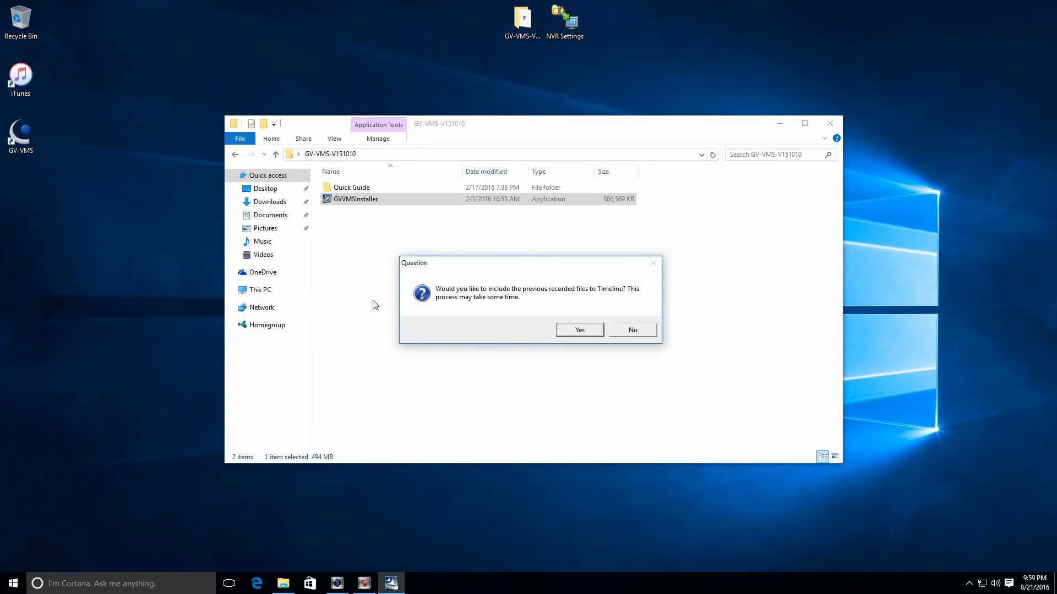
mouse_move(362, 449)
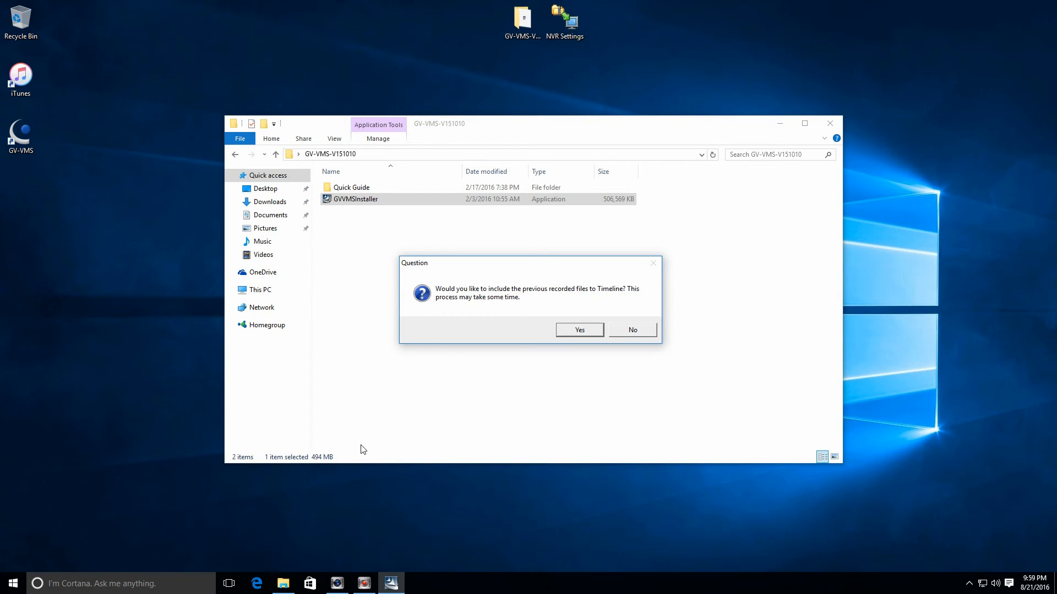
mouse_move(570, 320)
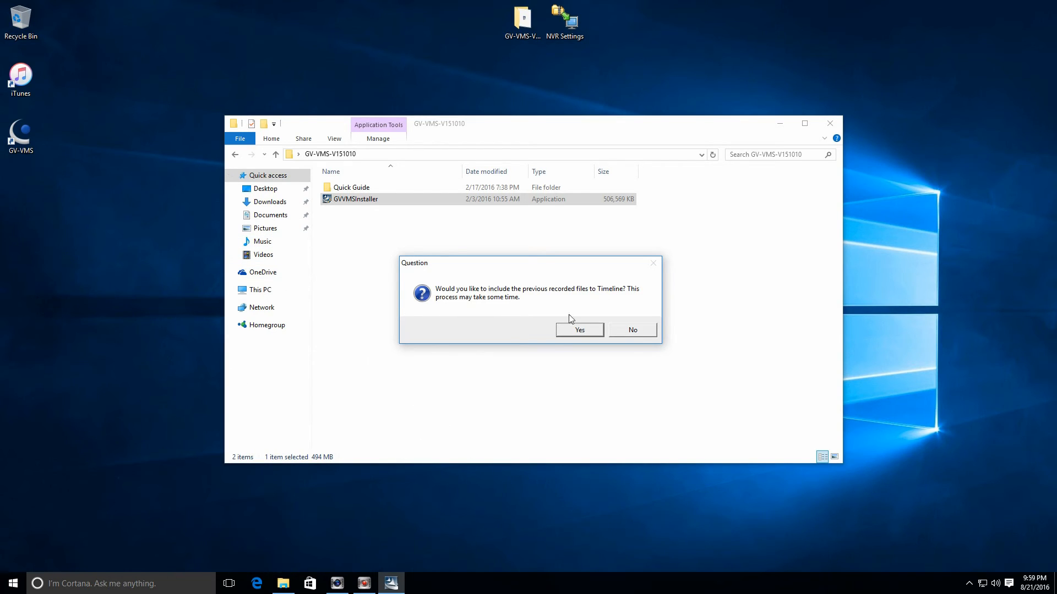
mouse_move(479, 298)
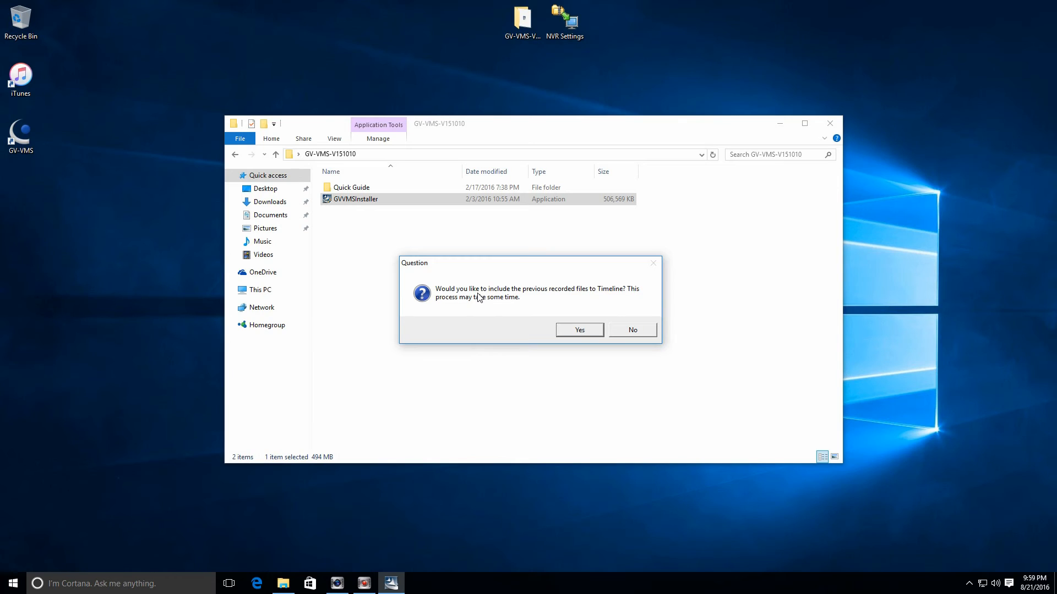
mouse_move(408, 551)
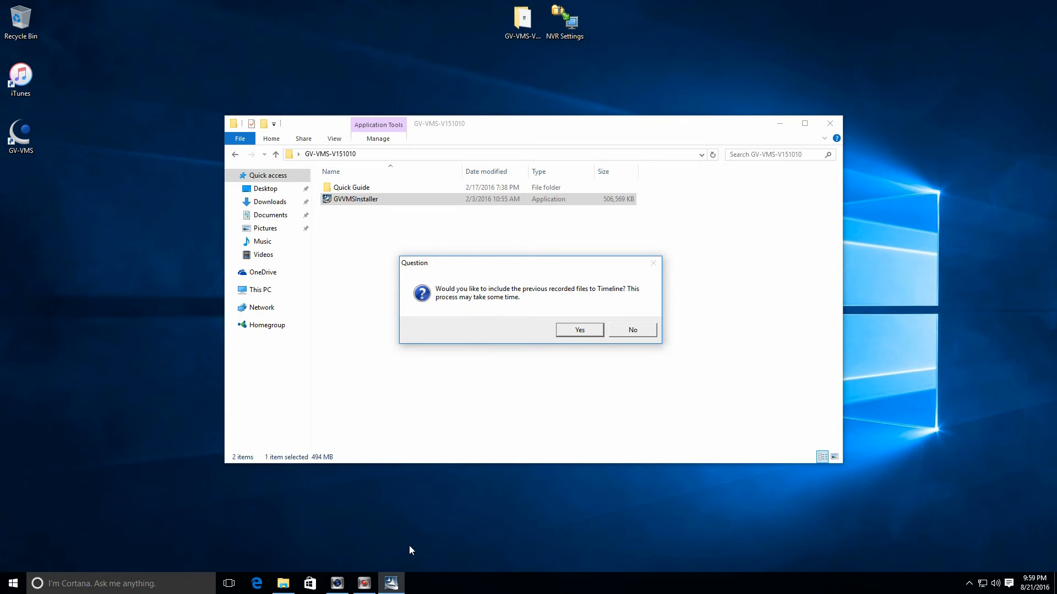
mouse_move(443, 366)
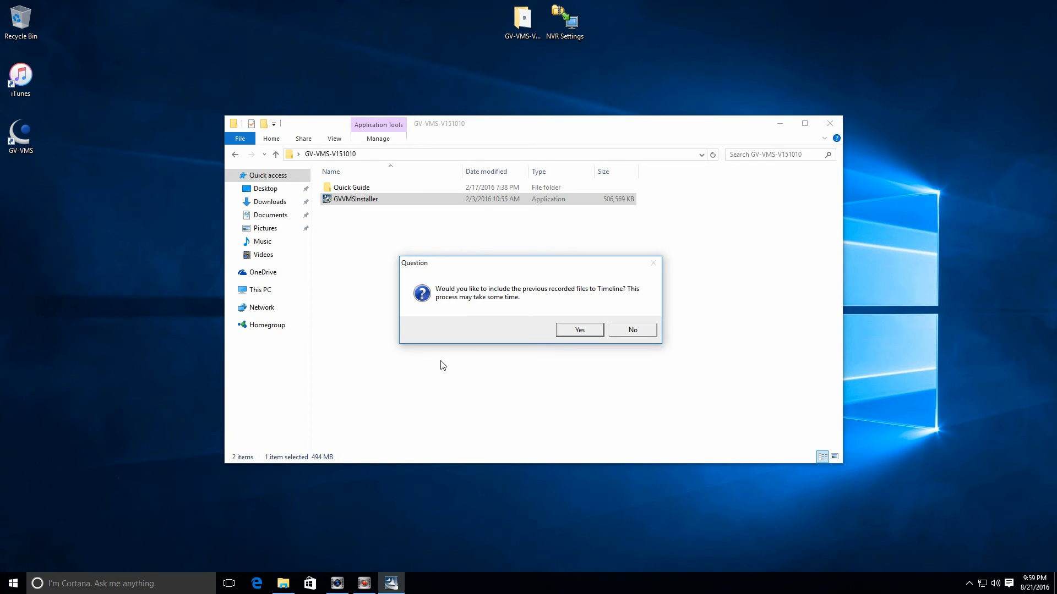
mouse_move(433, 365)
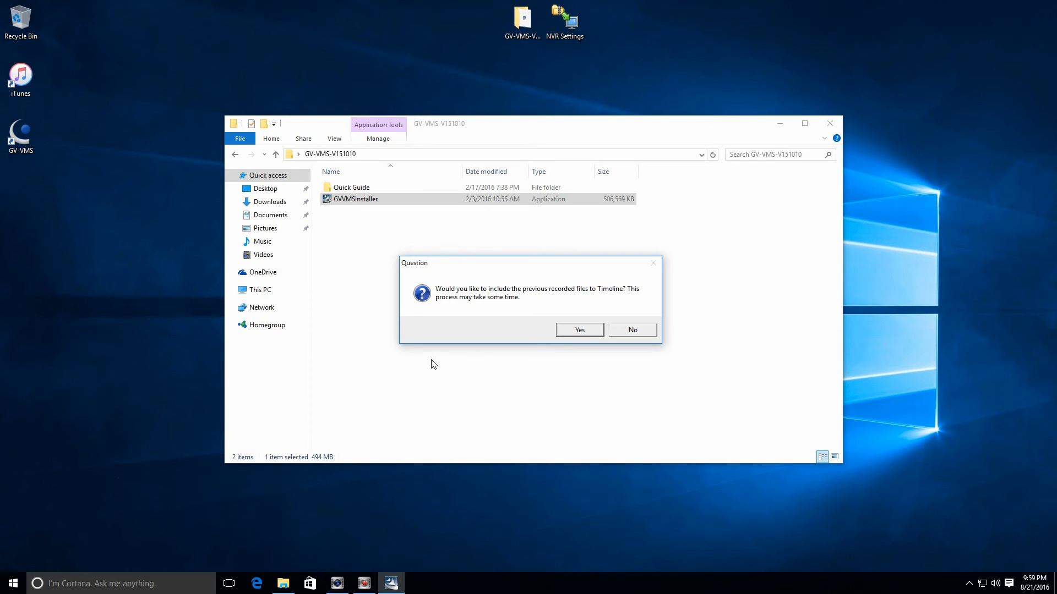
mouse_move(591, 375)
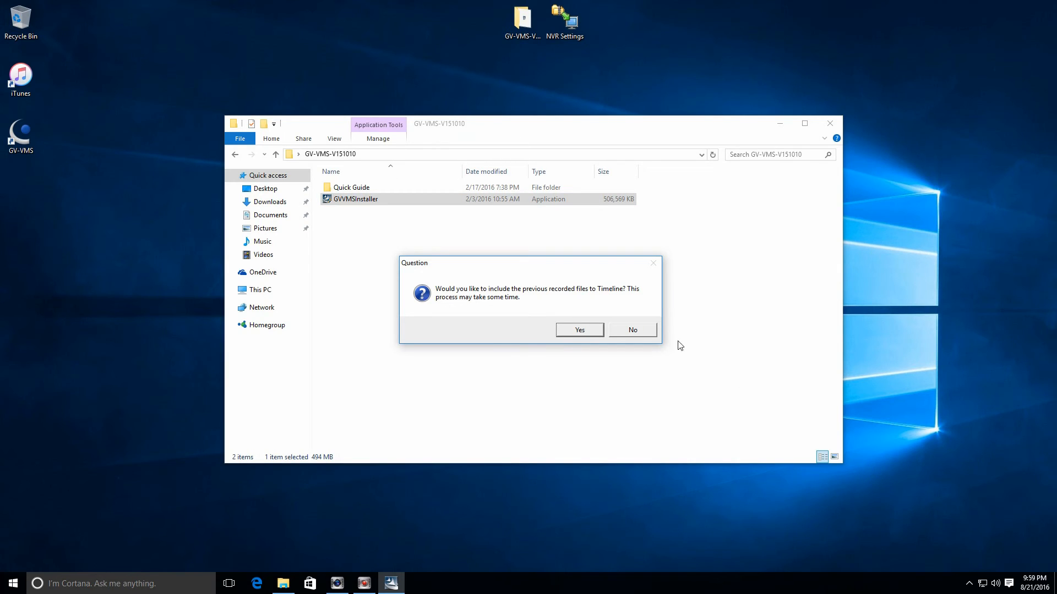
mouse_move(580, 330)
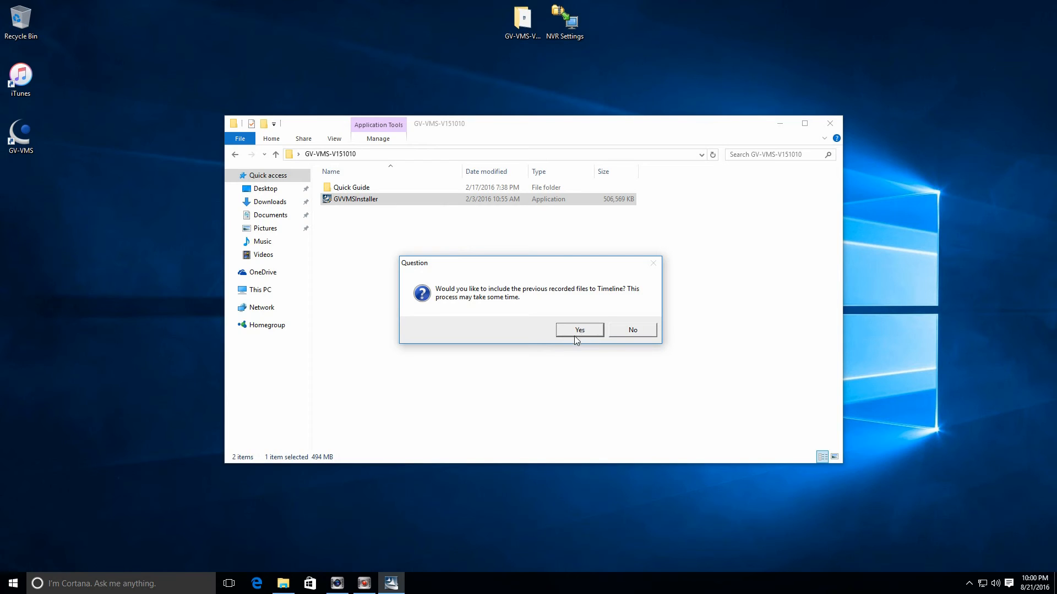
mouse_move(471, 435)
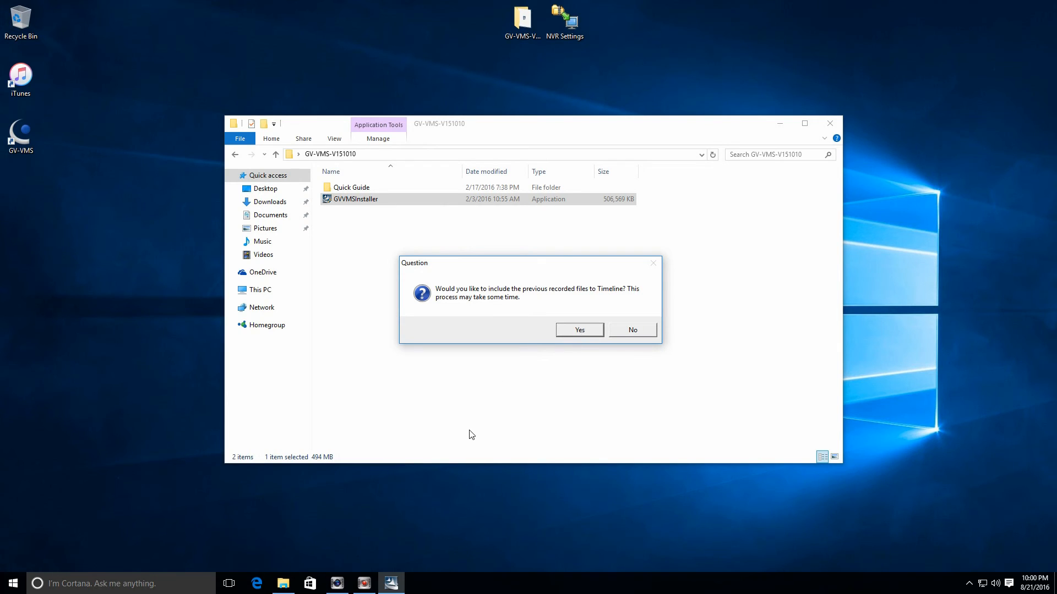
Agree to add previous recordings to the Timeline and confirm privileges with ID admin
click(578, 329)
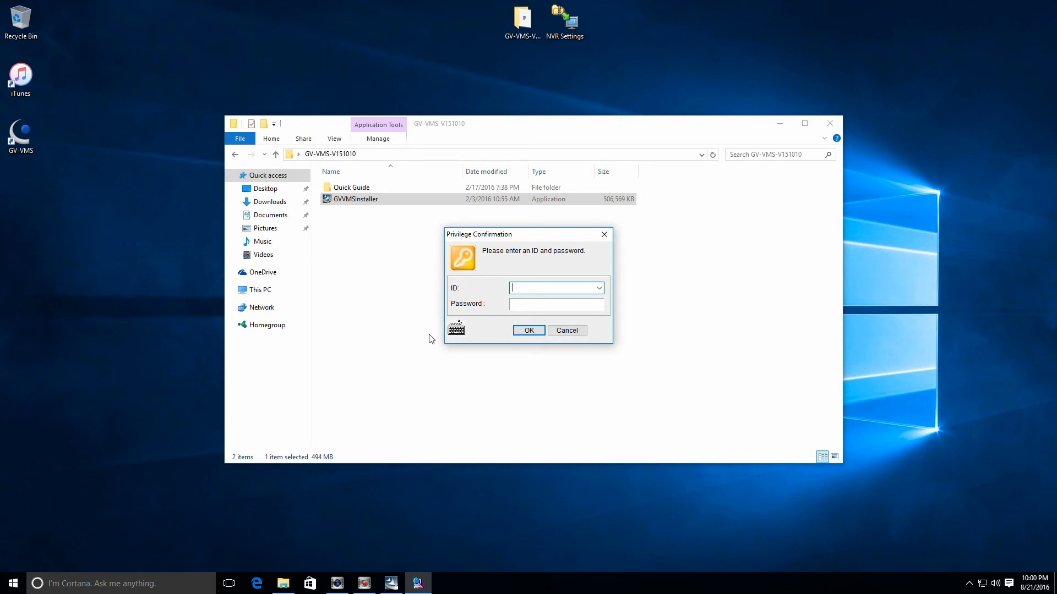
text(admin)
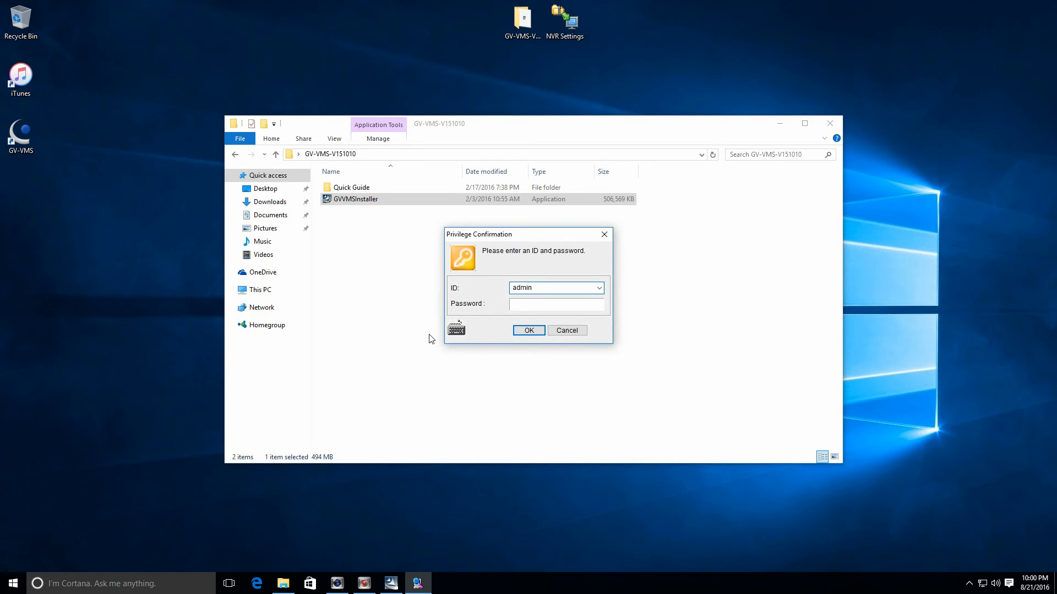
click(528, 330)
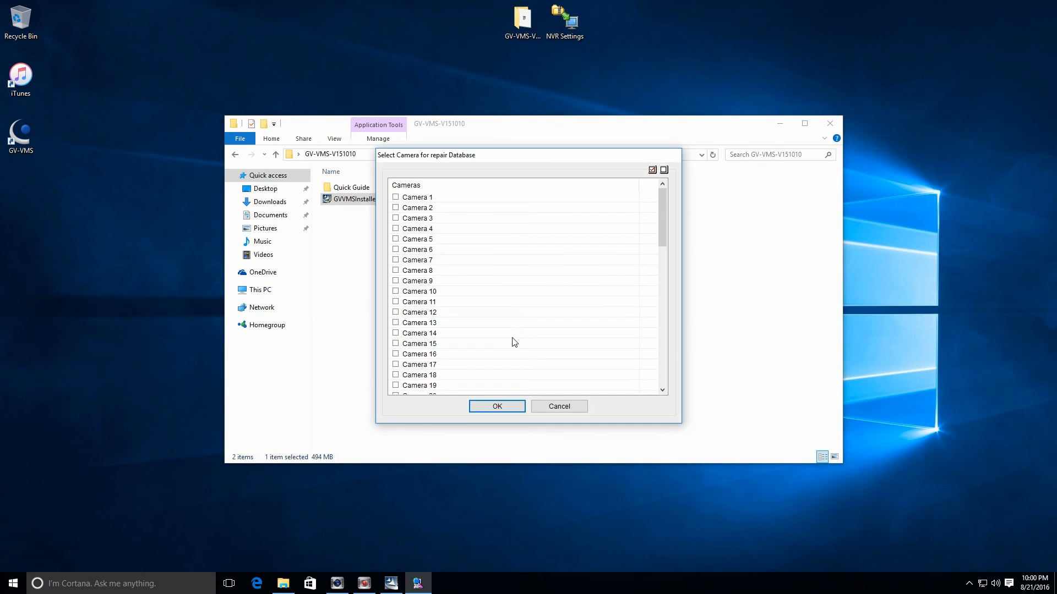
mouse_move(390, 174)
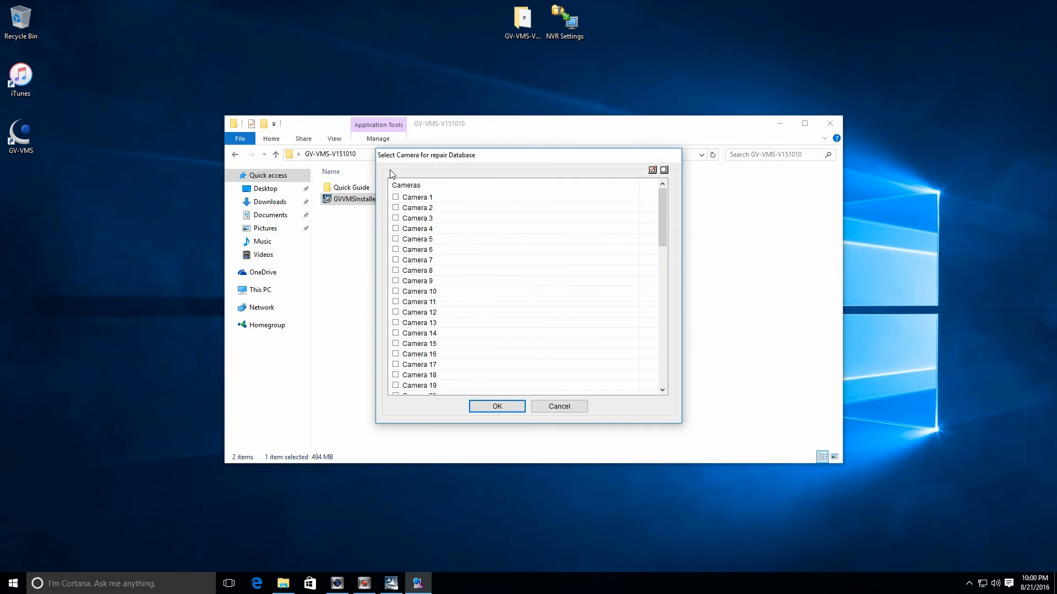
mouse_move(344, 196)
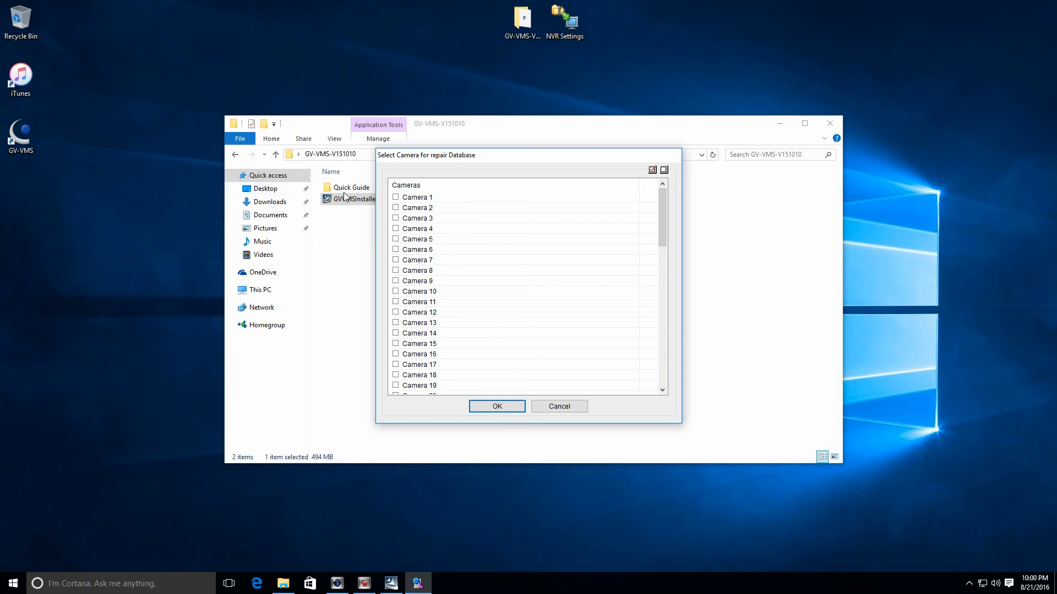
mouse_move(407, 214)
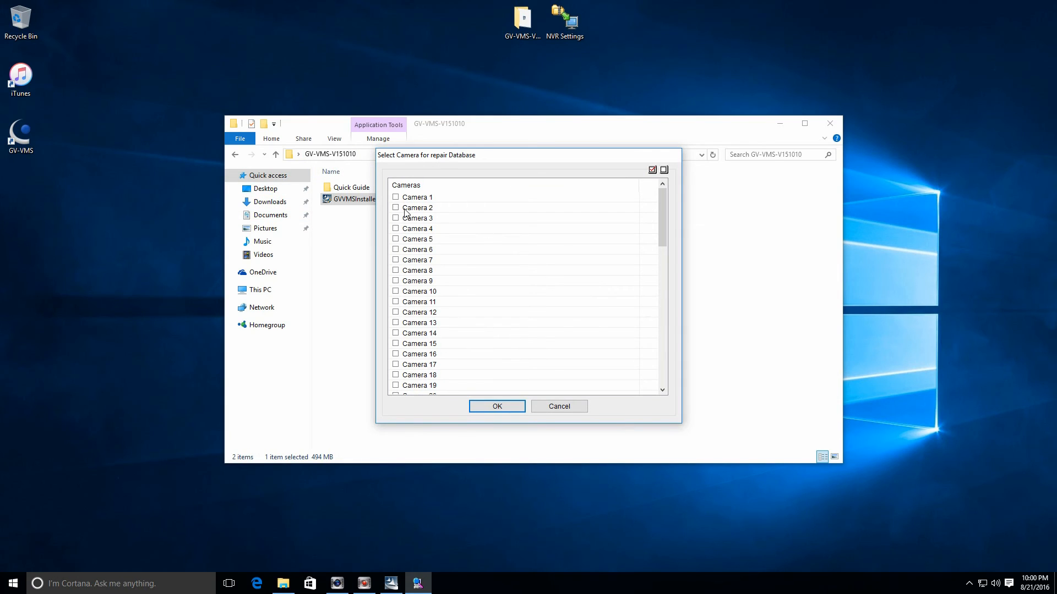
mouse_move(431, 296)
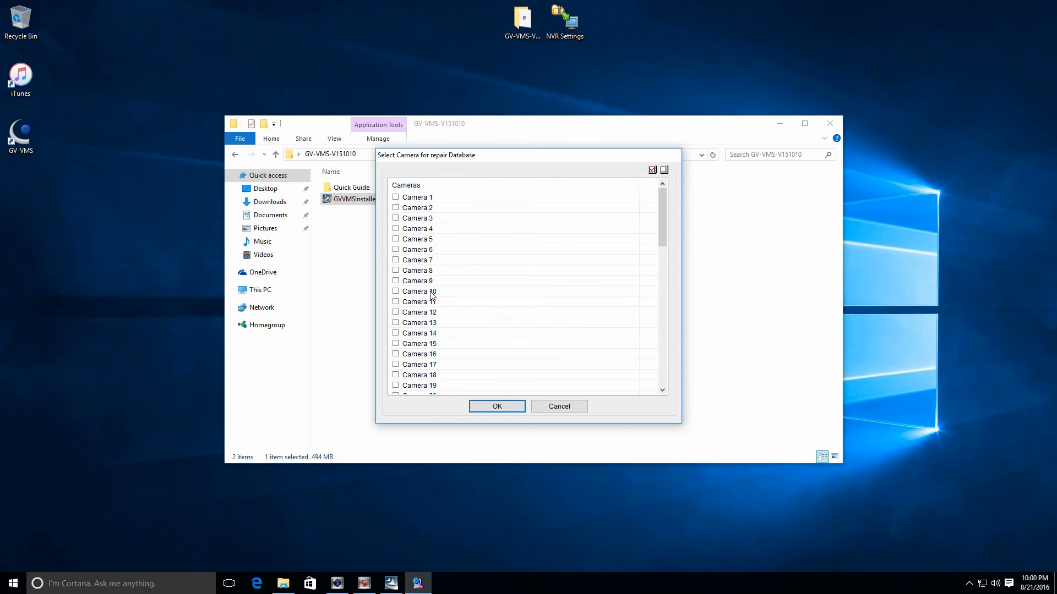
mouse_move(477, 332)
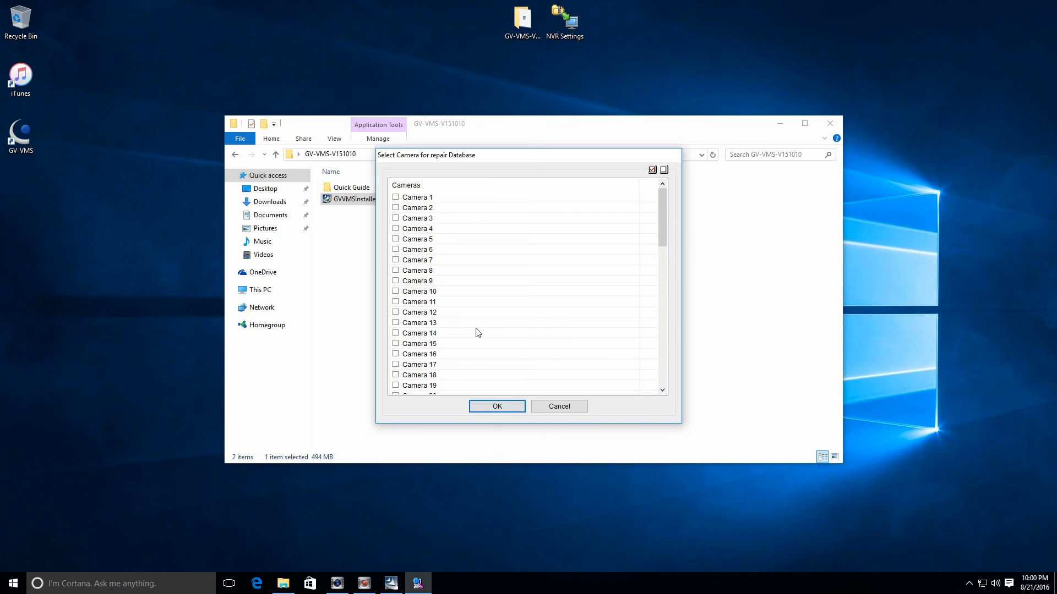
mouse_move(381, 323)
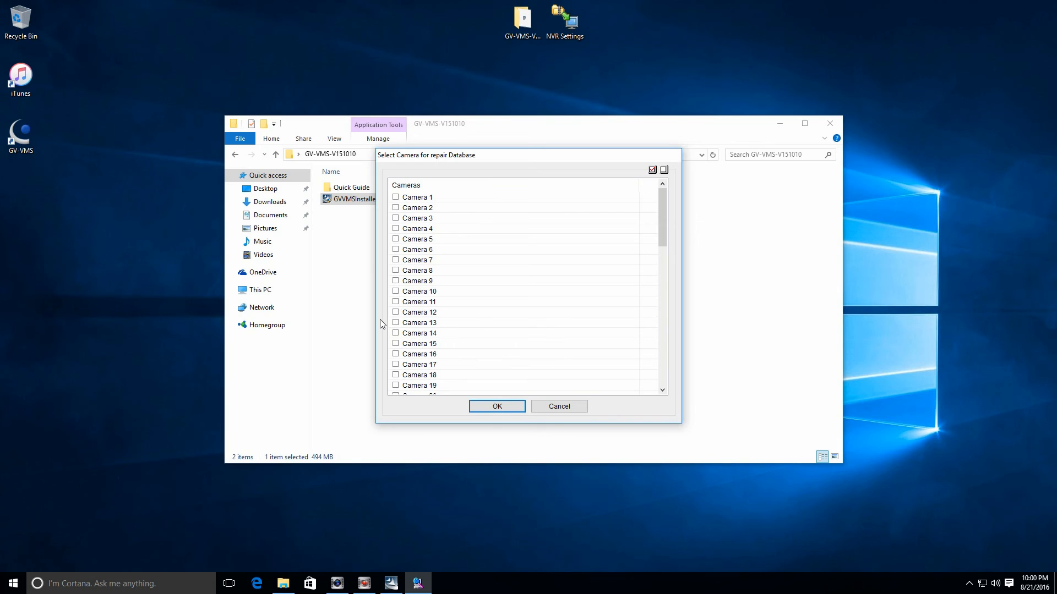
mouse_move(509, 446)
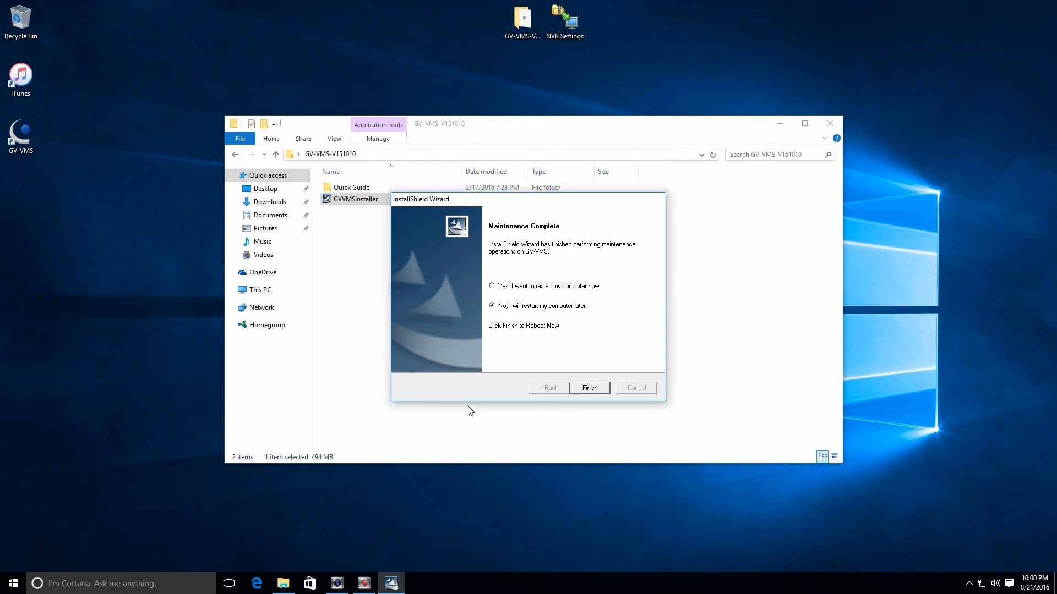
mouse_move(539, 271)
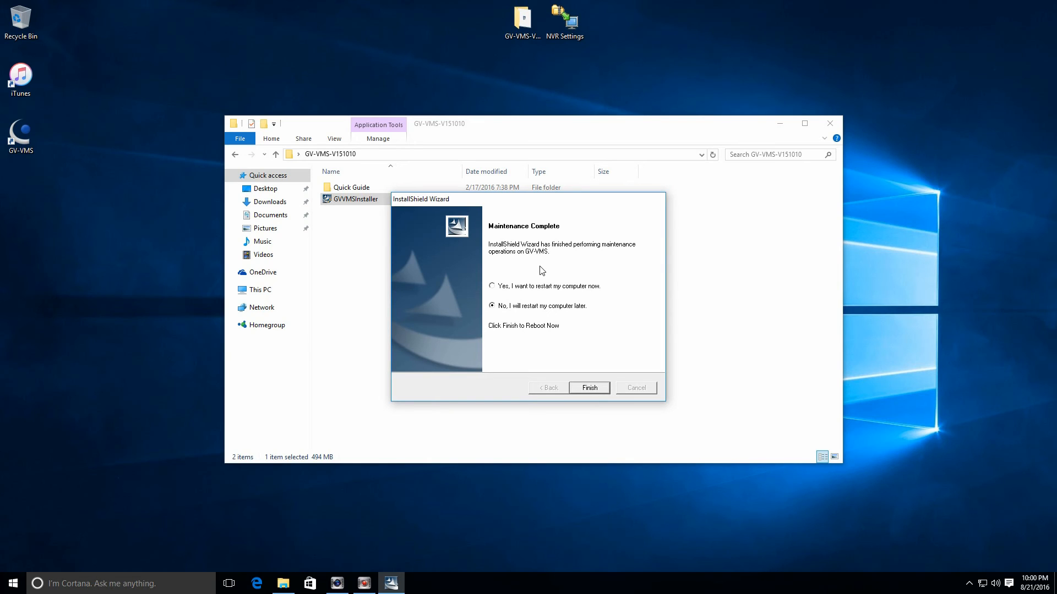
mouse_move(340, 397)
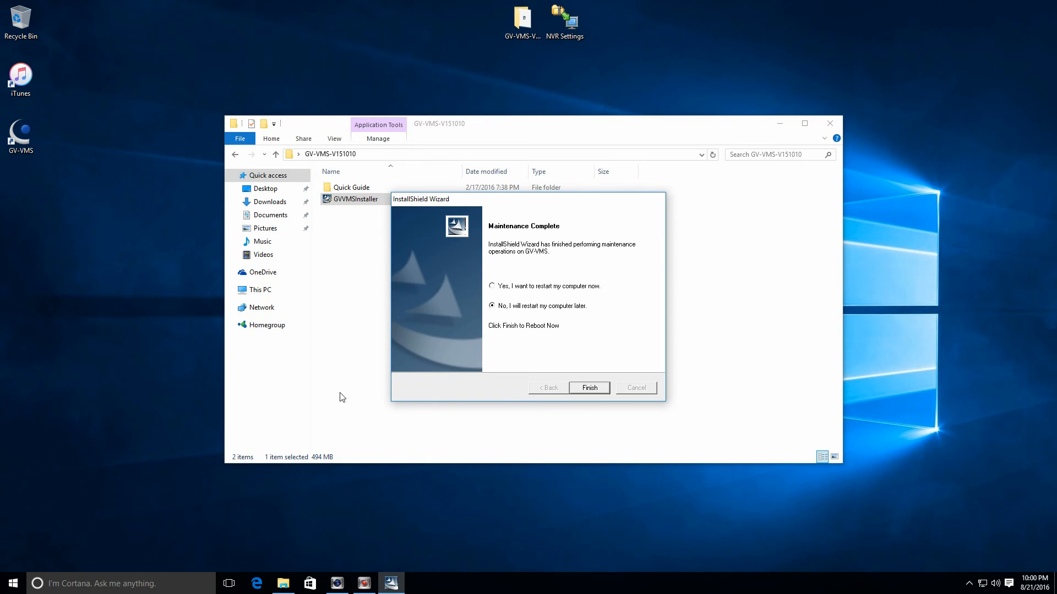
mouse_move(531, 337)
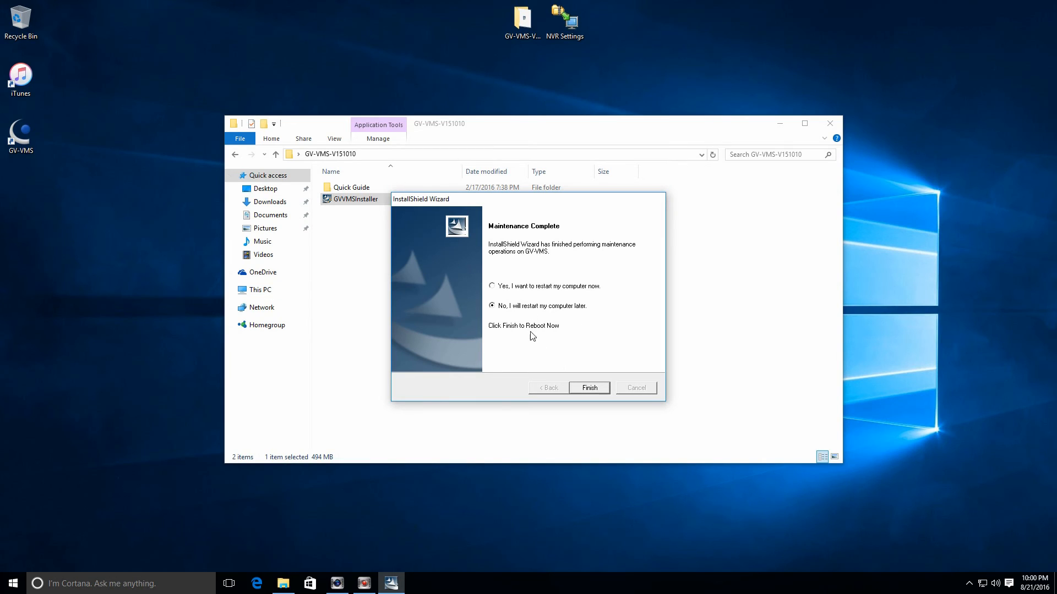
mouse_move(519, 328)
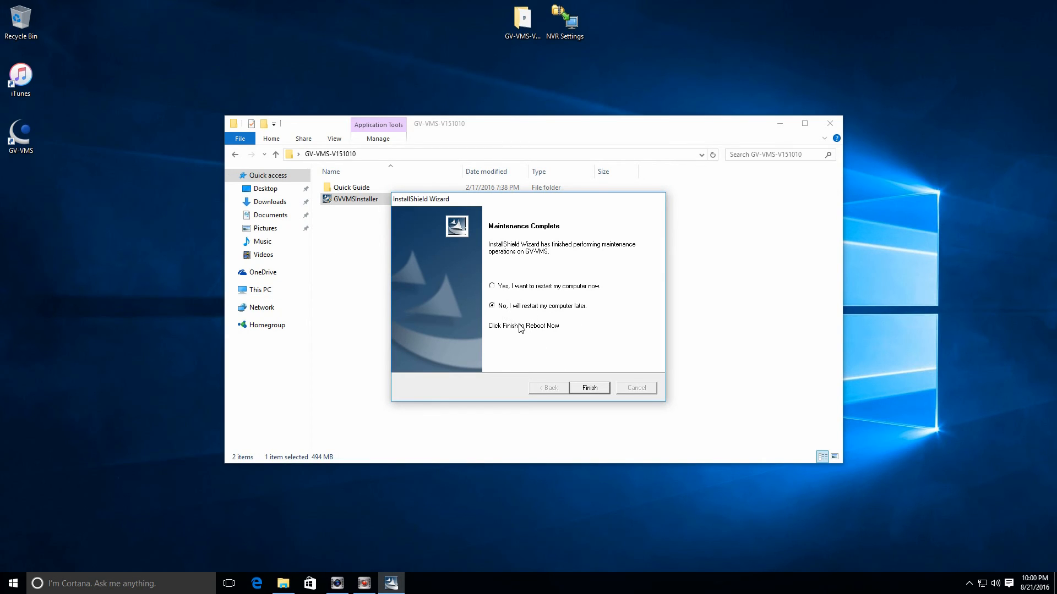
Finish the maintenance with 'Yes, I want to restart my computer now' selected
click(492, 286)
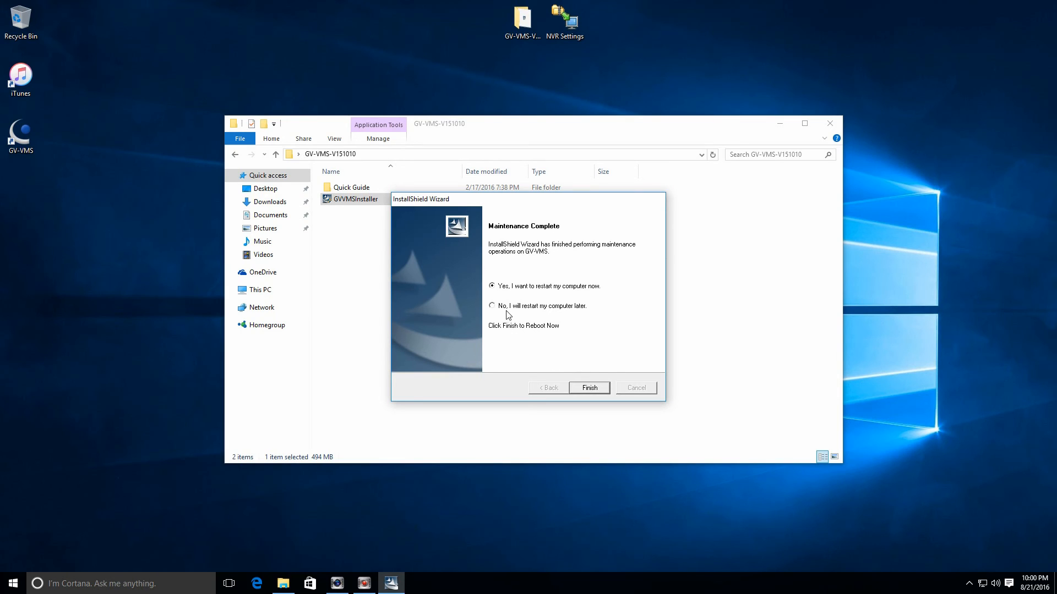
mouse_move(574, 371)
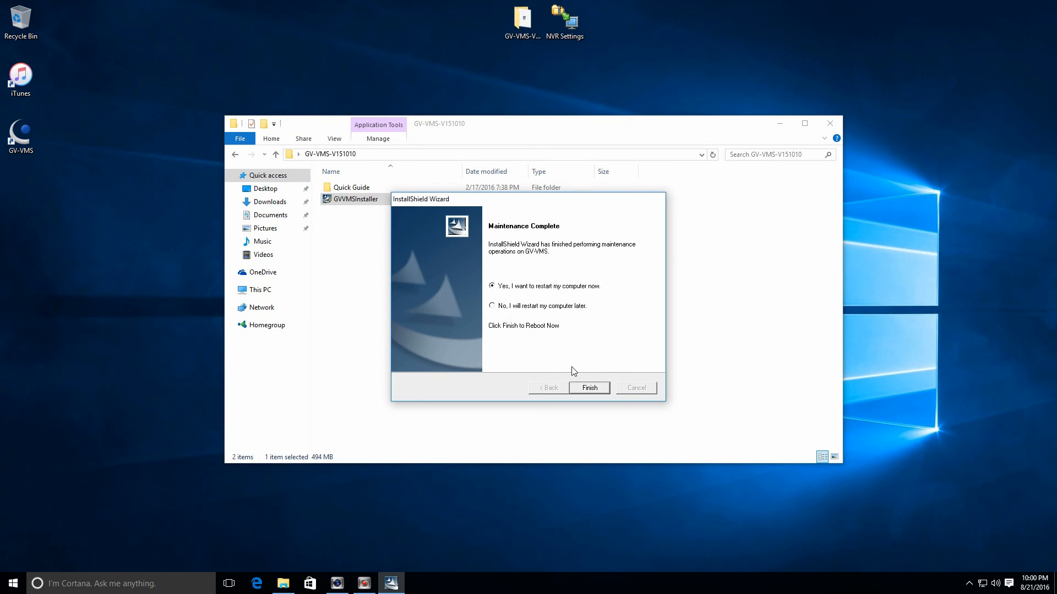
click(587, 387)
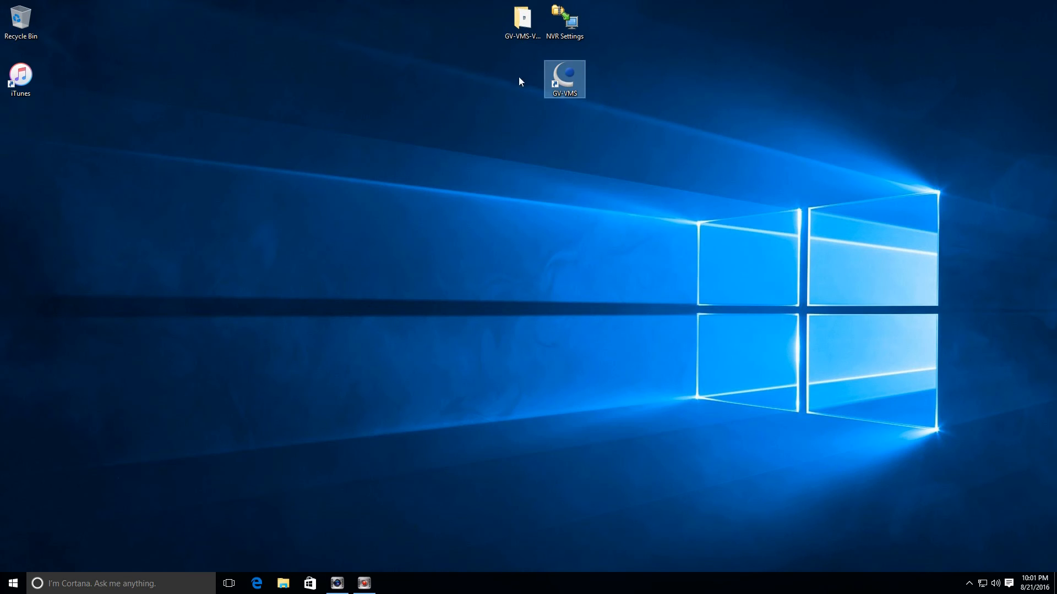
mouse_move(631, 224)
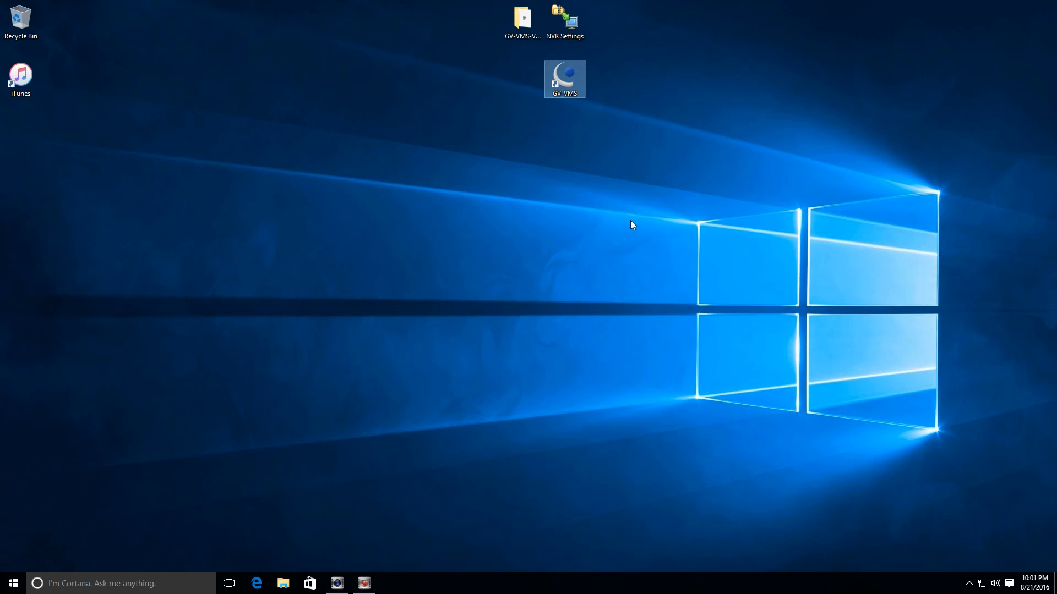
mouse_move(553, 126)
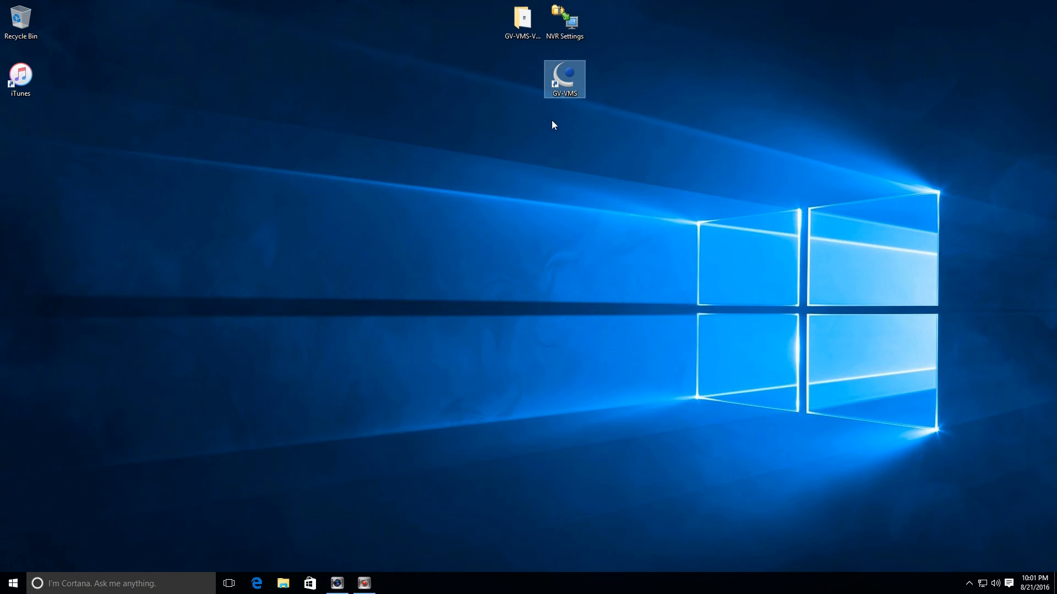
mouse_move(551, 94)
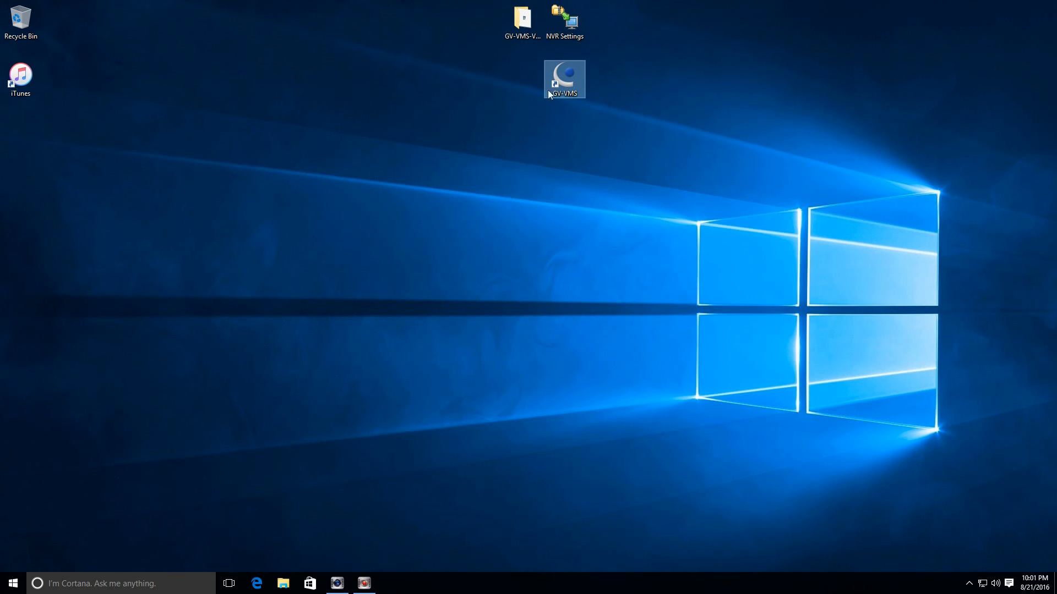
mouse_move(175, 289)
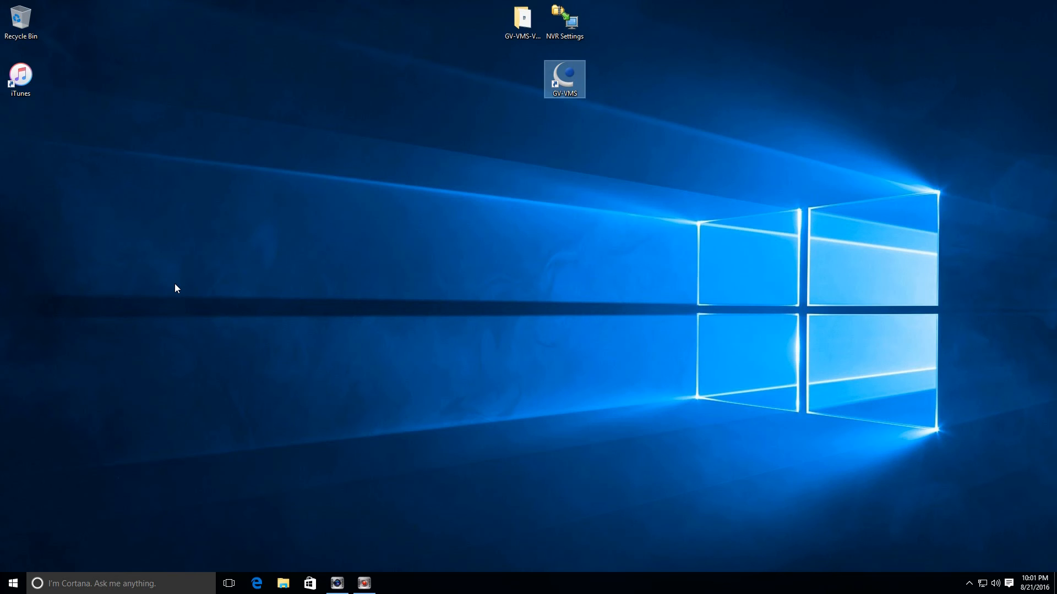
mouse_move(313, 185)
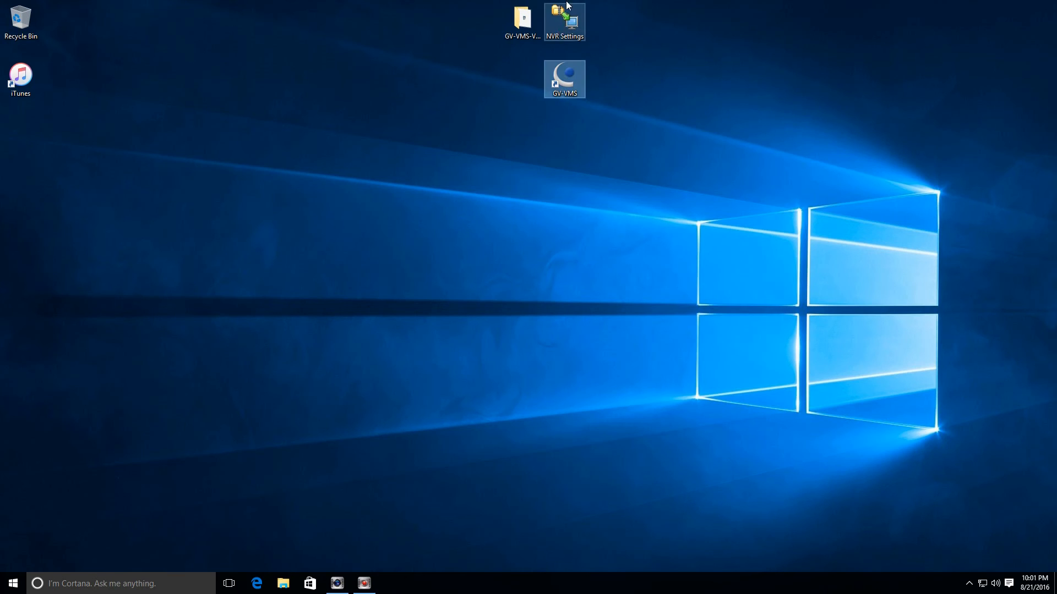
Launch the Fast Backup/Restore utility from NVR Settings, allowing UAC and the admin login
double_click(564, 22)
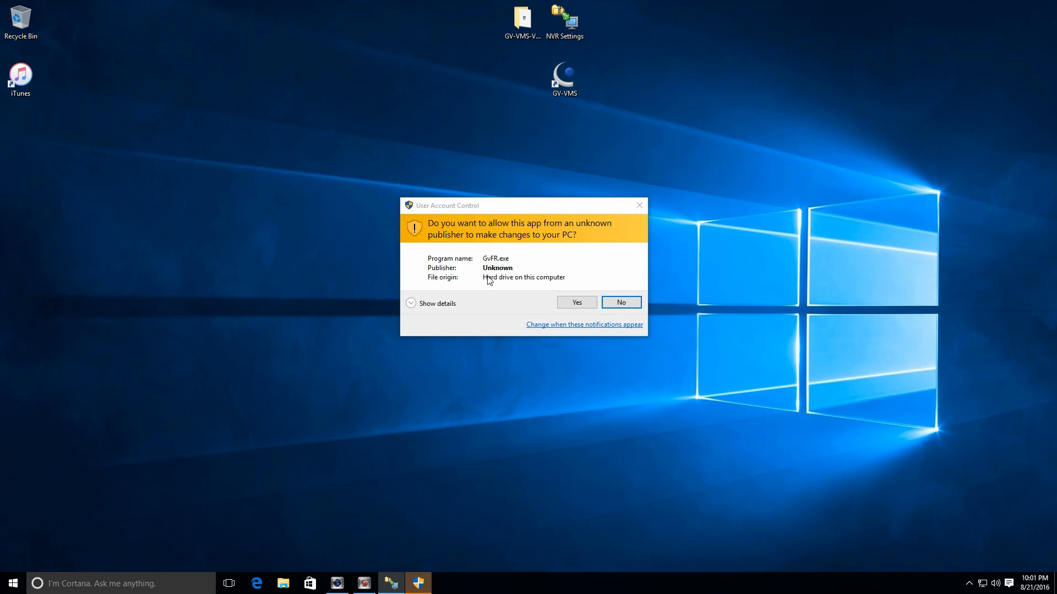
mouse_move(596, 322)
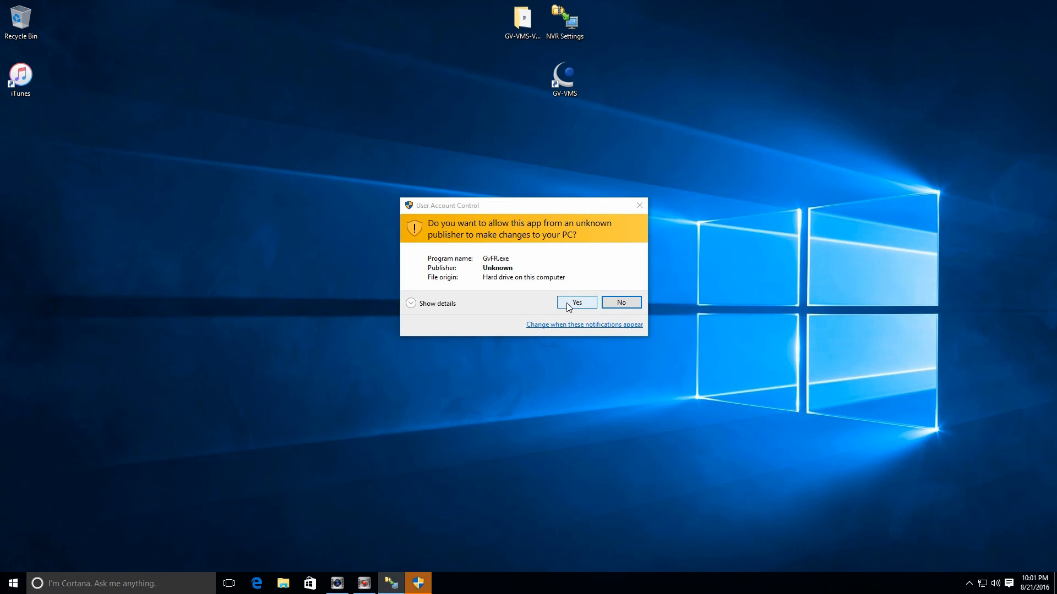
click(574, 303)
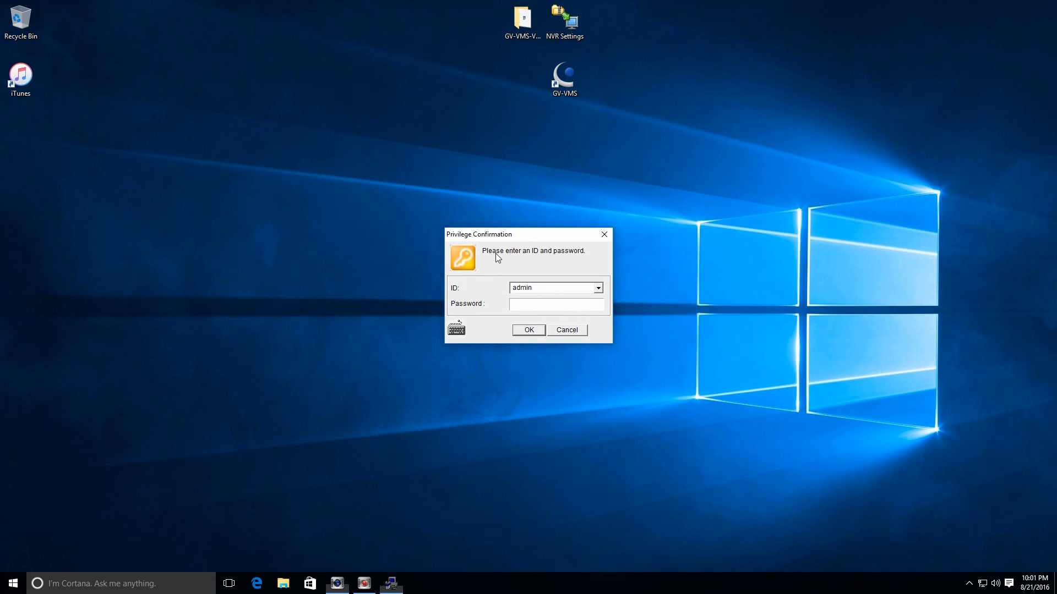
click(529, 329)
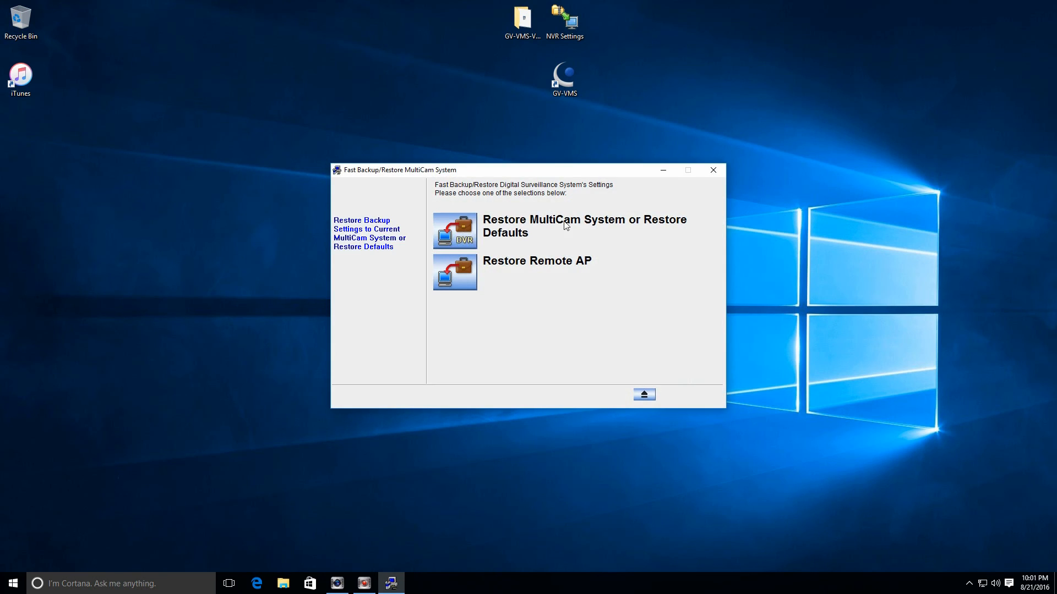
Choose Restore MultiCam System > Restore Backup Settings and continue to the program path step
click(455, 229)
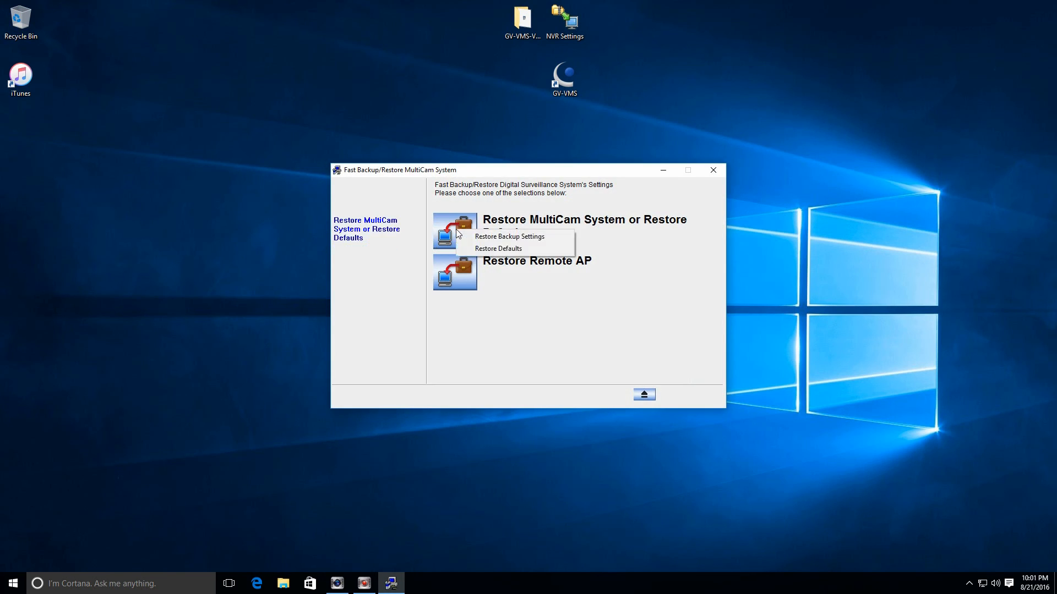
mouse_move(509, 237)
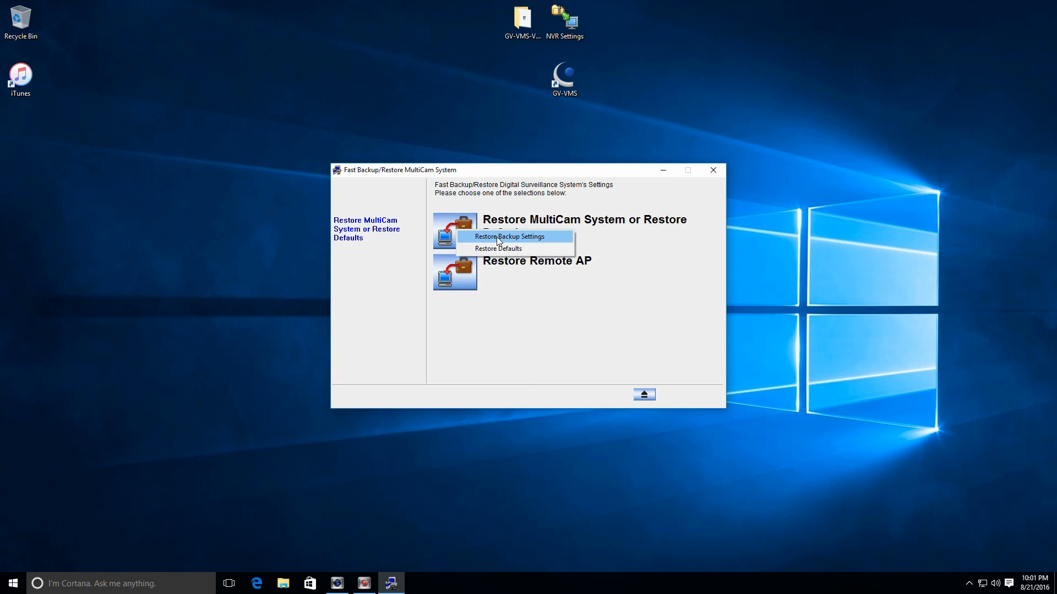
click(510, 237)
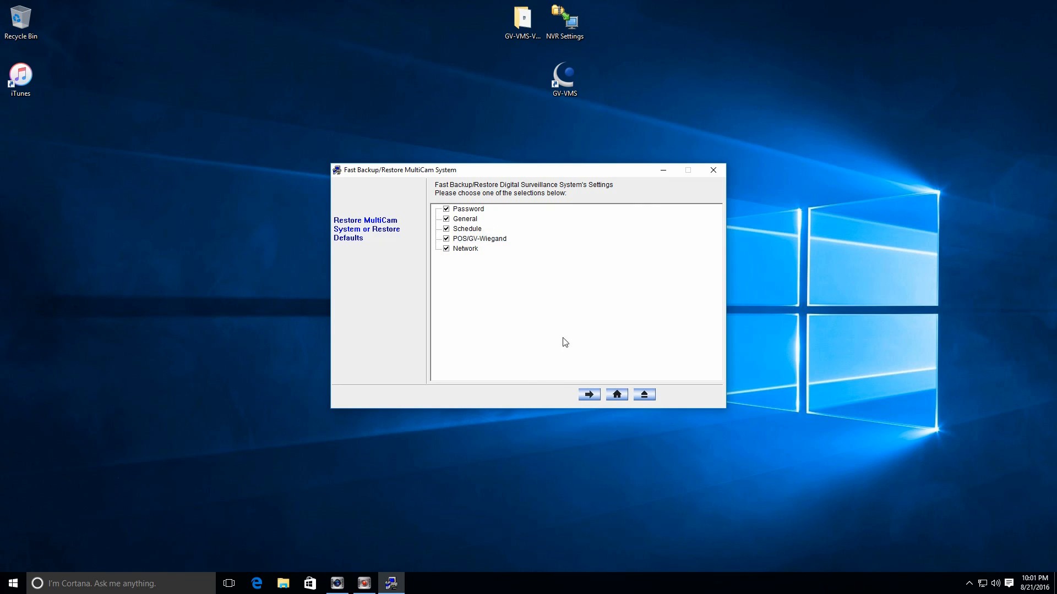
click(586, 394)
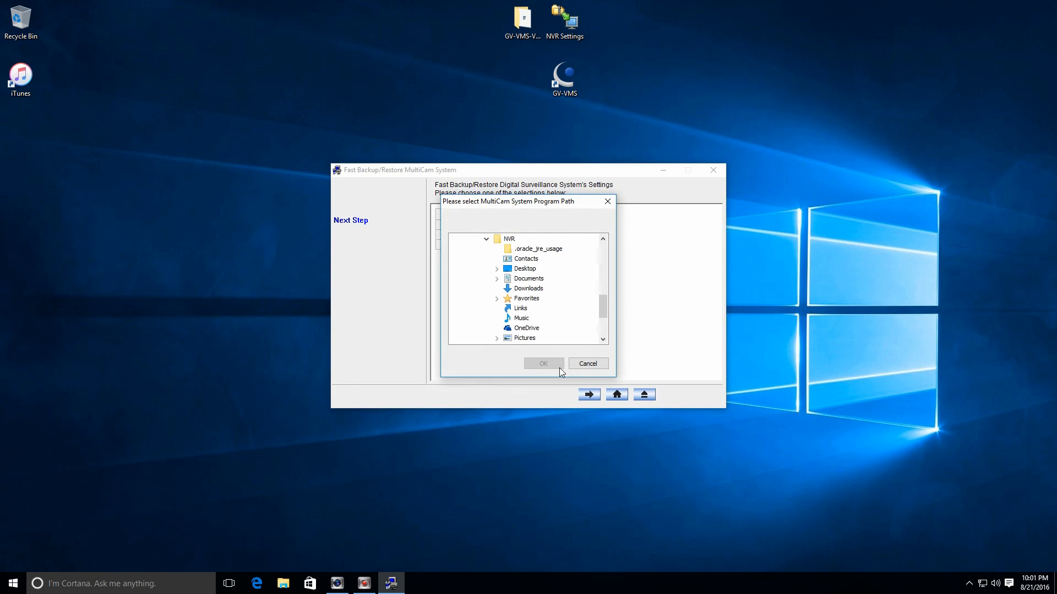
mouse_move(568, 371)
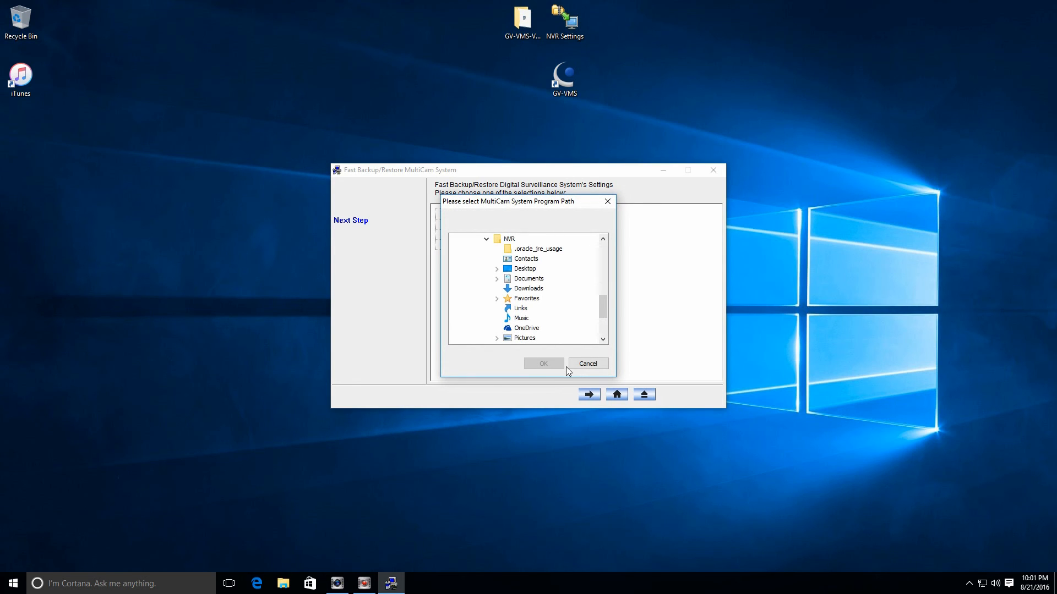
mouse_move(509, 215)
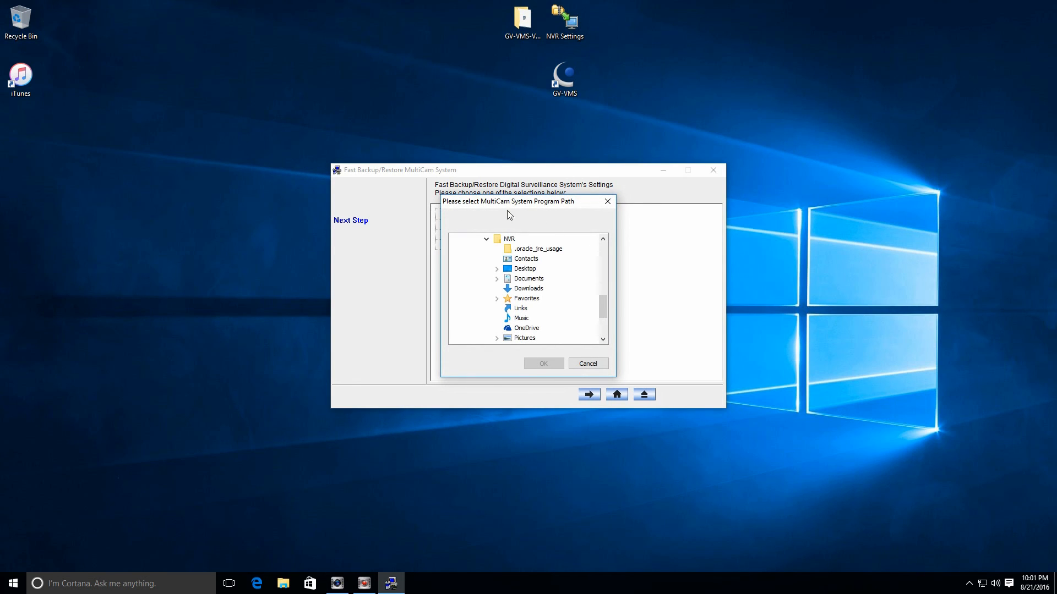
mouse_move(603, 307)
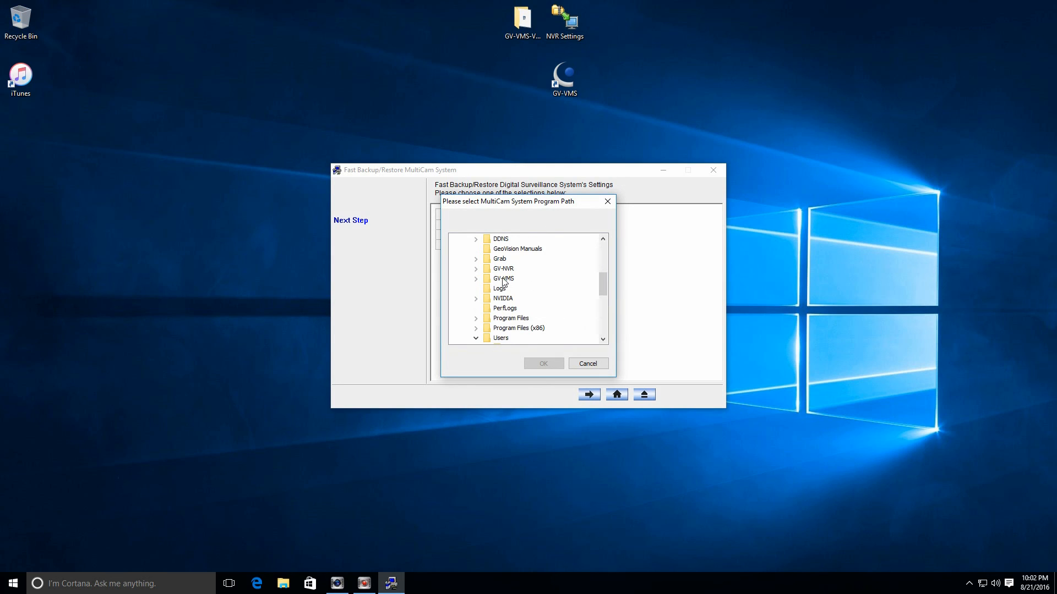
Select the GV-VMS folder as the MultiCam system program path and confirm
click(503, 278)
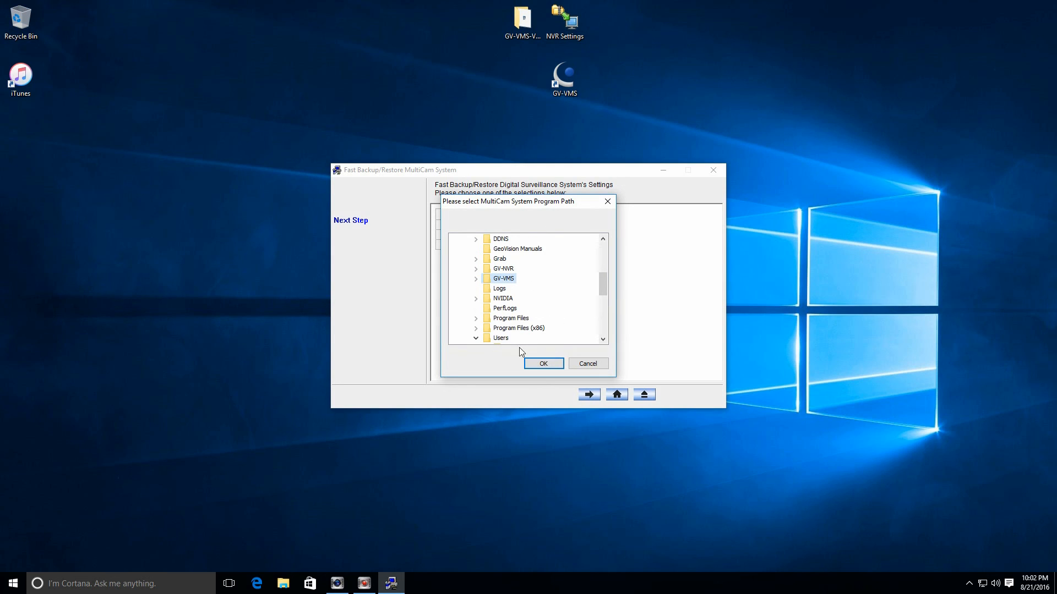
click(543, 363)
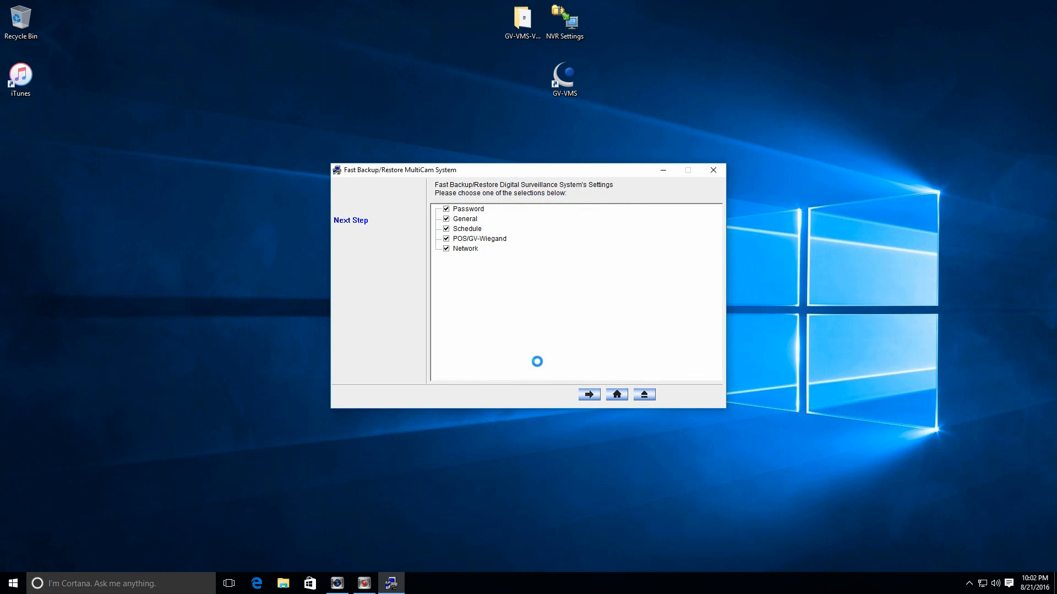
Restore the settings, accepting the password database replacement and success message, then close the utility
click(586, 394)
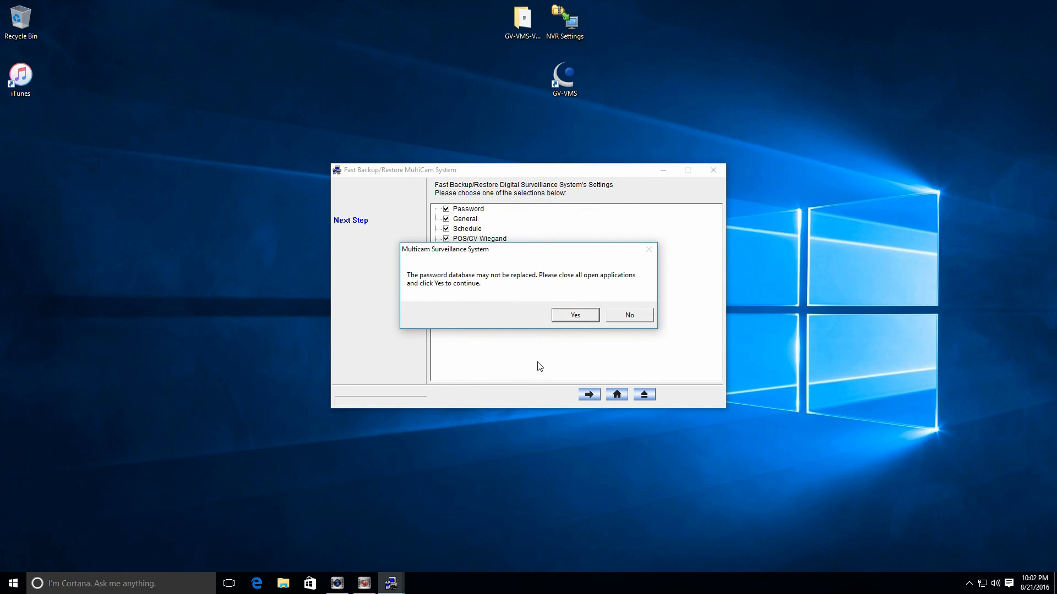
mouse_move(509, 302)
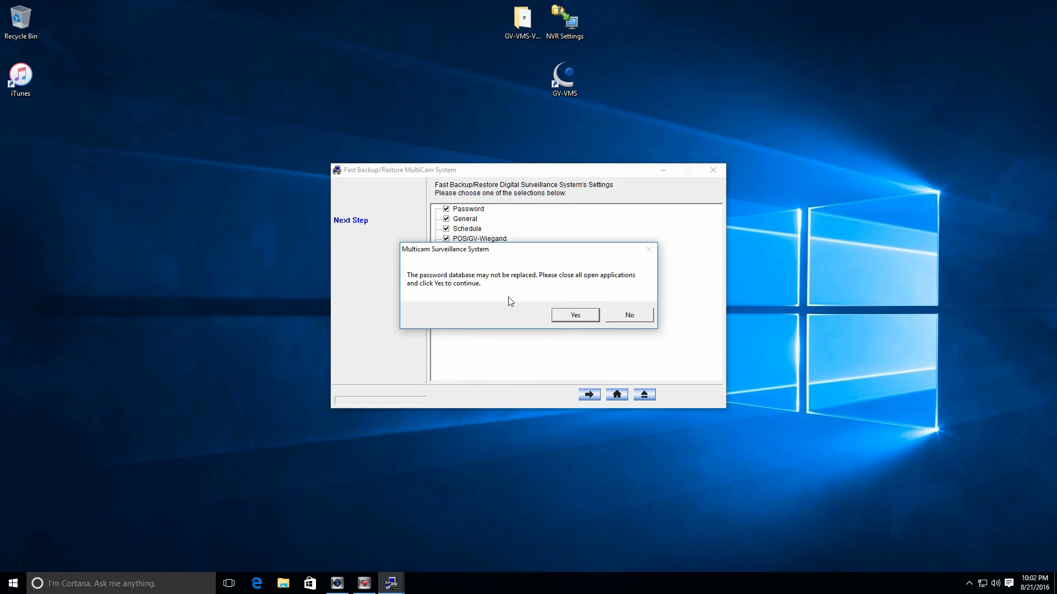
mouse_move(561, 349)
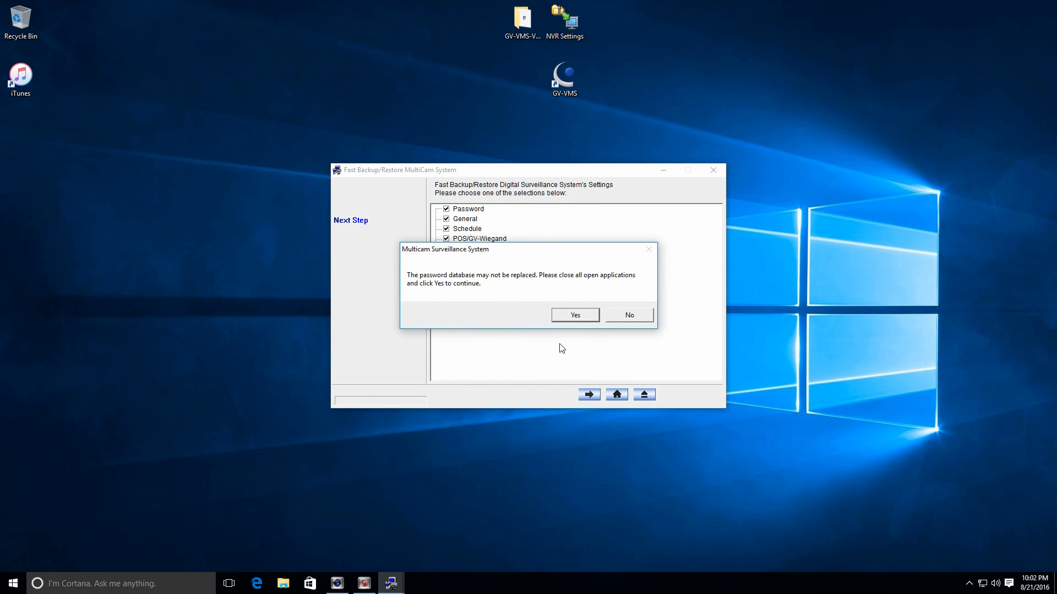
mouse_move(569, 318)
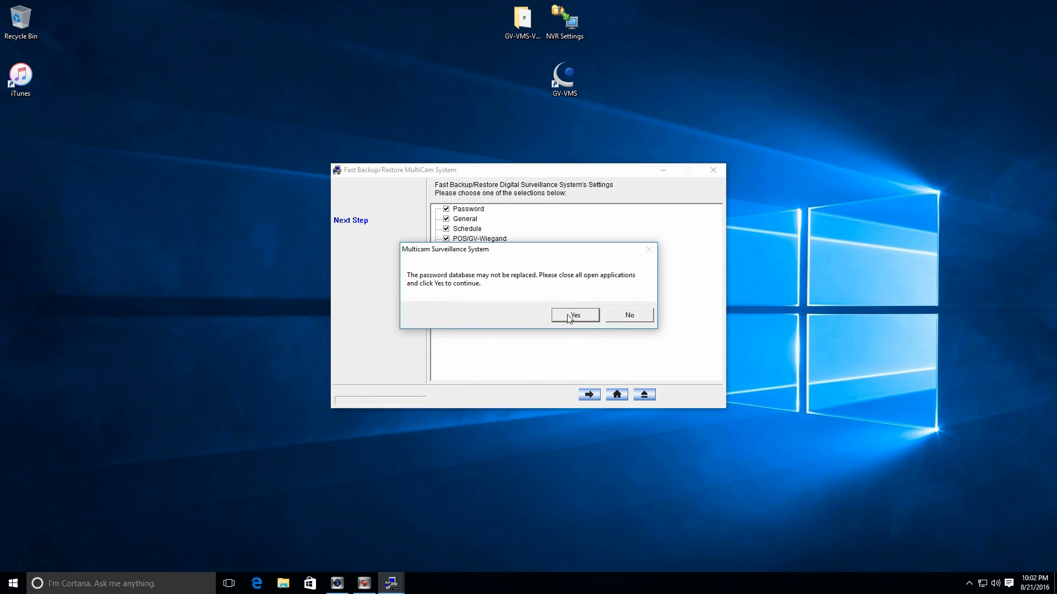
click(573, 315)
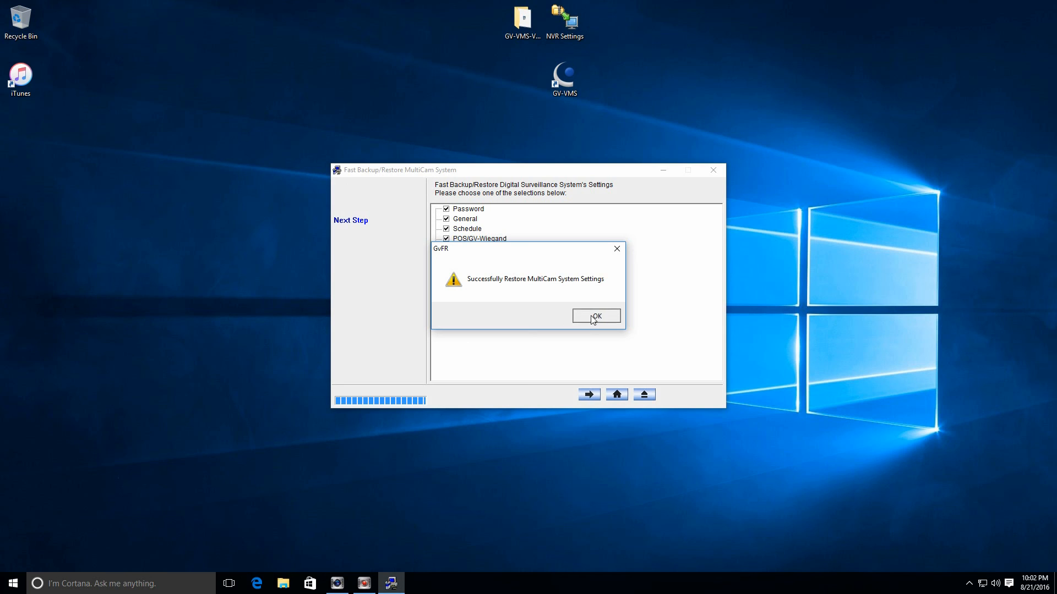
click(595, 316)
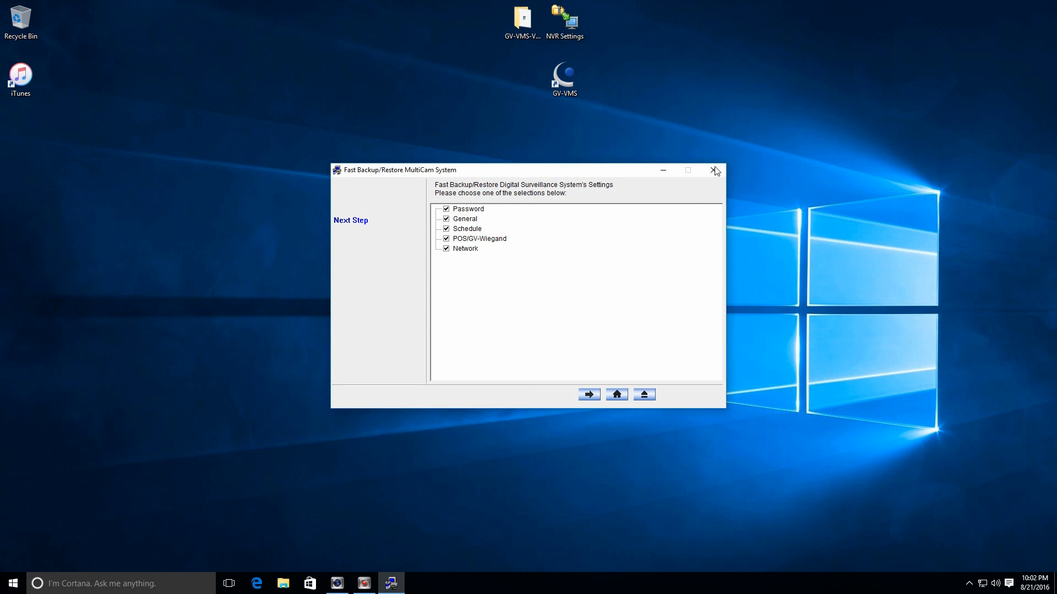
click(714, 169)
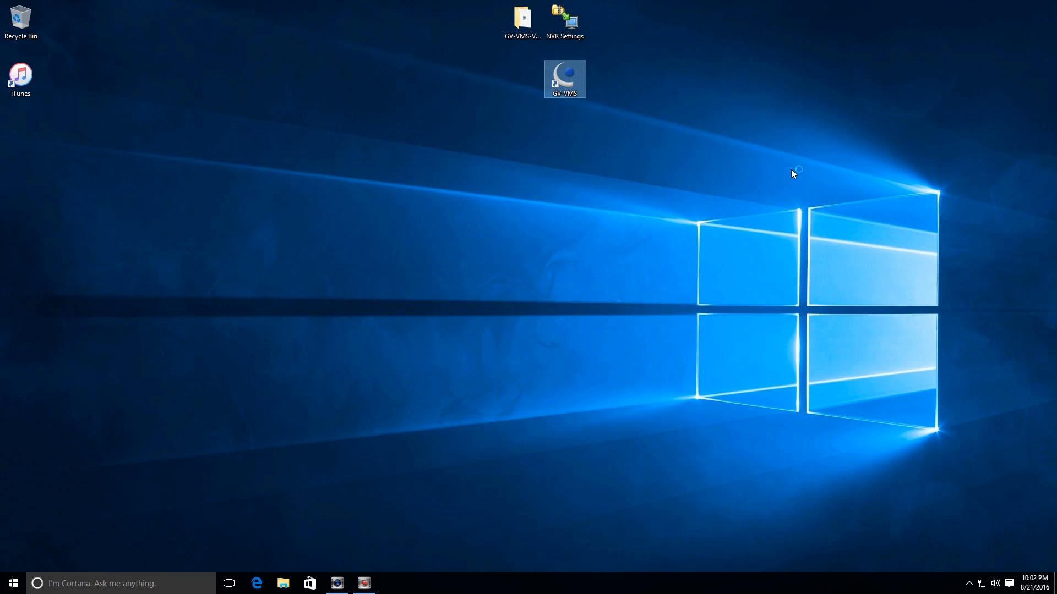
Launch GV-VMS from its desktop shortcut
double_click(564, 79)
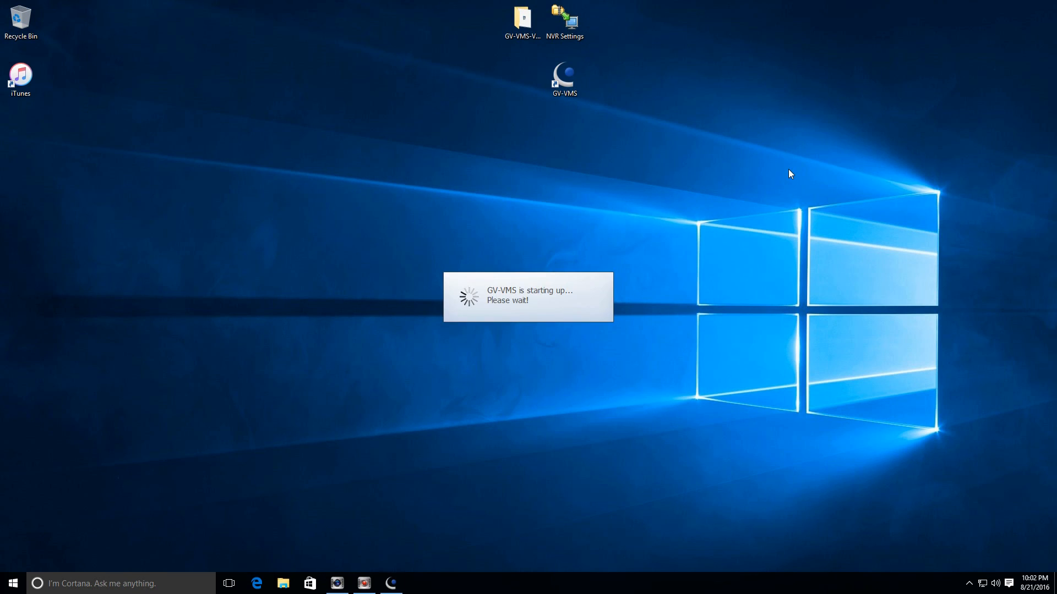